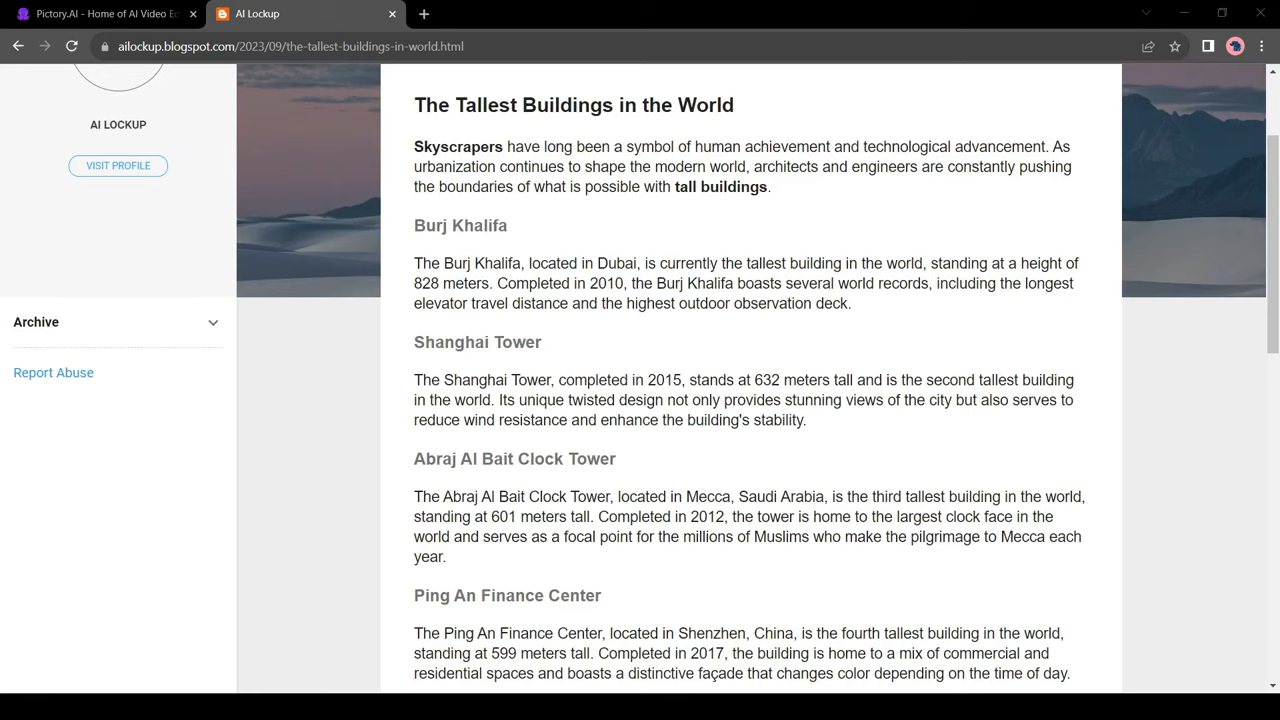
- Paste the tallest-buildings blog post URL into Article to Video and proceed to the AI summary
scroll("down", 3)
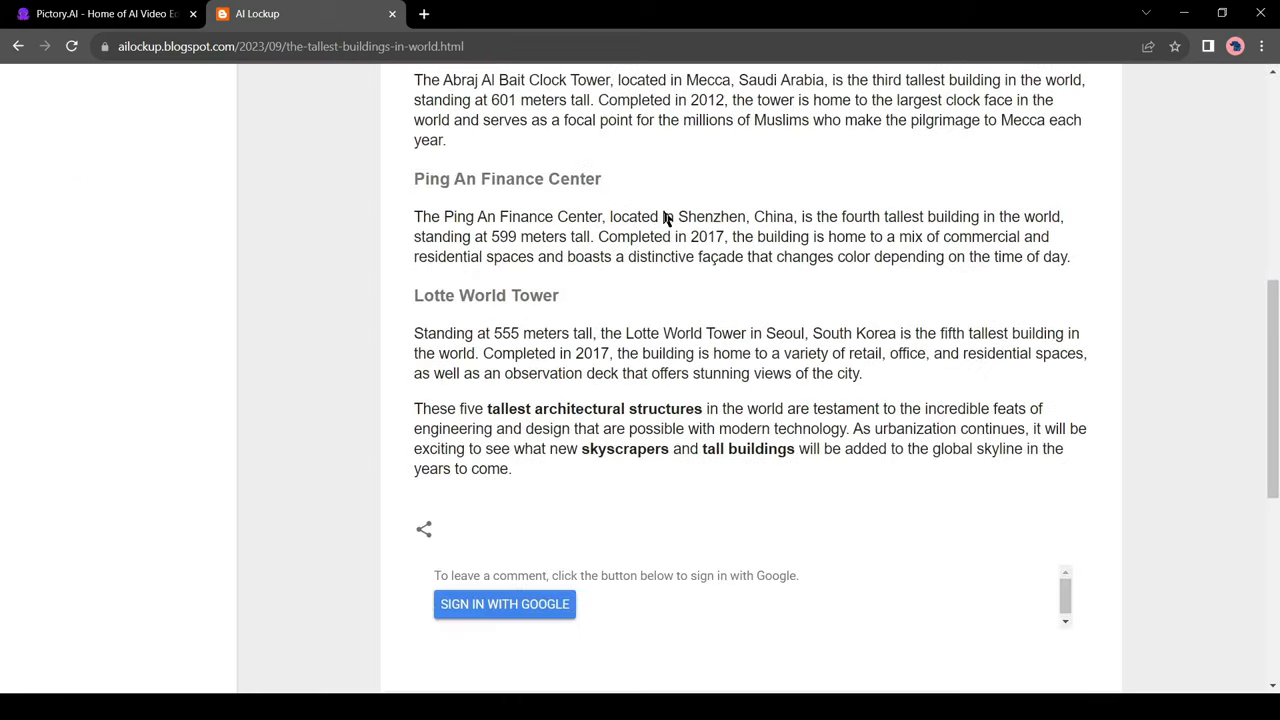
scroll("up", 3)
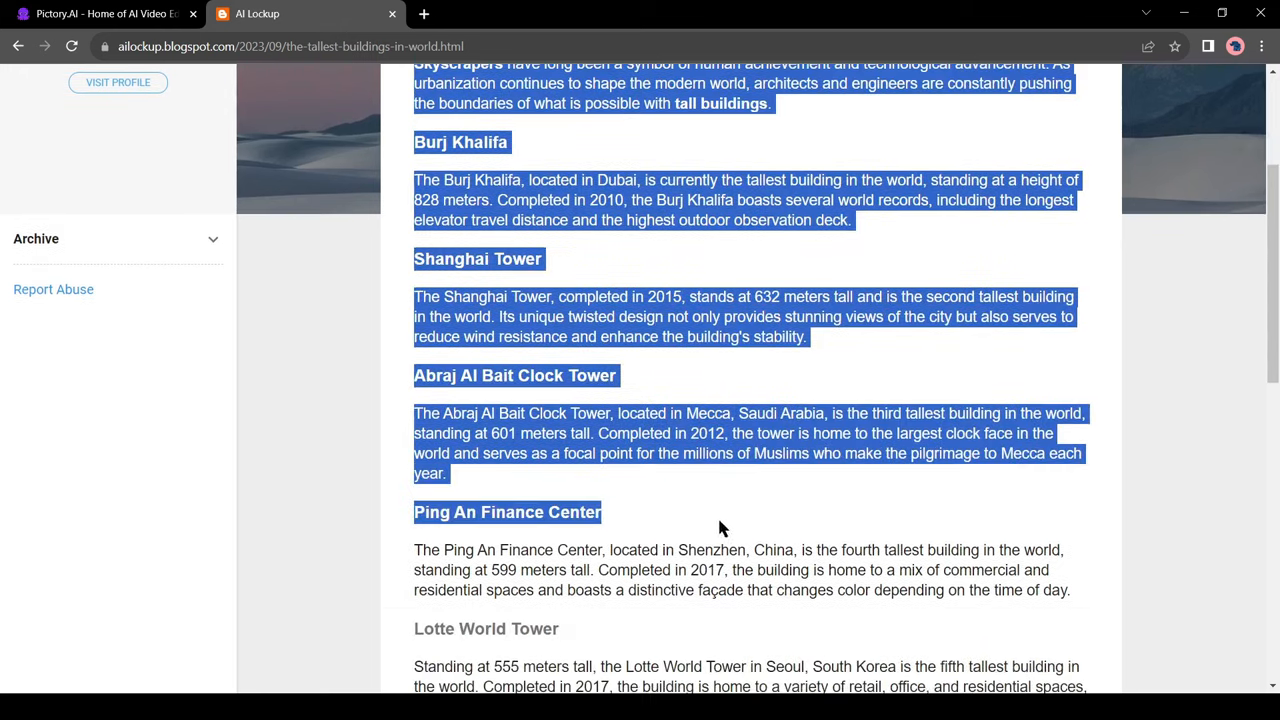
scroll("down", 3)
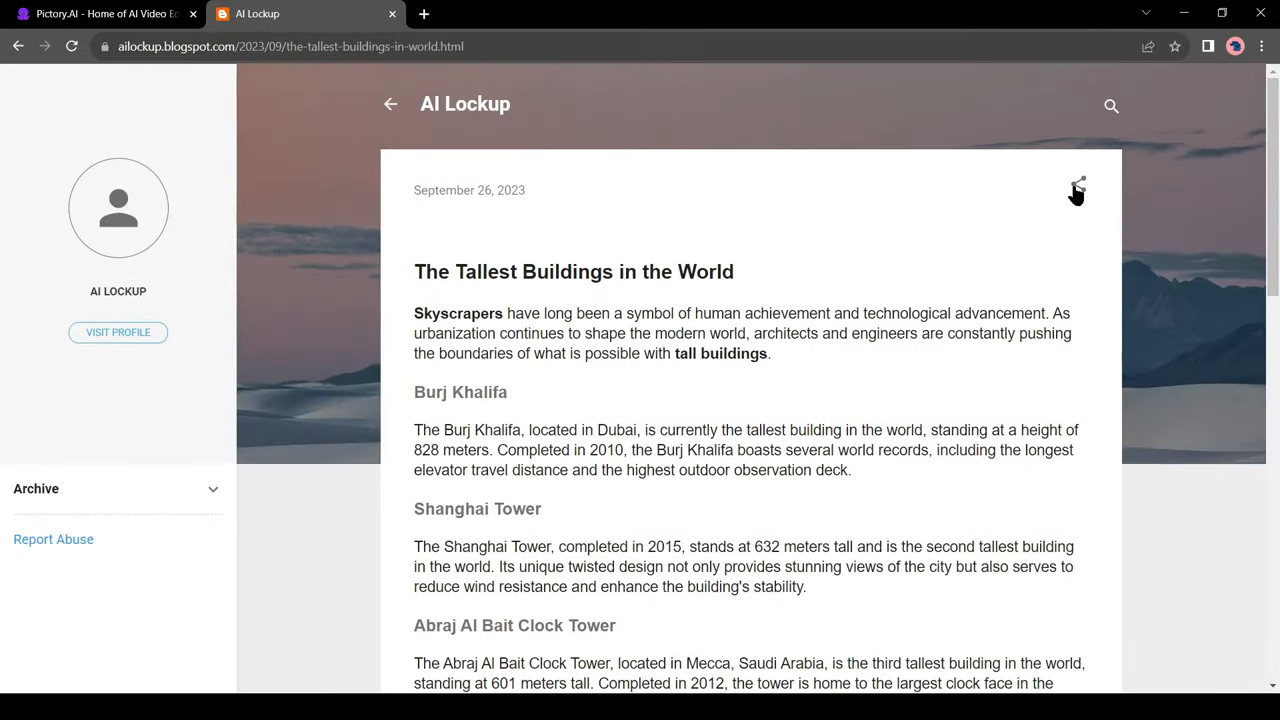
left_click(1076, 190)
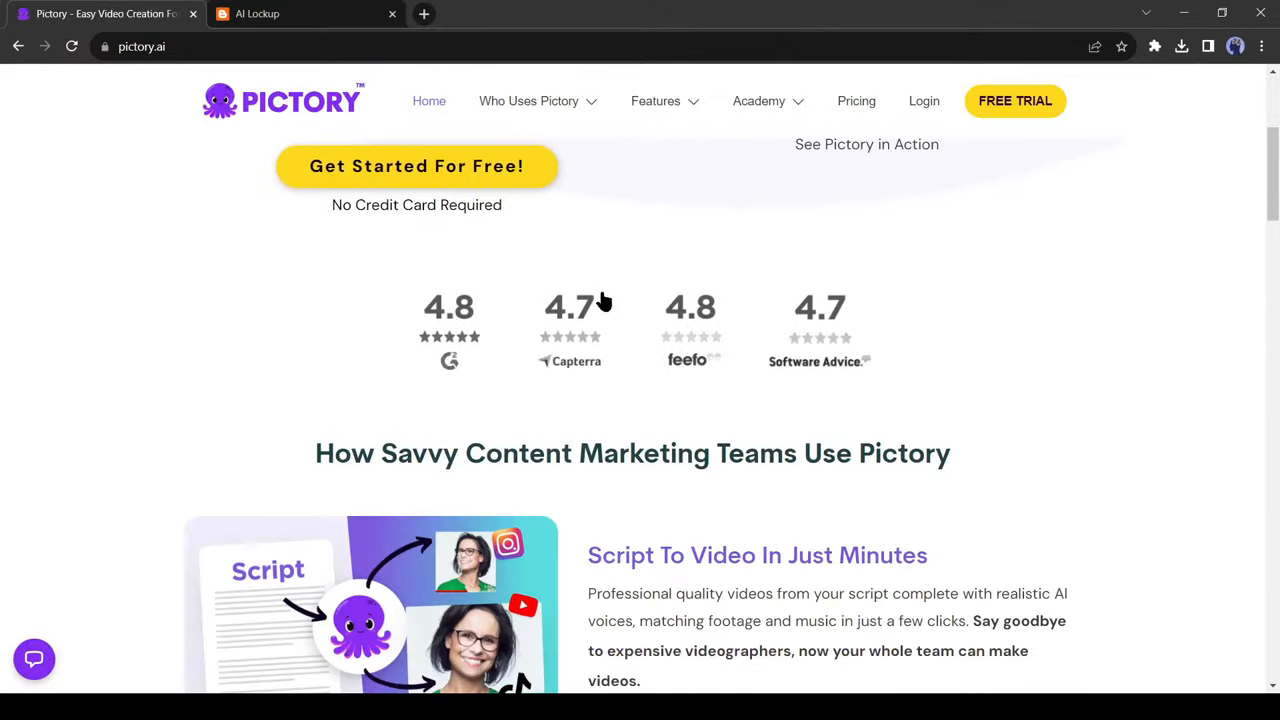
scroll("down", 3)
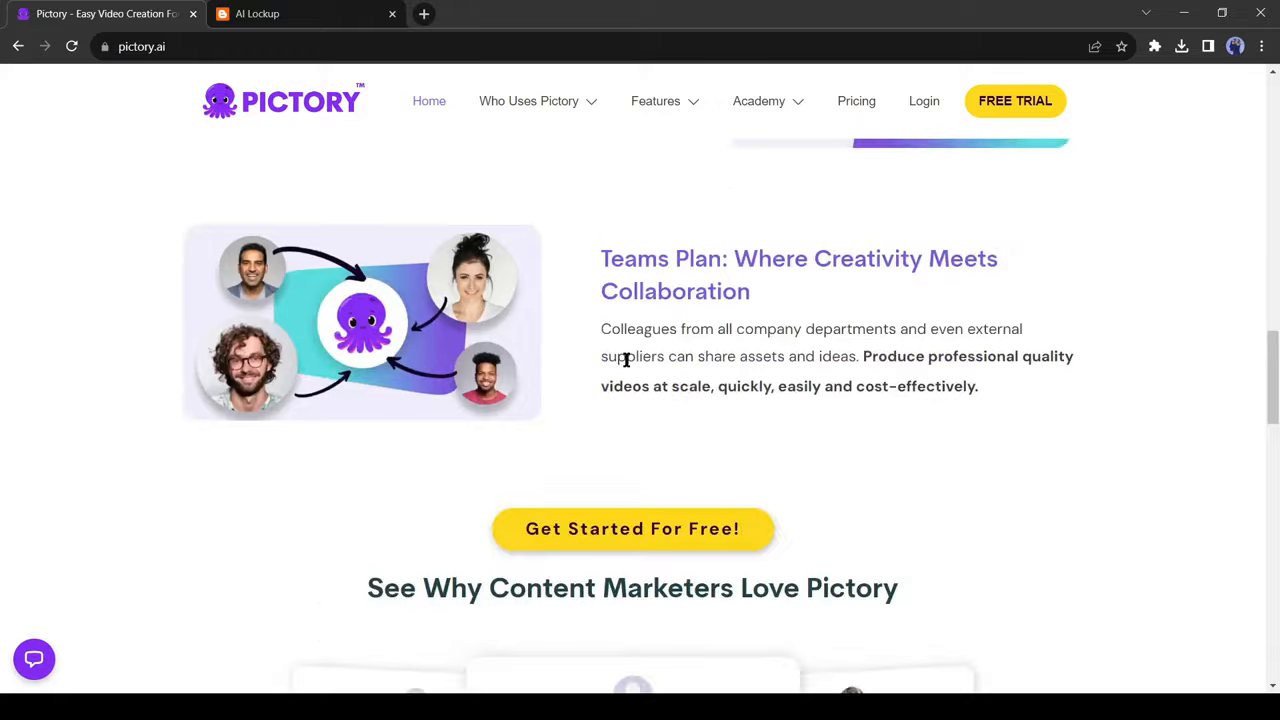
scroll("up", 3)
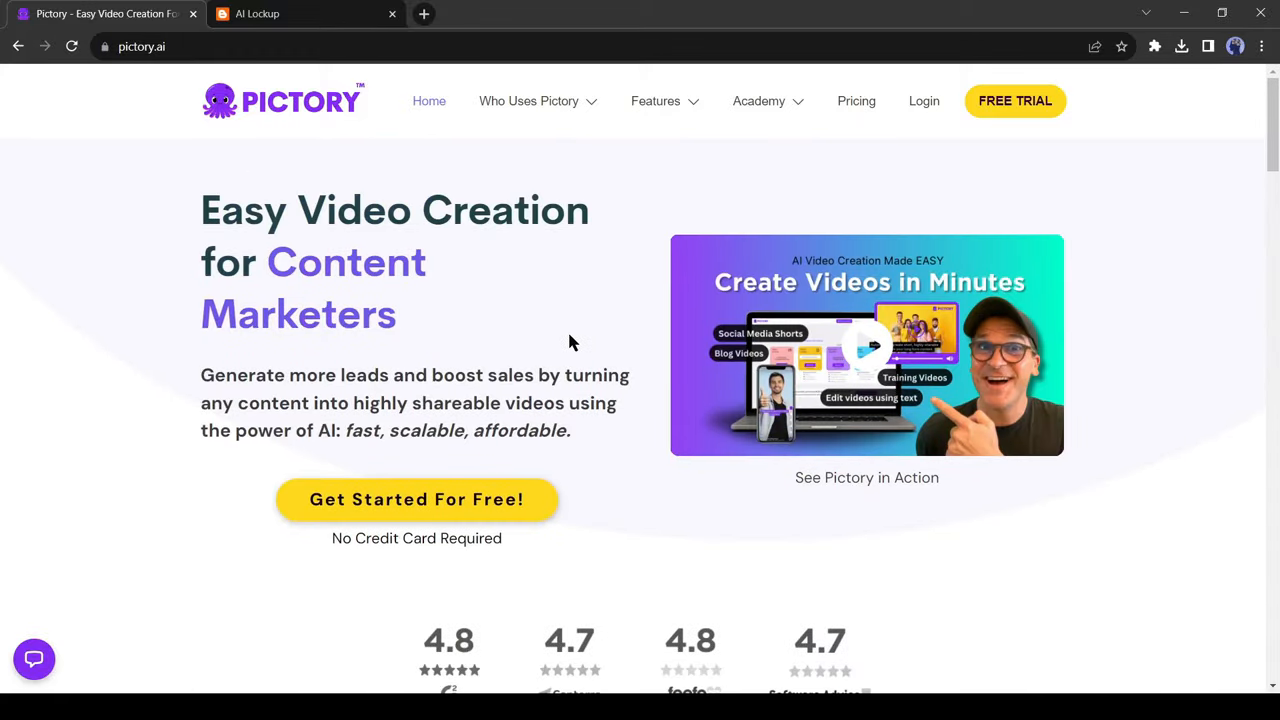
mouse_move(884, 8)
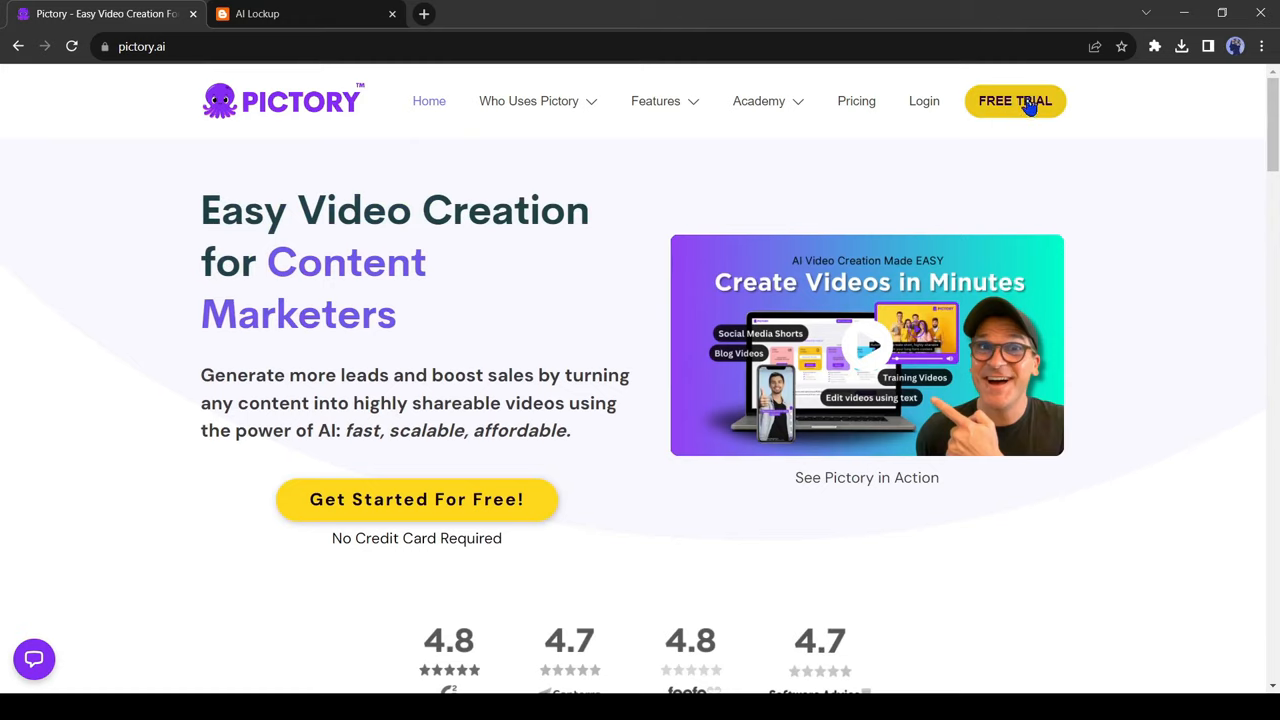
mouse_move(924, 104)
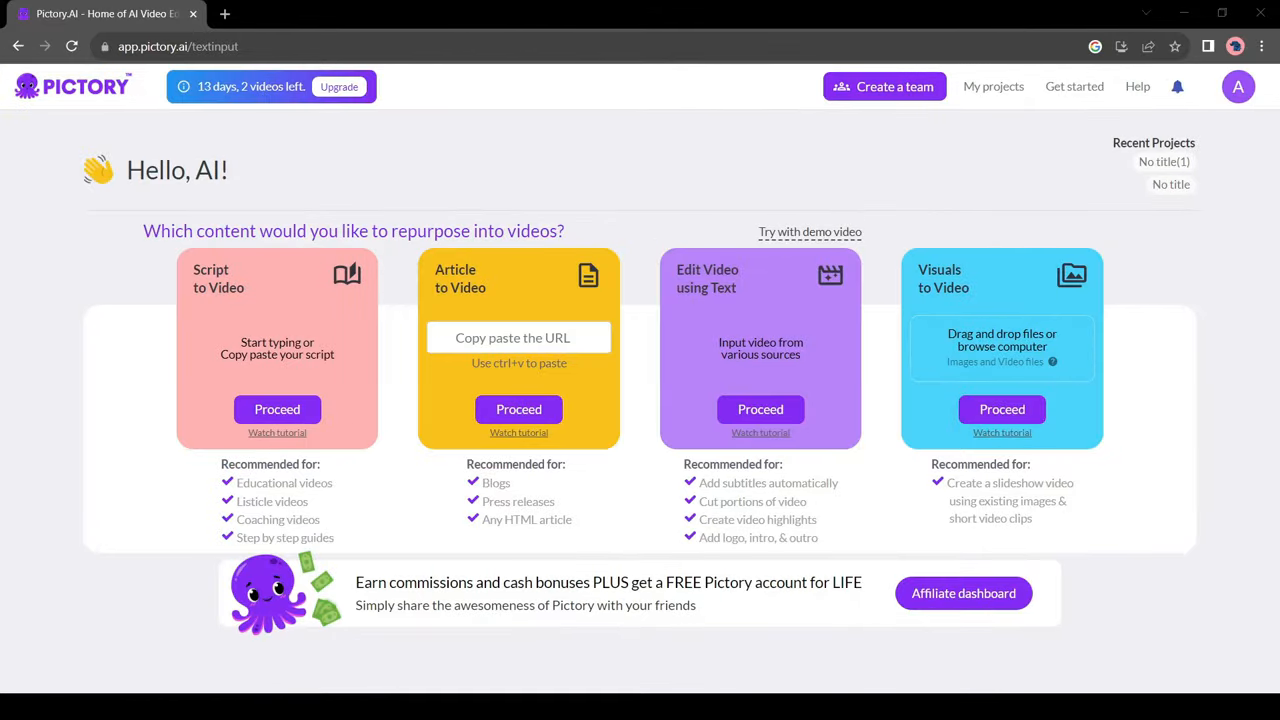
mouse_move(348, 160)
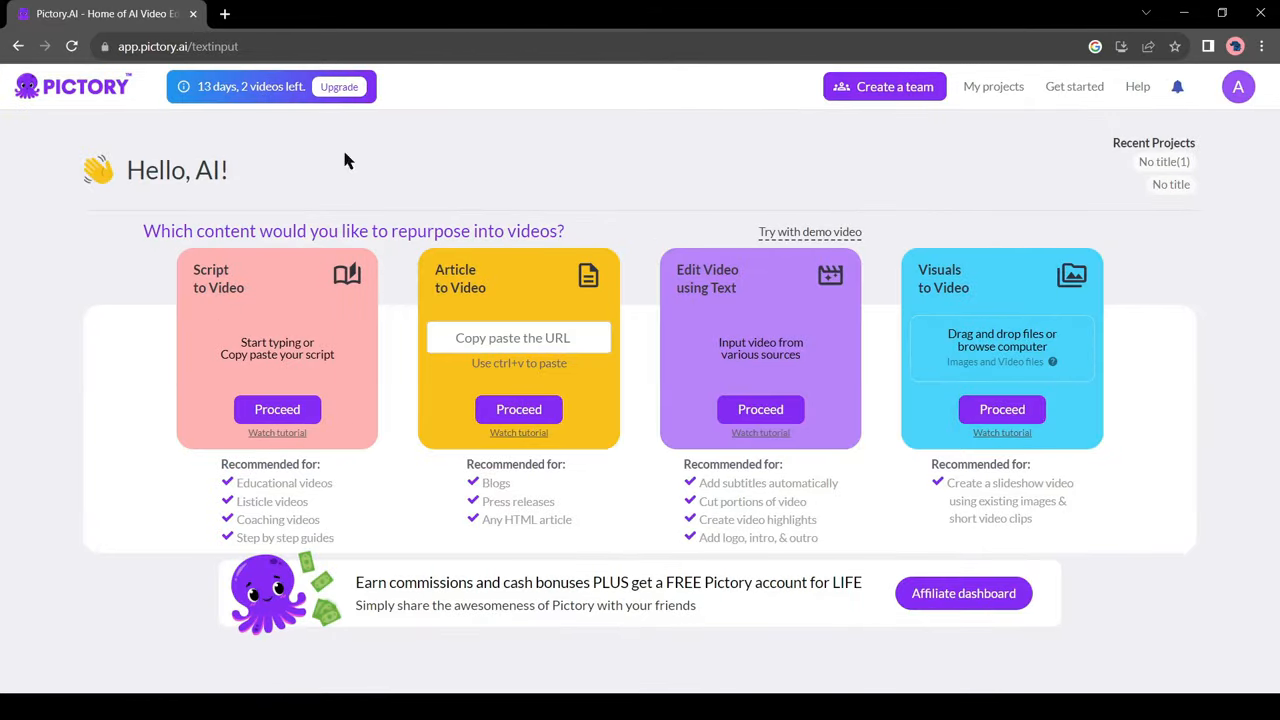
mouse_move(216, 344)
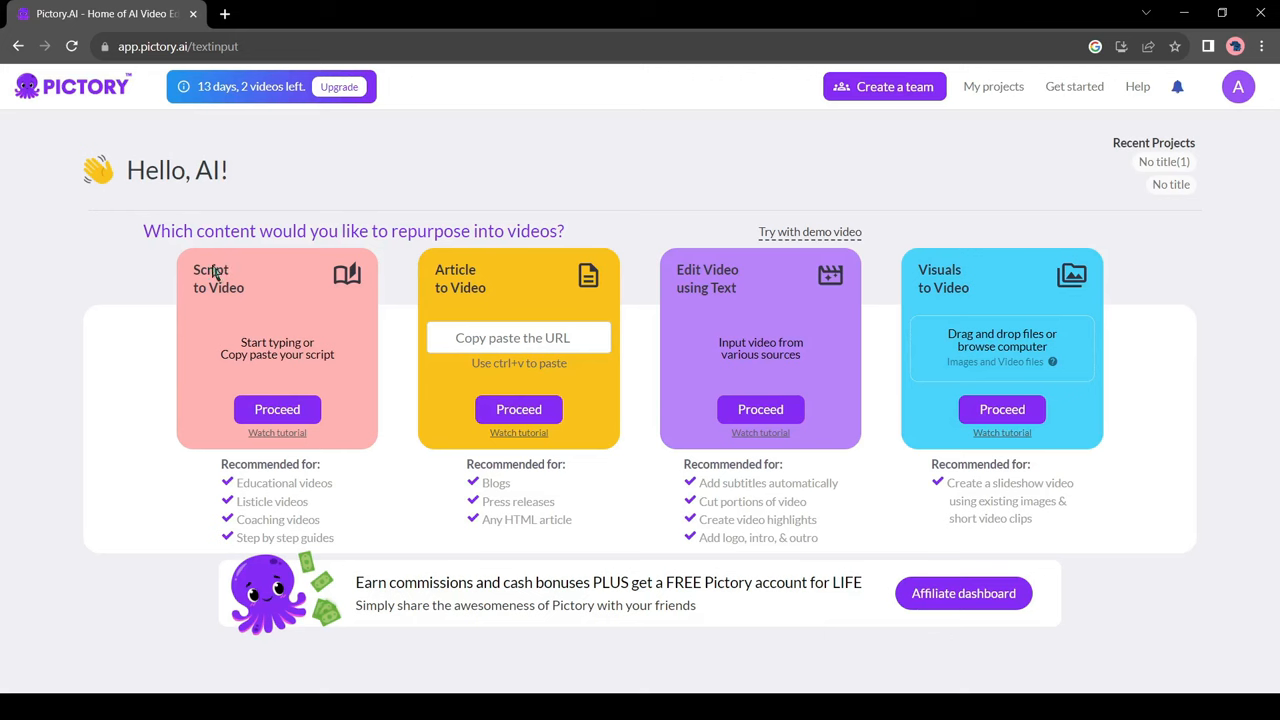
mouse_move(252, 310)
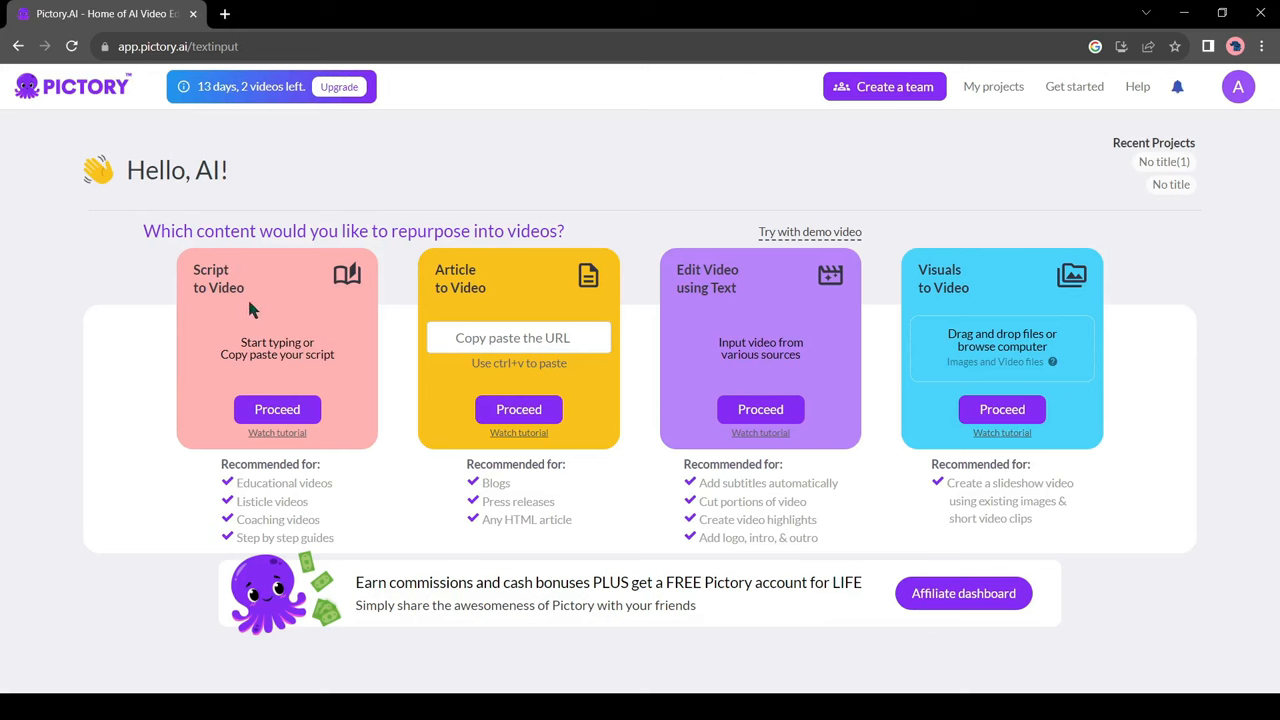
mouse_move(448, 278)
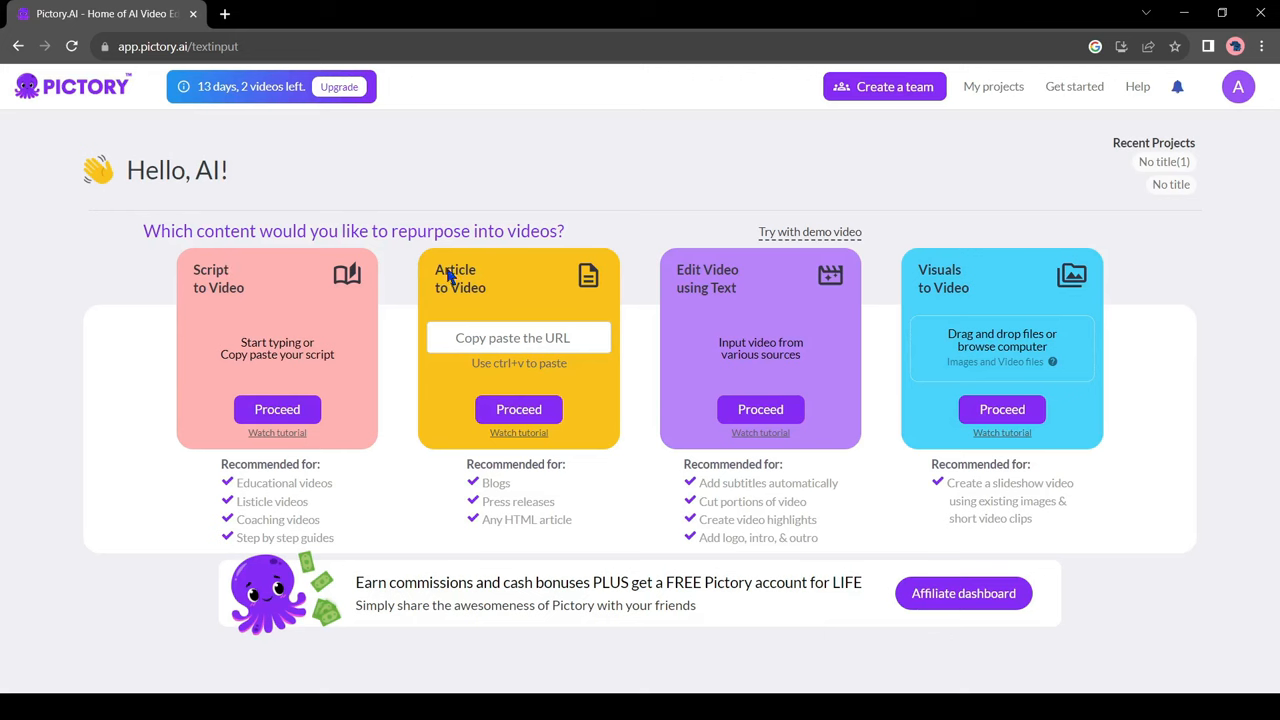
mouse_move(448, 424)
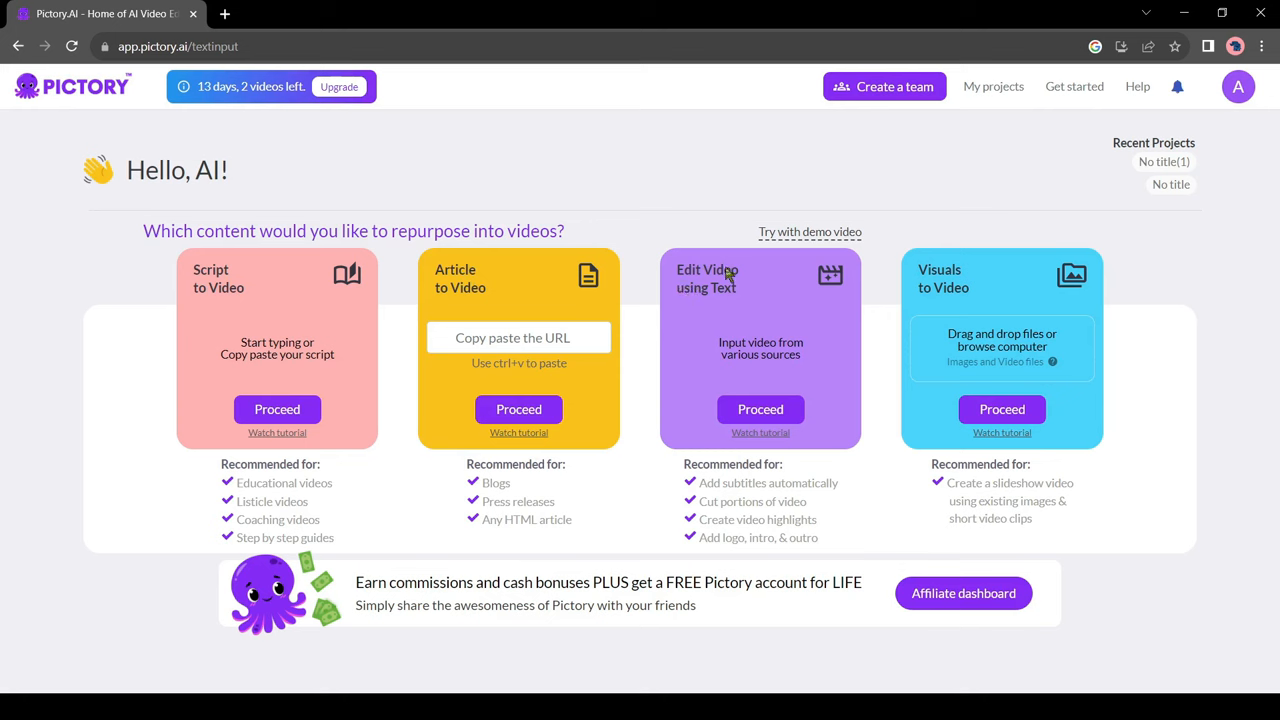
mouse_move(816, 396)
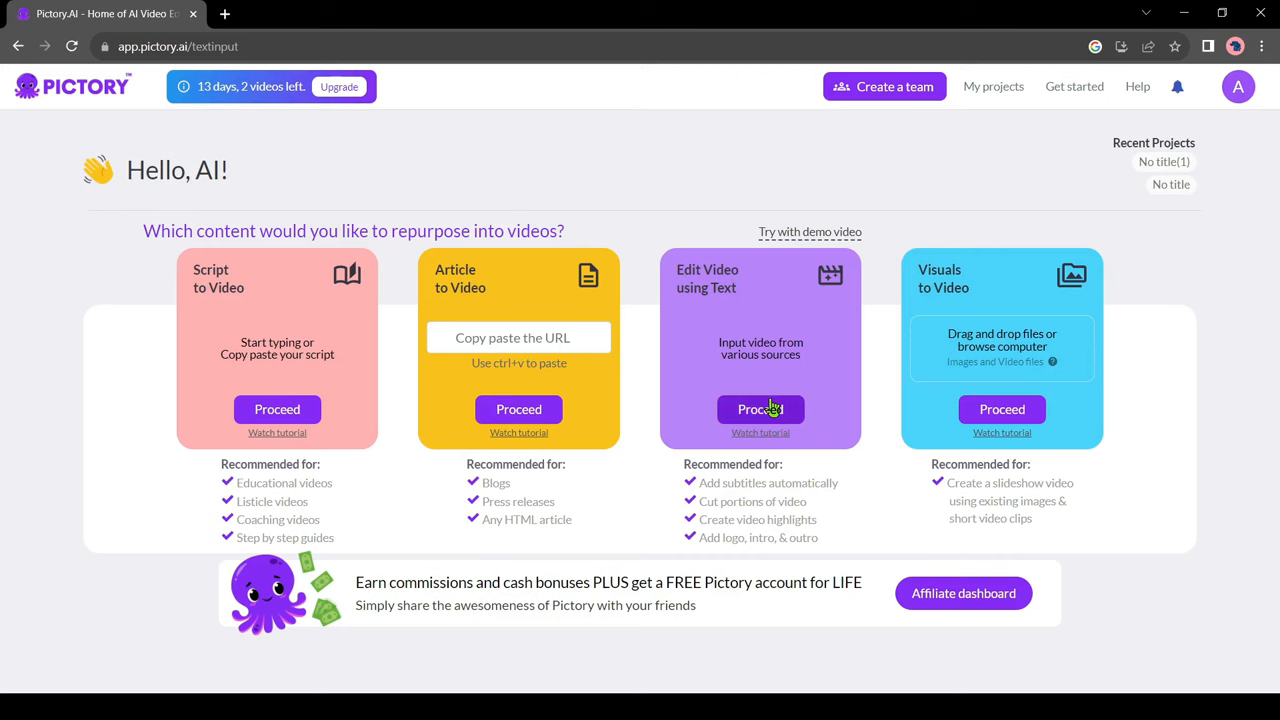
mouse_move(1082, 404)
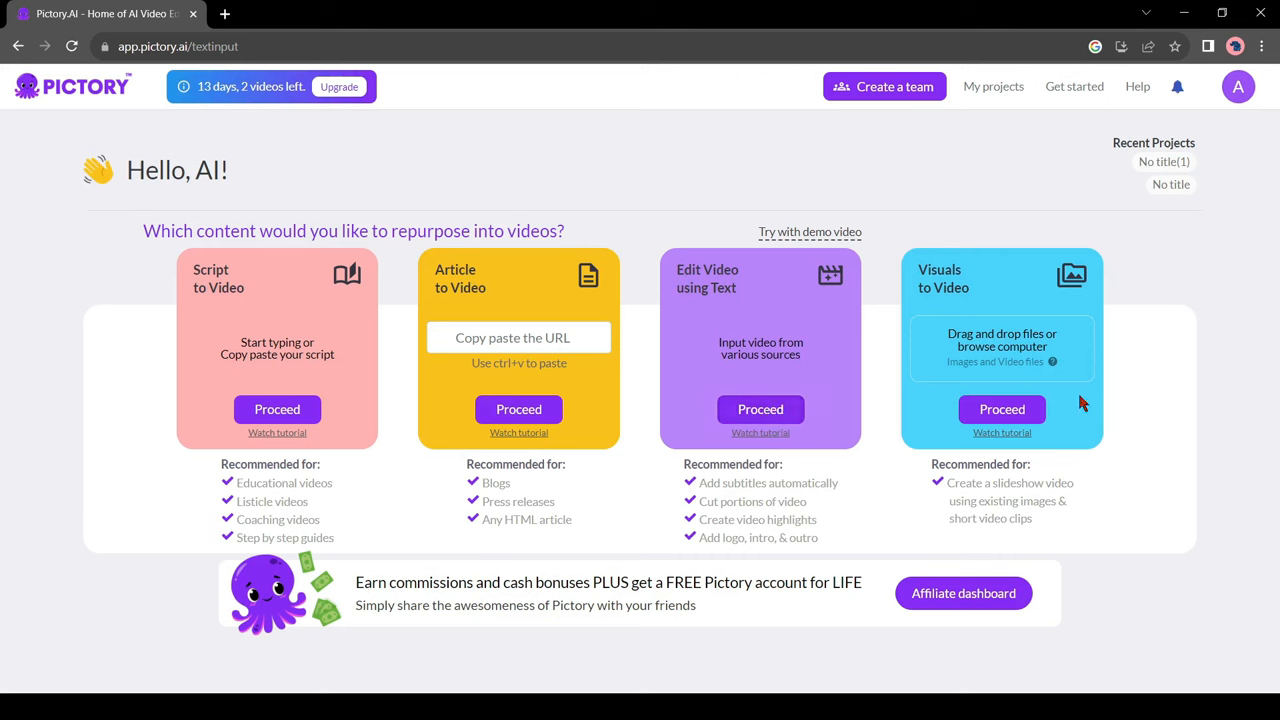
mouse_move(1030, 376)
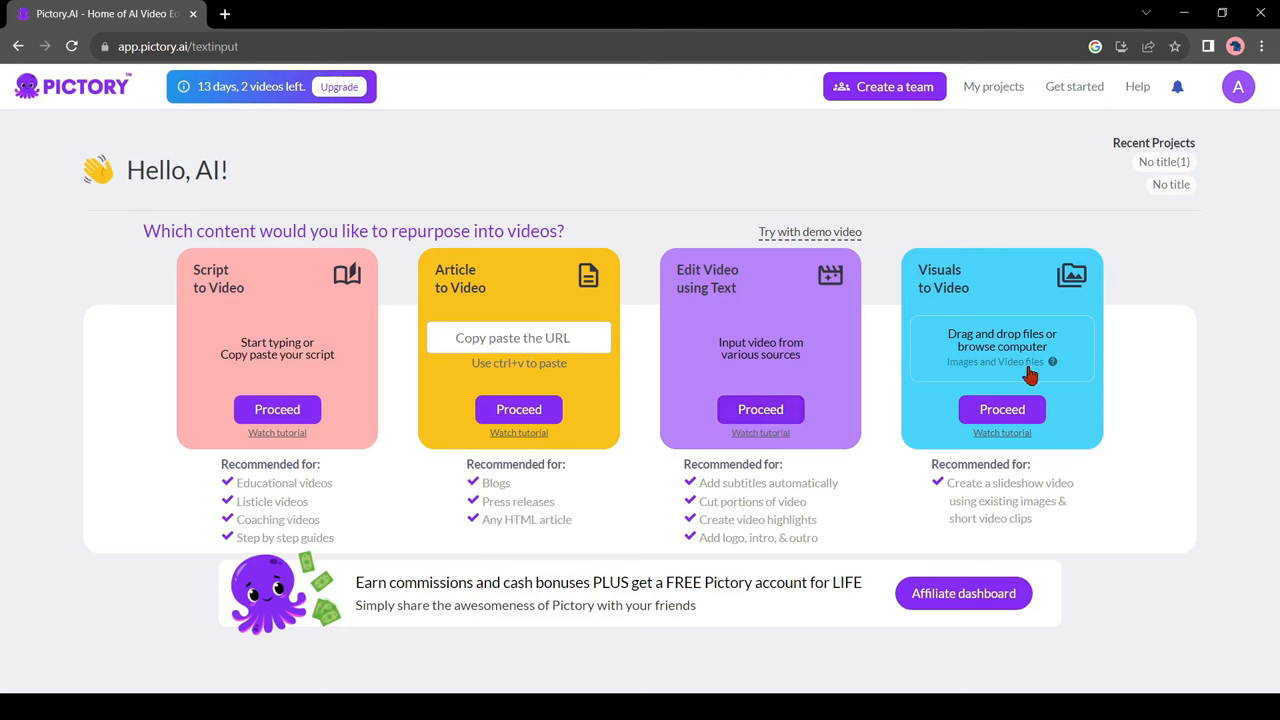
mouse_move(484, 322)
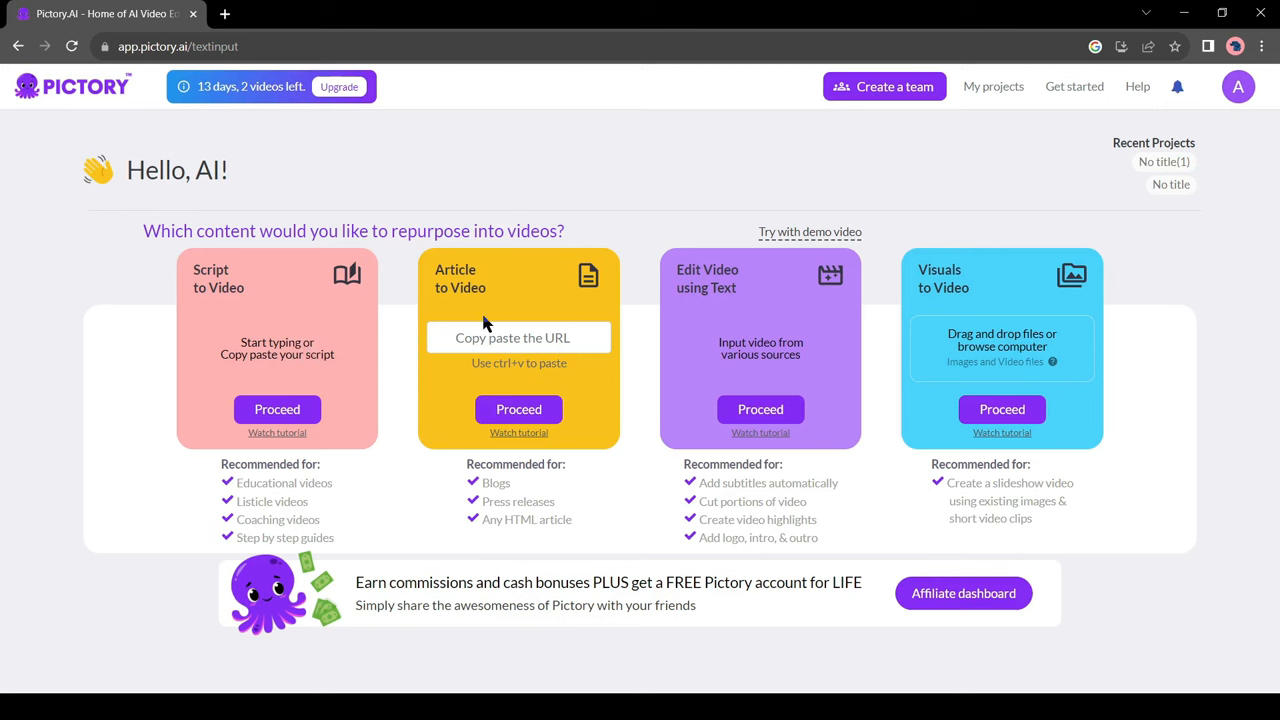
mouse_move(484, 414)
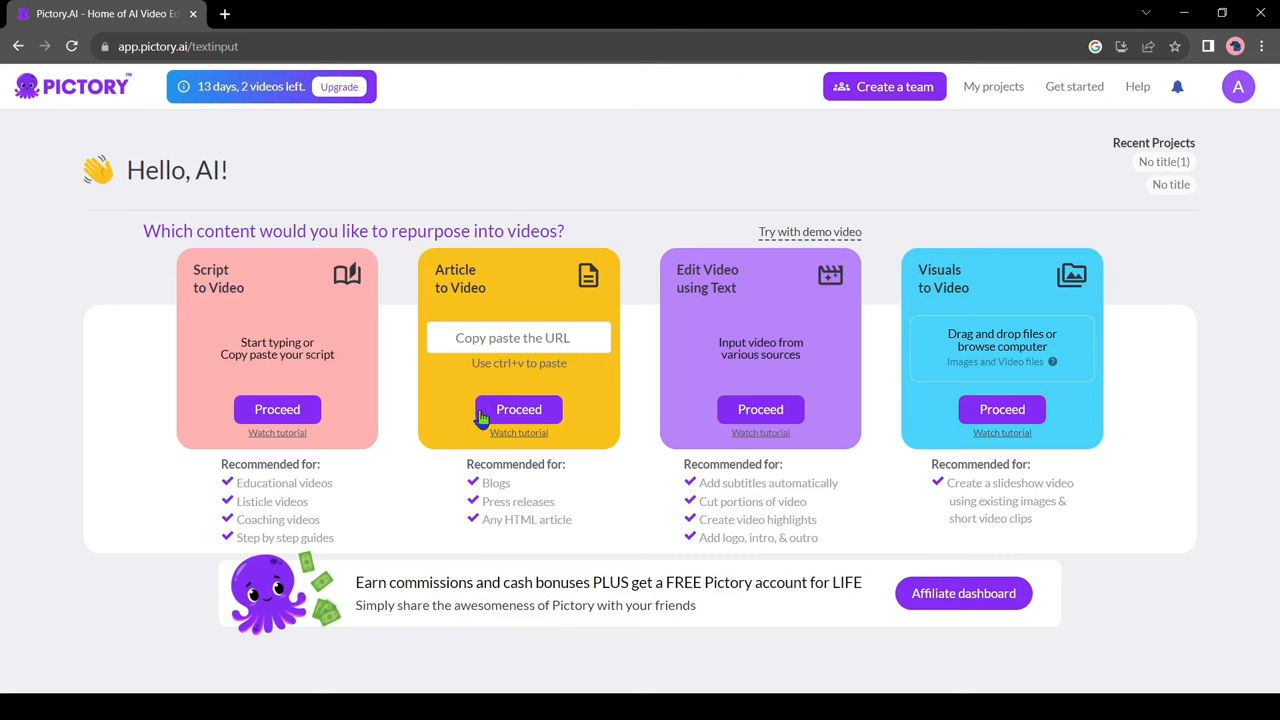
mouse_move(532, 384)
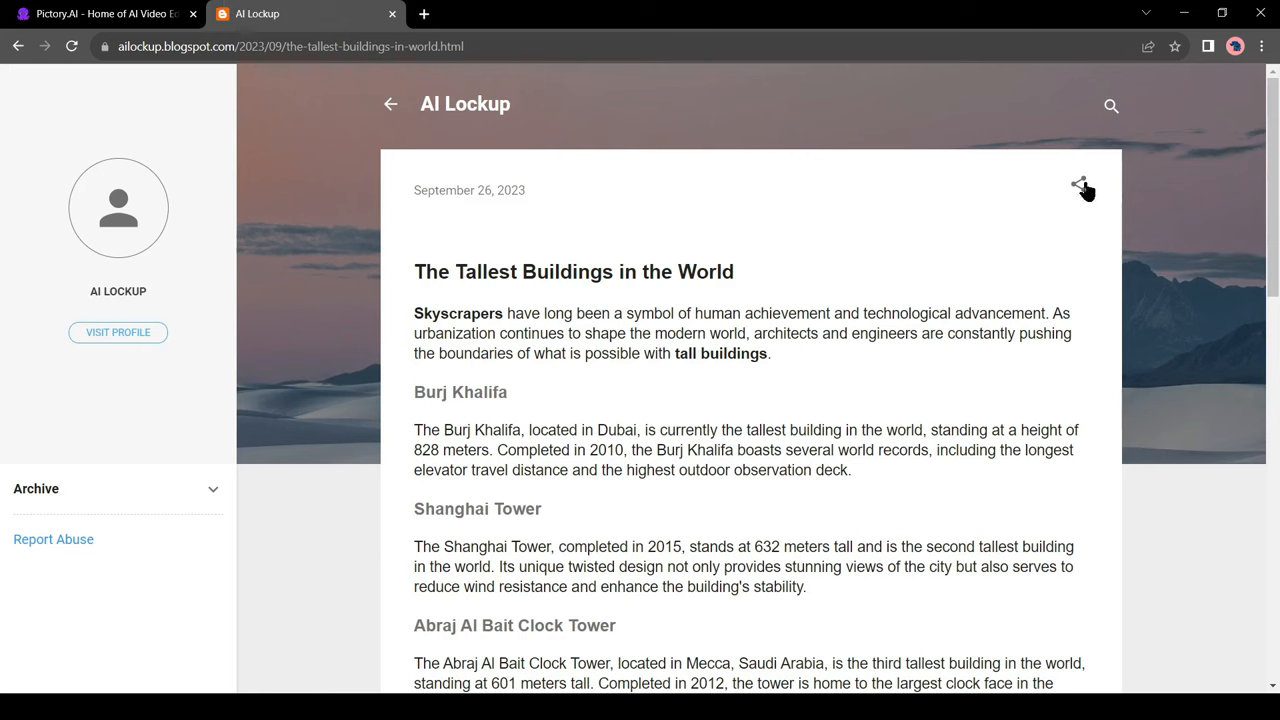
left_click(284, 46)
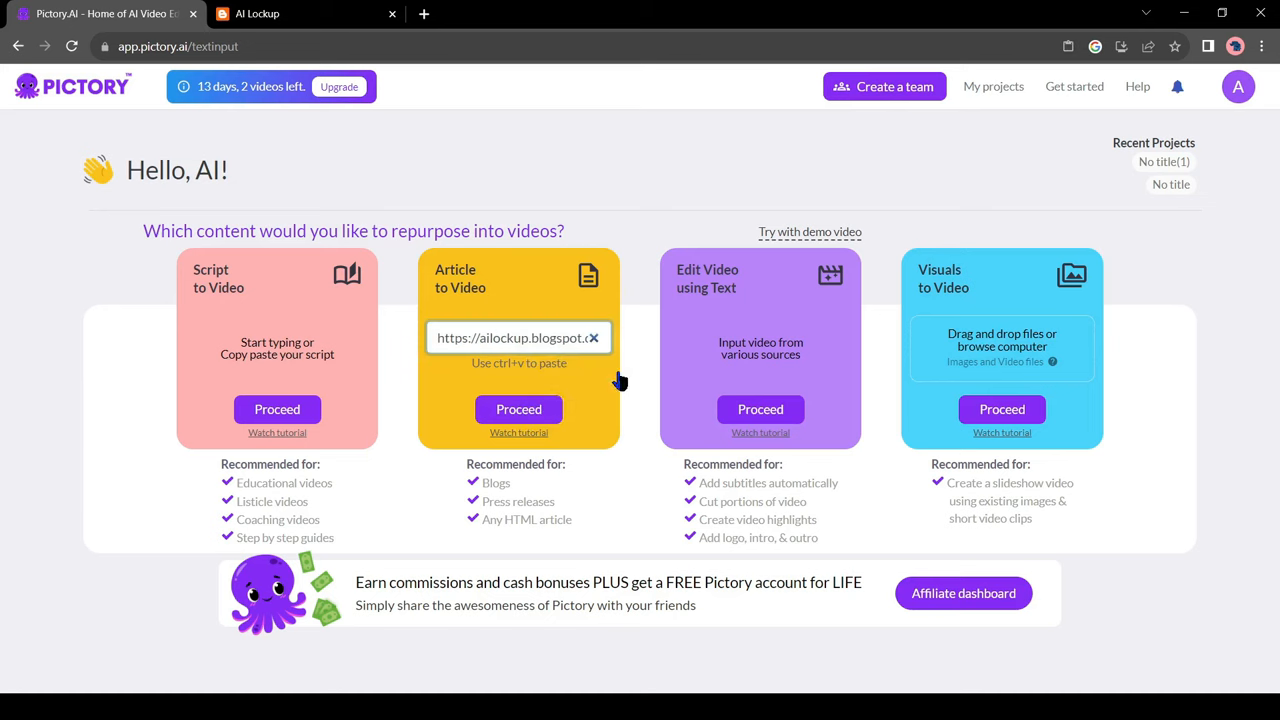
left_click(518, 408)
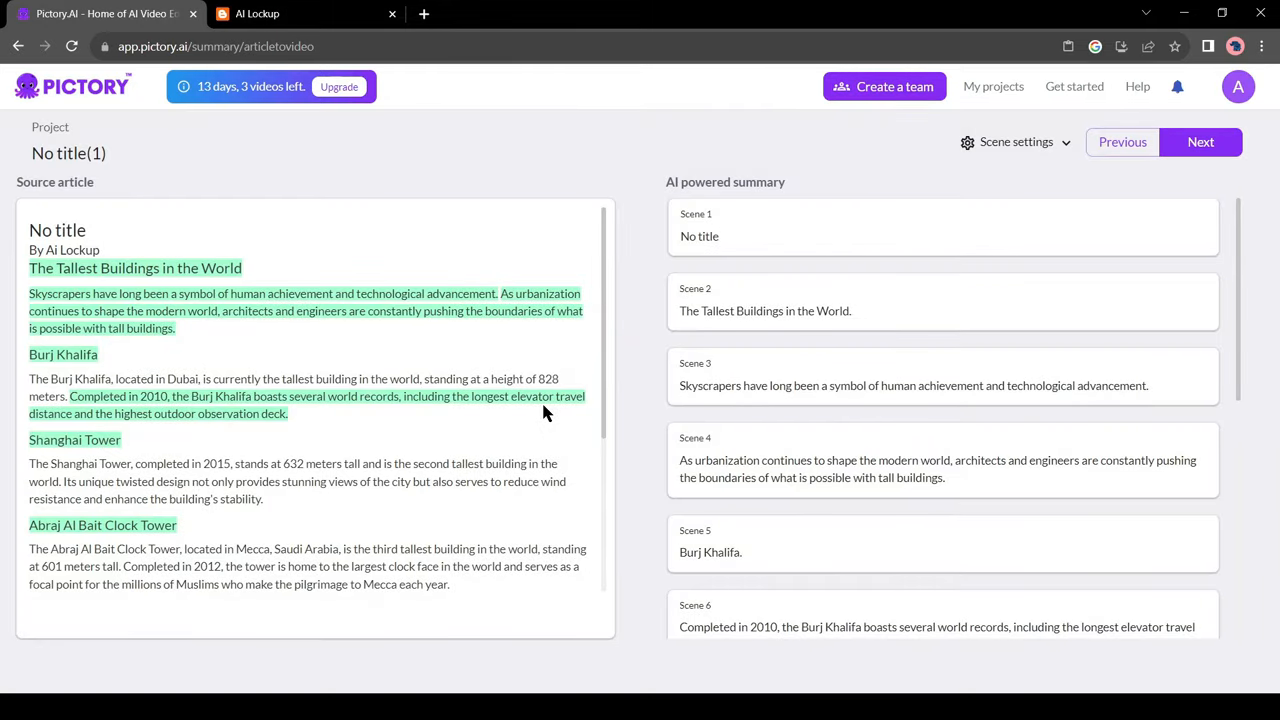
mouse_move(752, 326)
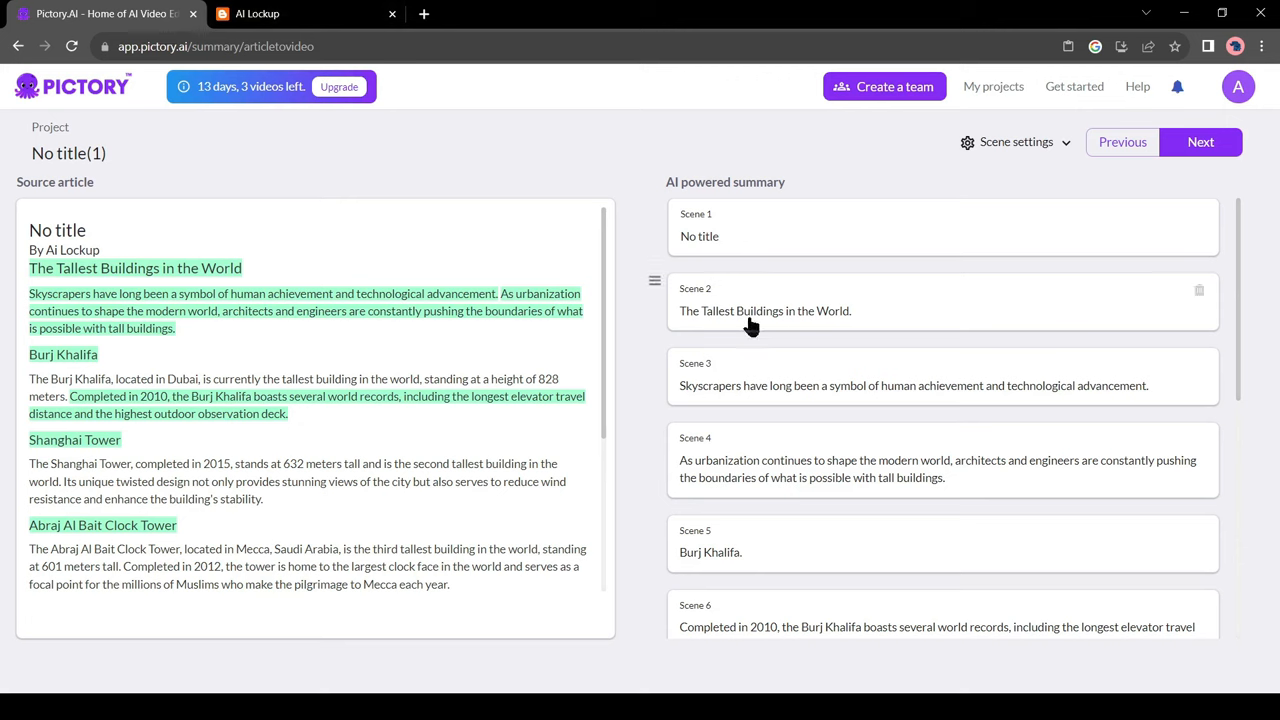
mouse_move(280, 324)
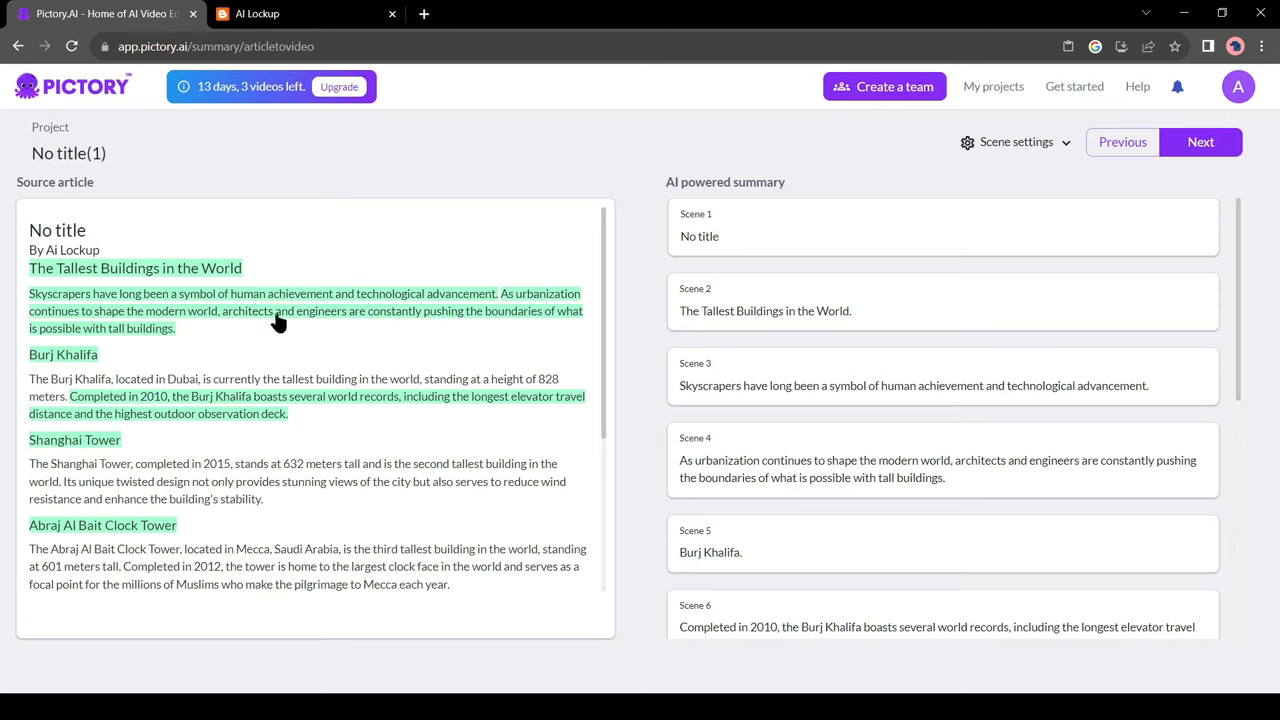
mouse_move(84, 336)
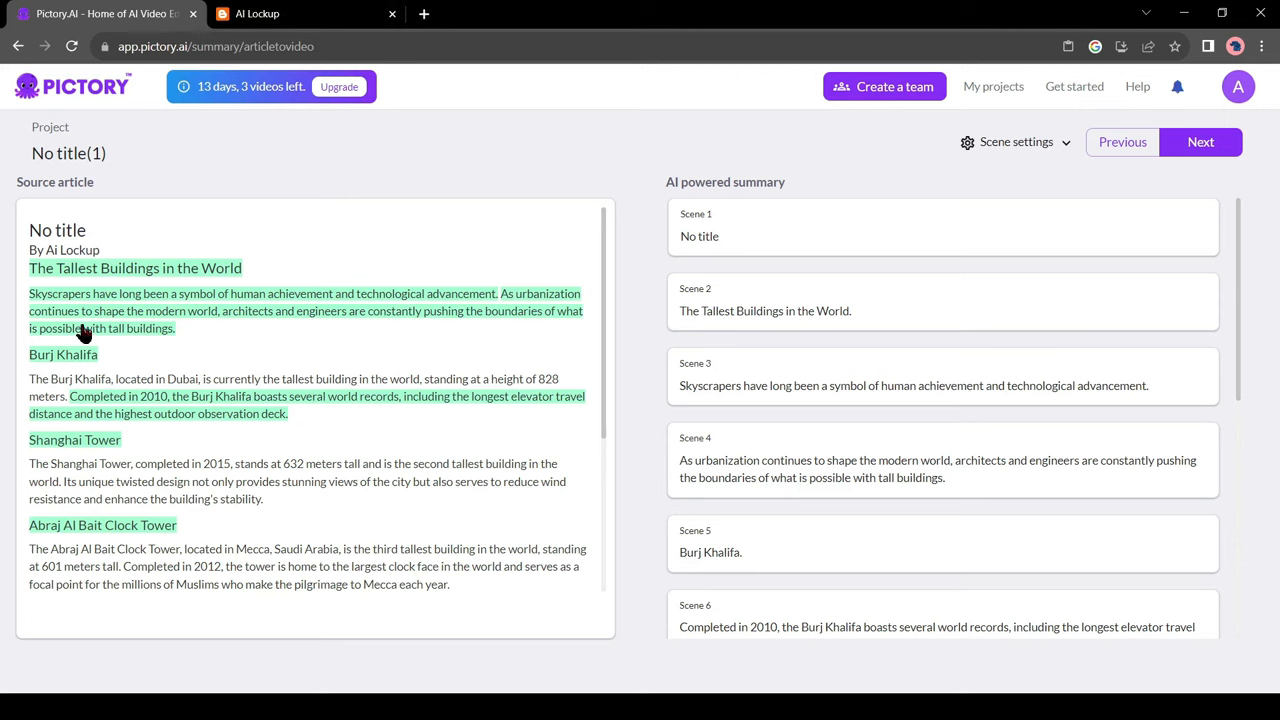
mouse_move(4, 392)
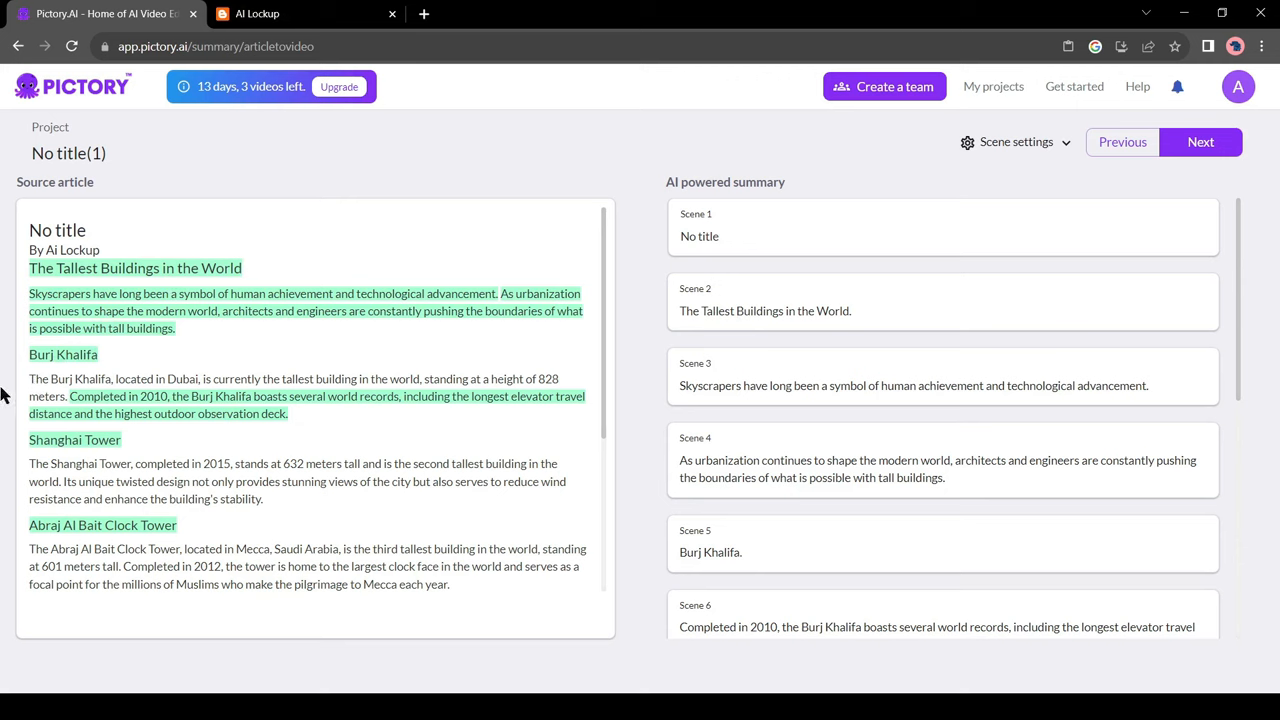
mouse_move(392, 312)
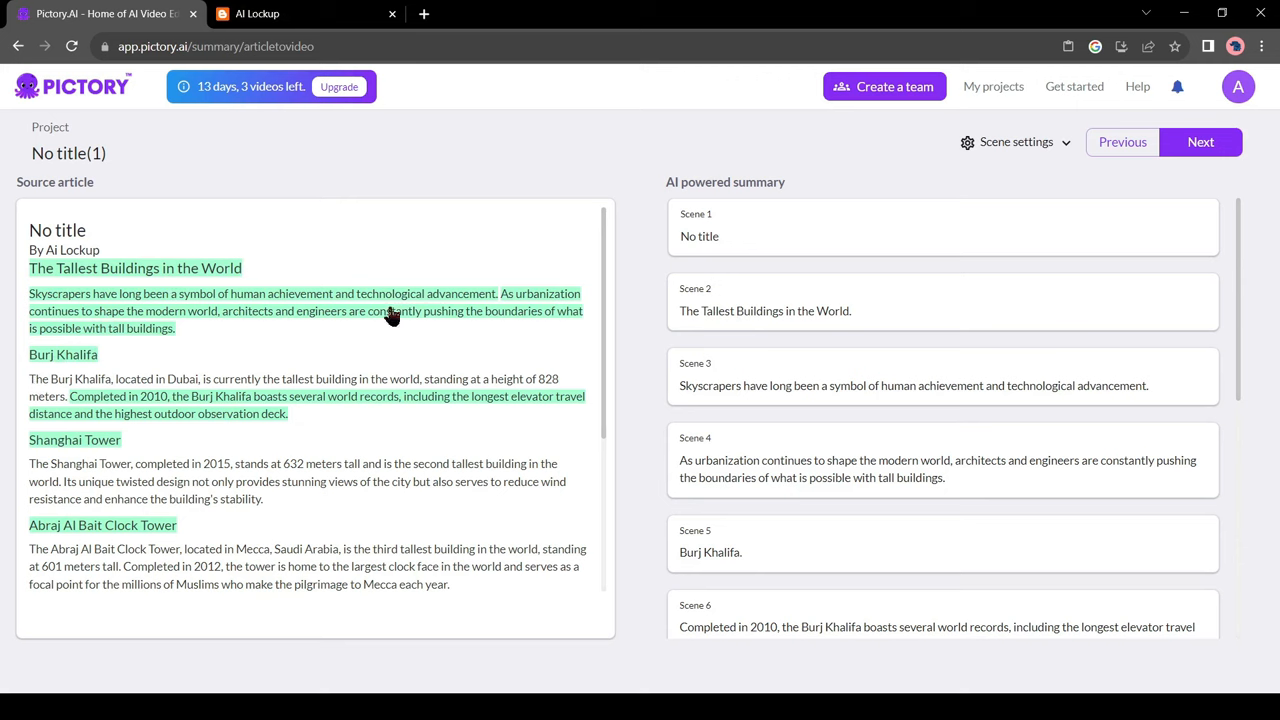
- Add the Shanghai Tower sentences from the source article as scenes and continue to templates
left_click(120, 380)
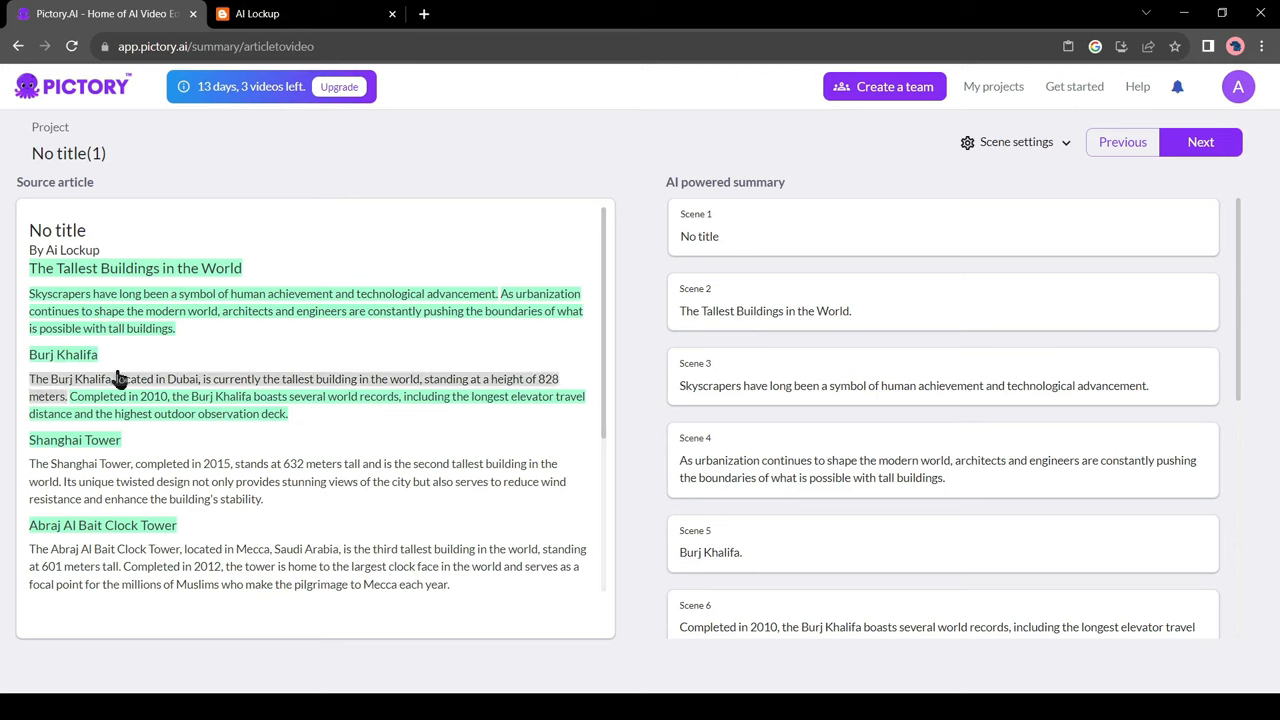
mouse_move(770, 332)
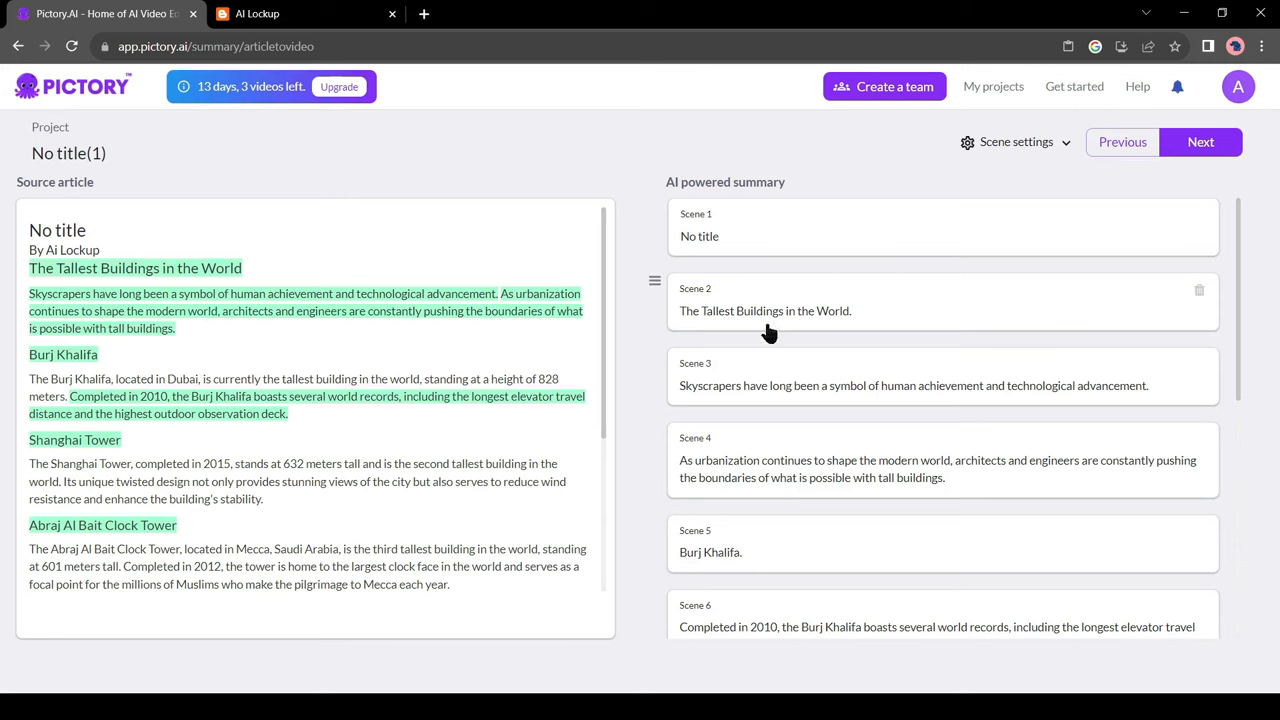
scroll("down", 3)
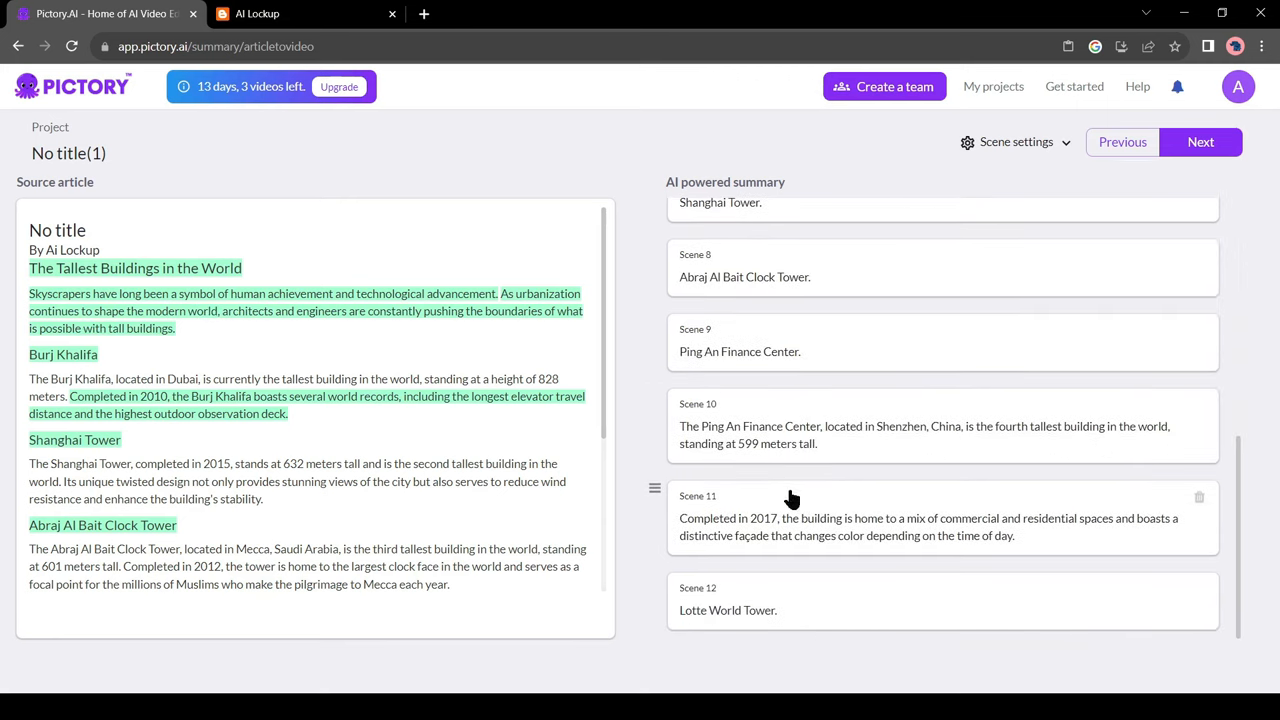
mouse_move(760, 568)
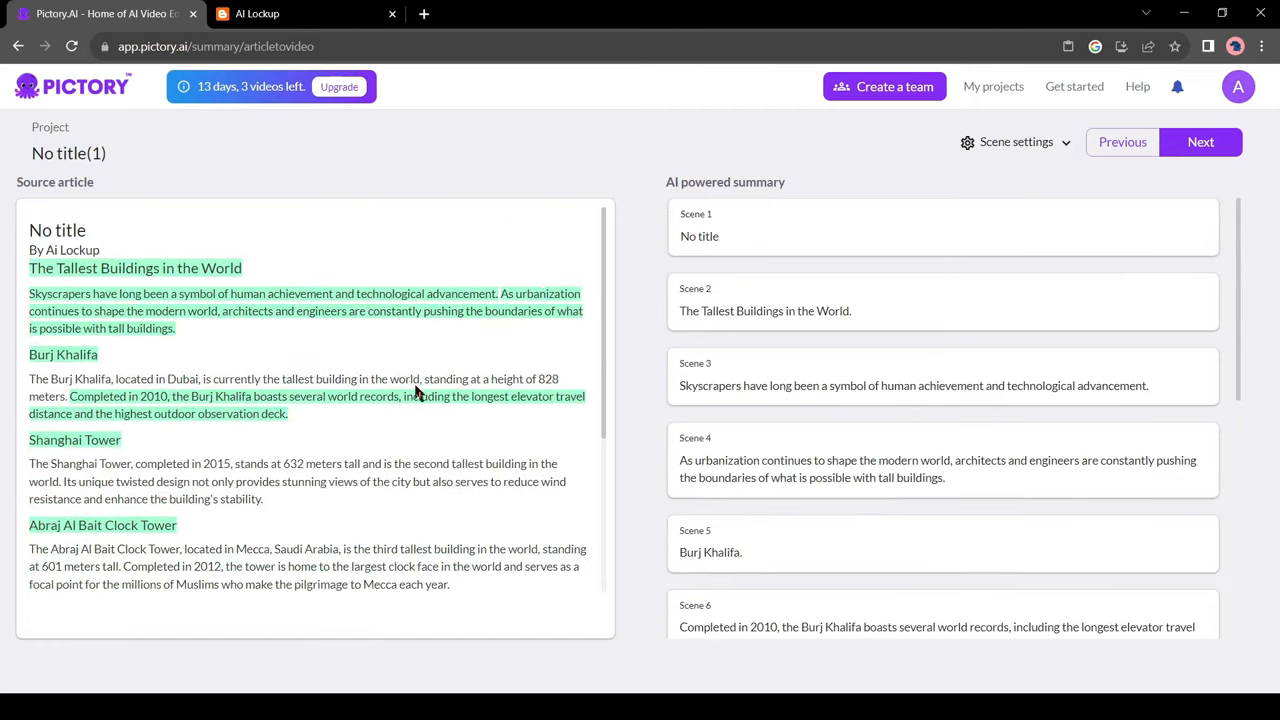
left_click(1200, 140)
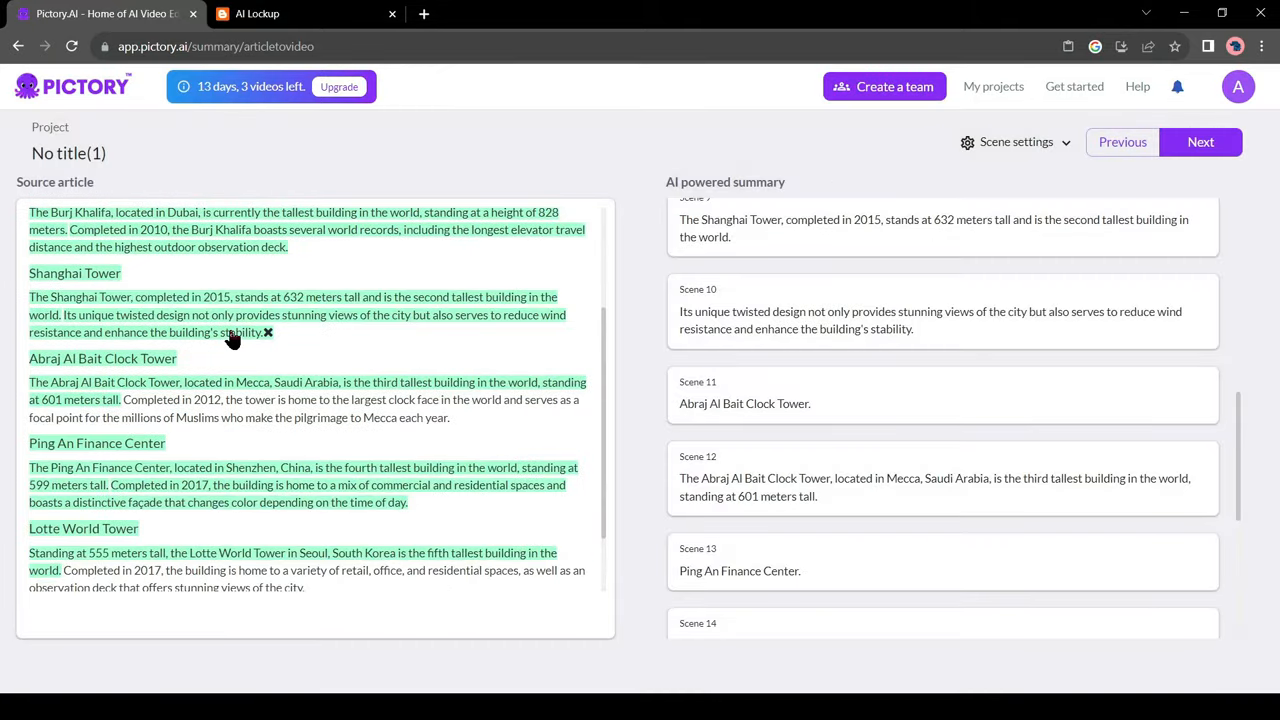
scroll("down", 3)
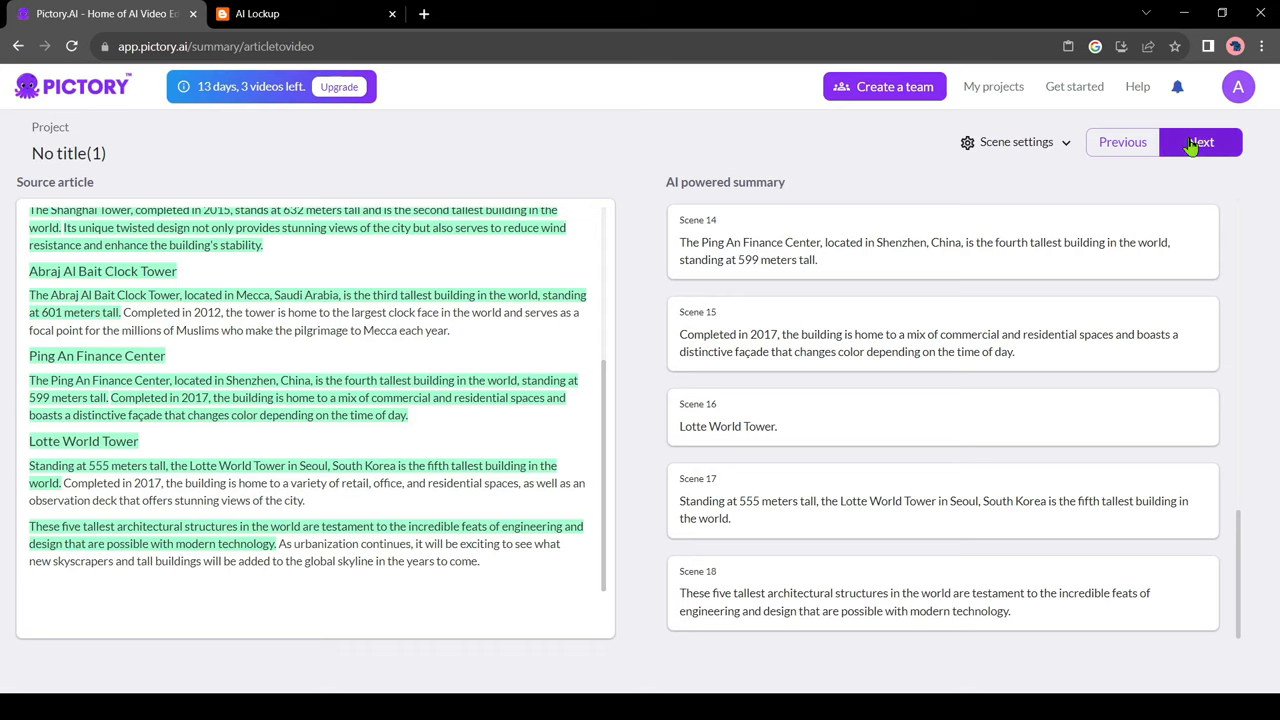
left_click(1200, 142)
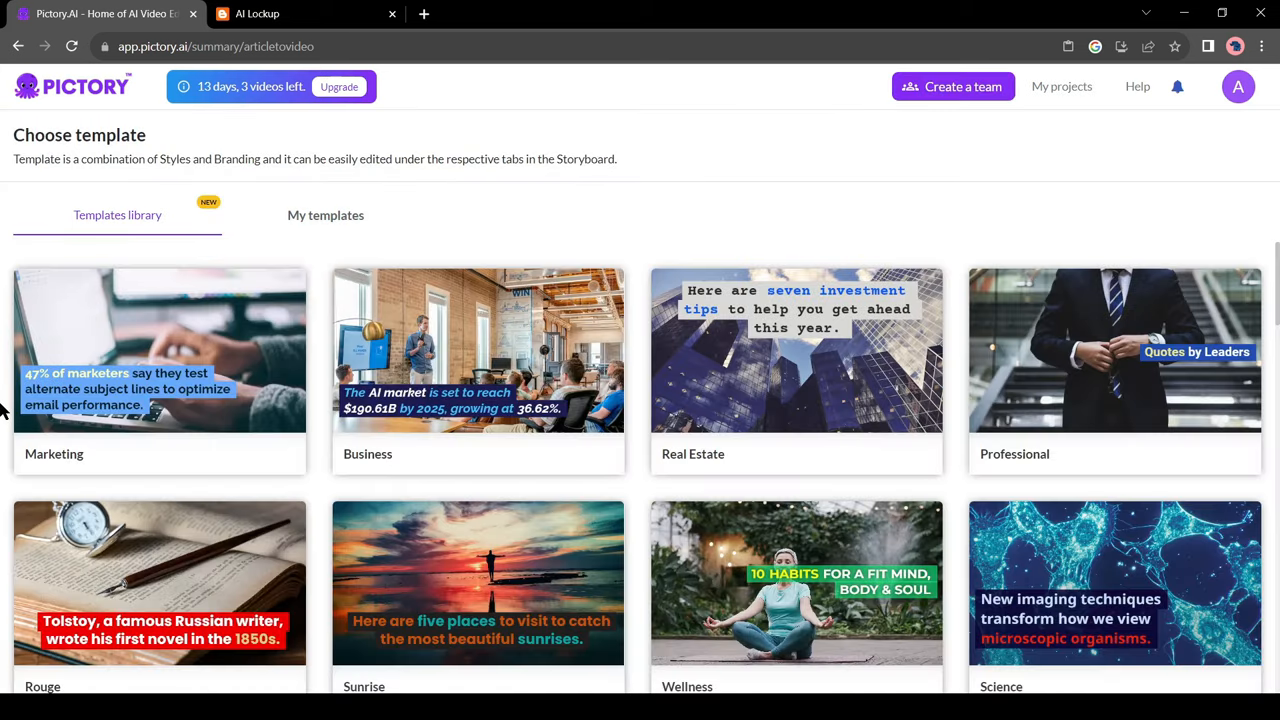
- Choose the Samaritan template in landscape 16:9 and start generating the storyboard
scroll("down", 3)
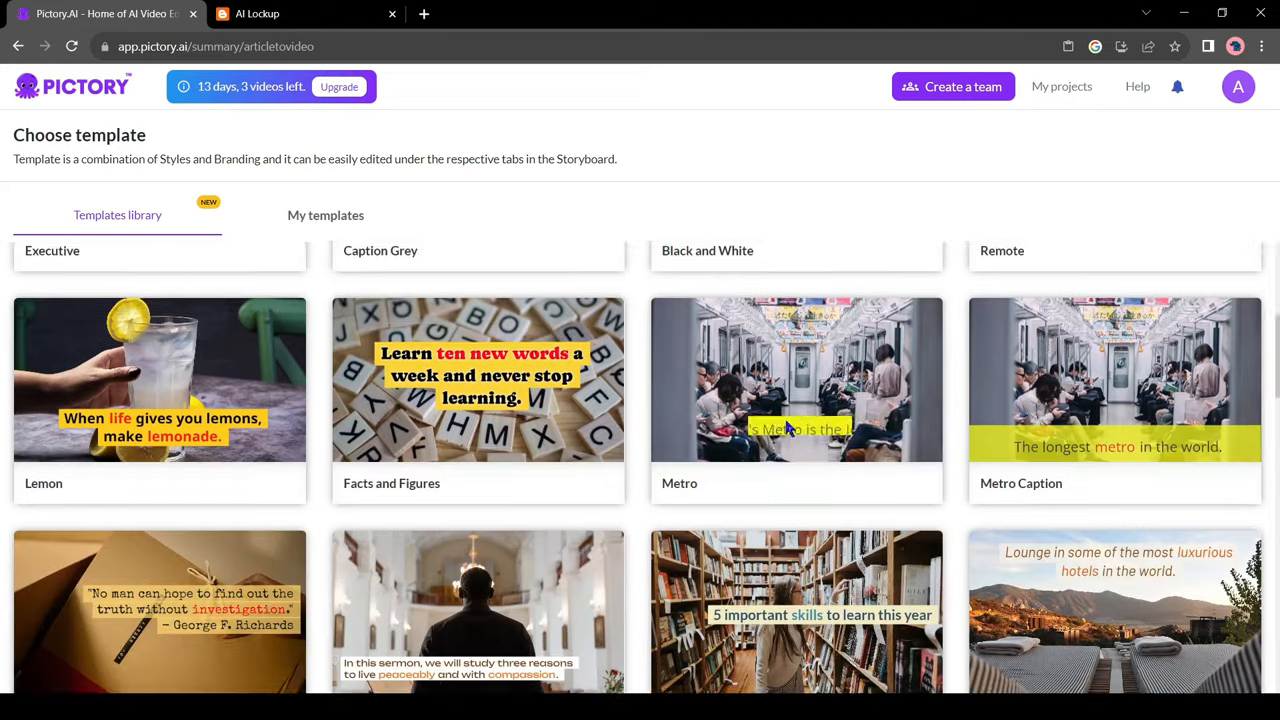
scroll("down", 3)
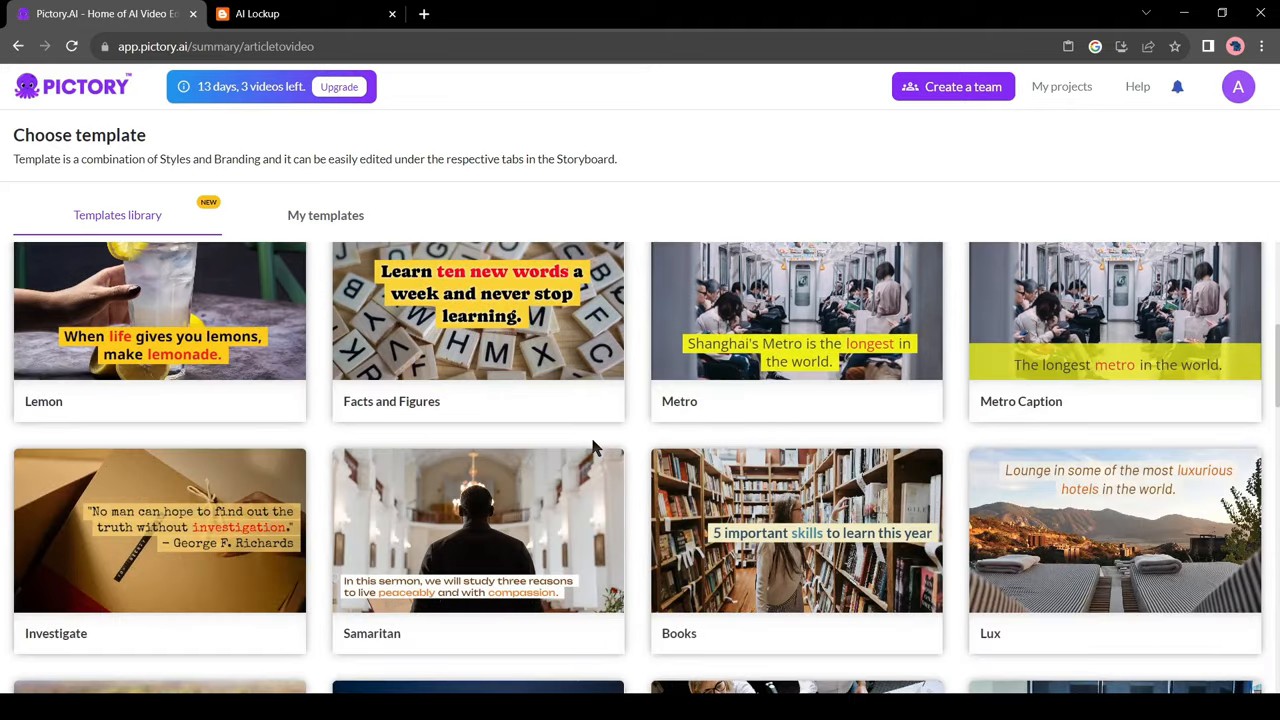
scroll("down", 3)
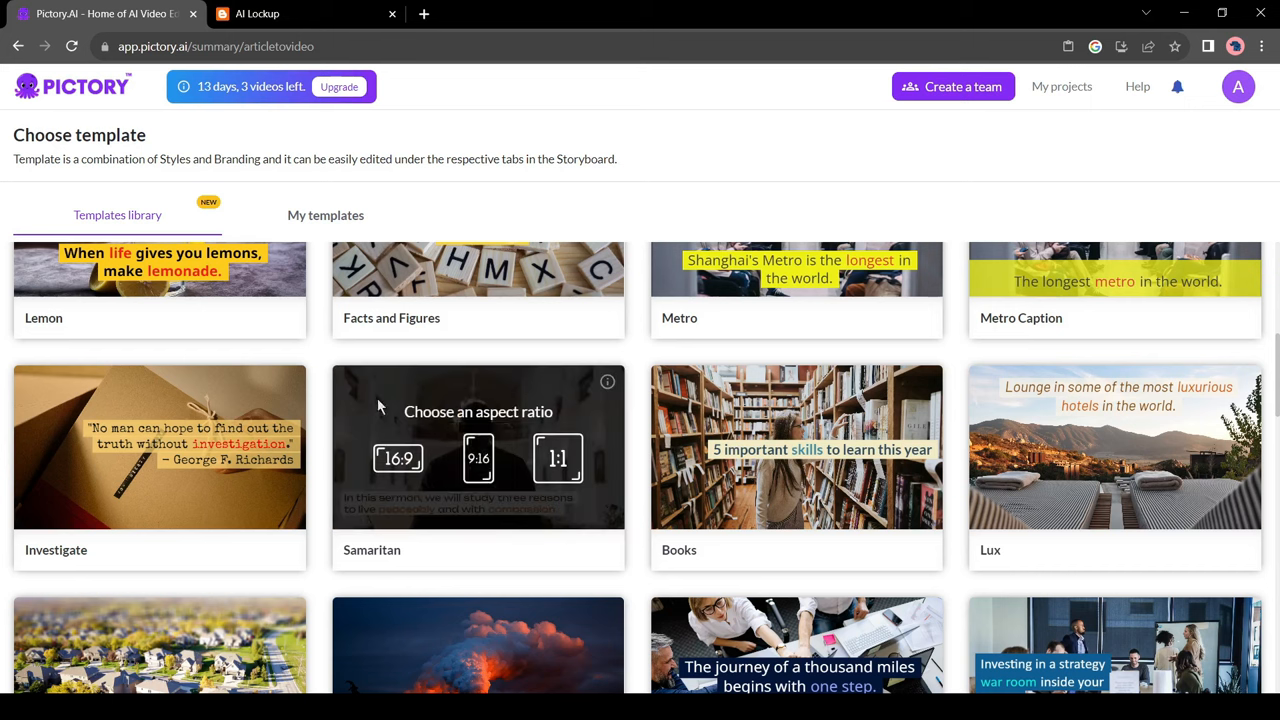
mouse_move(504, 462)
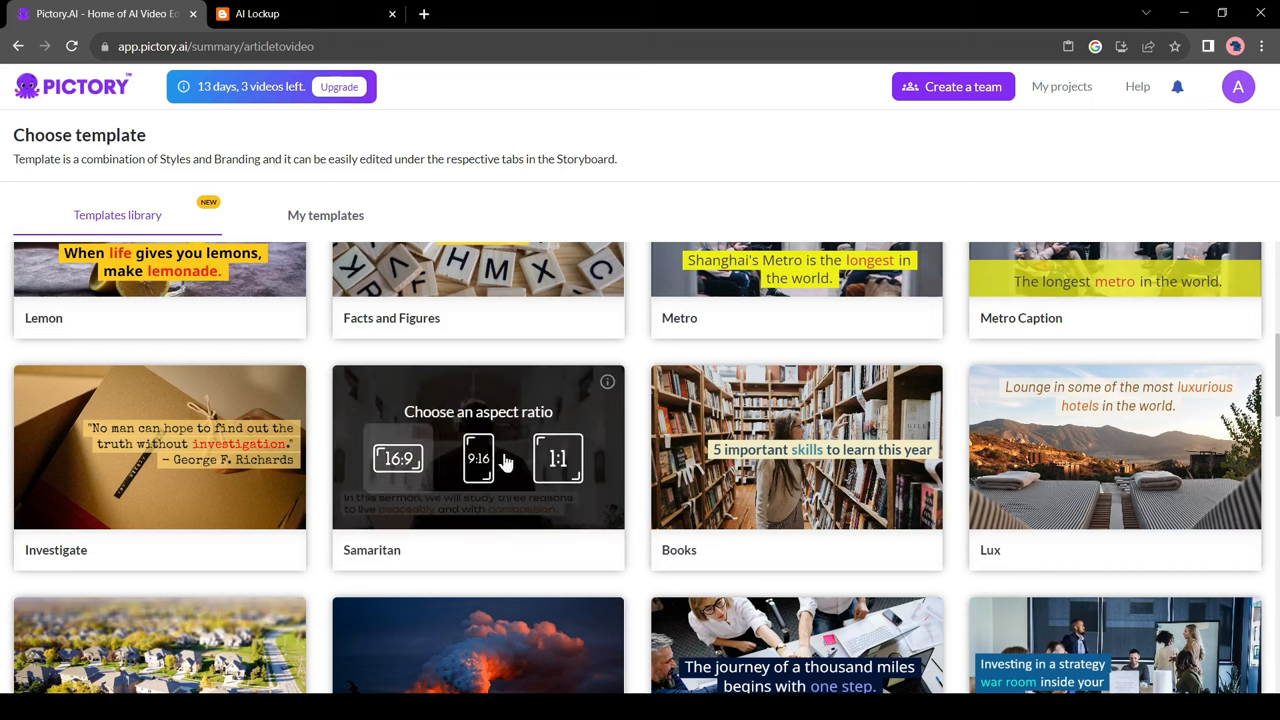
mouse_move(400, 458)
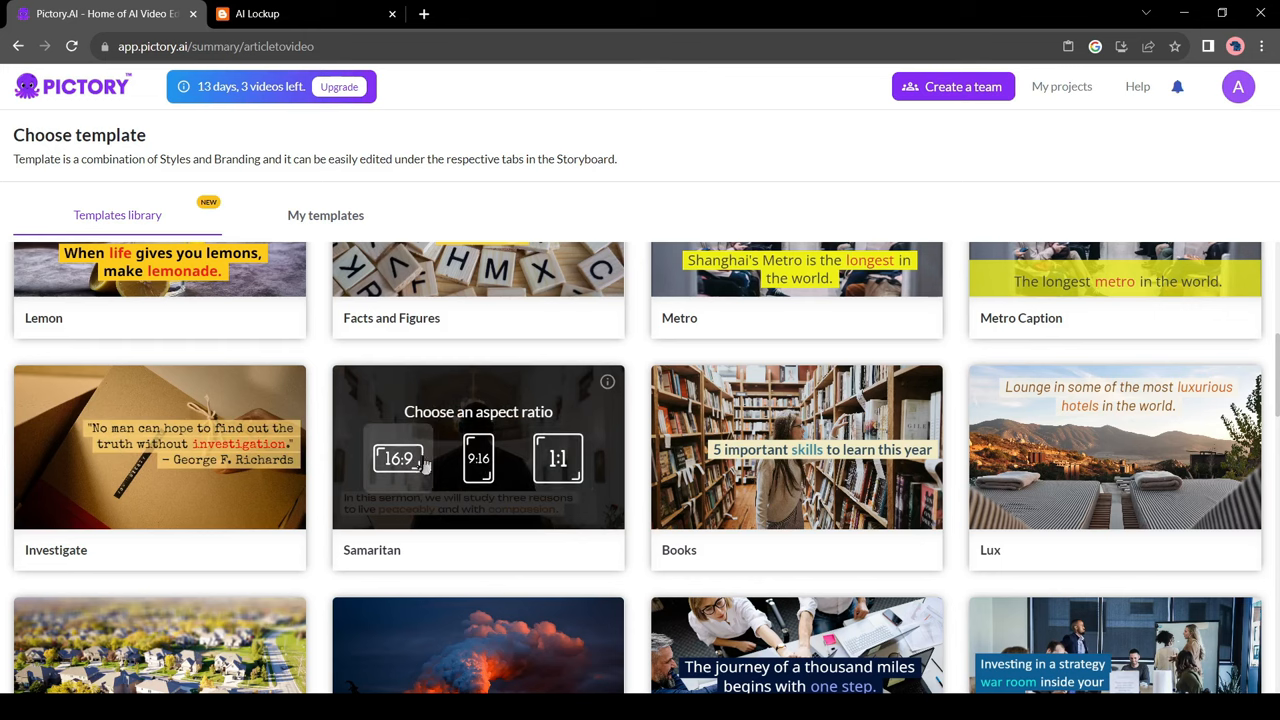
left_click(398, 458)
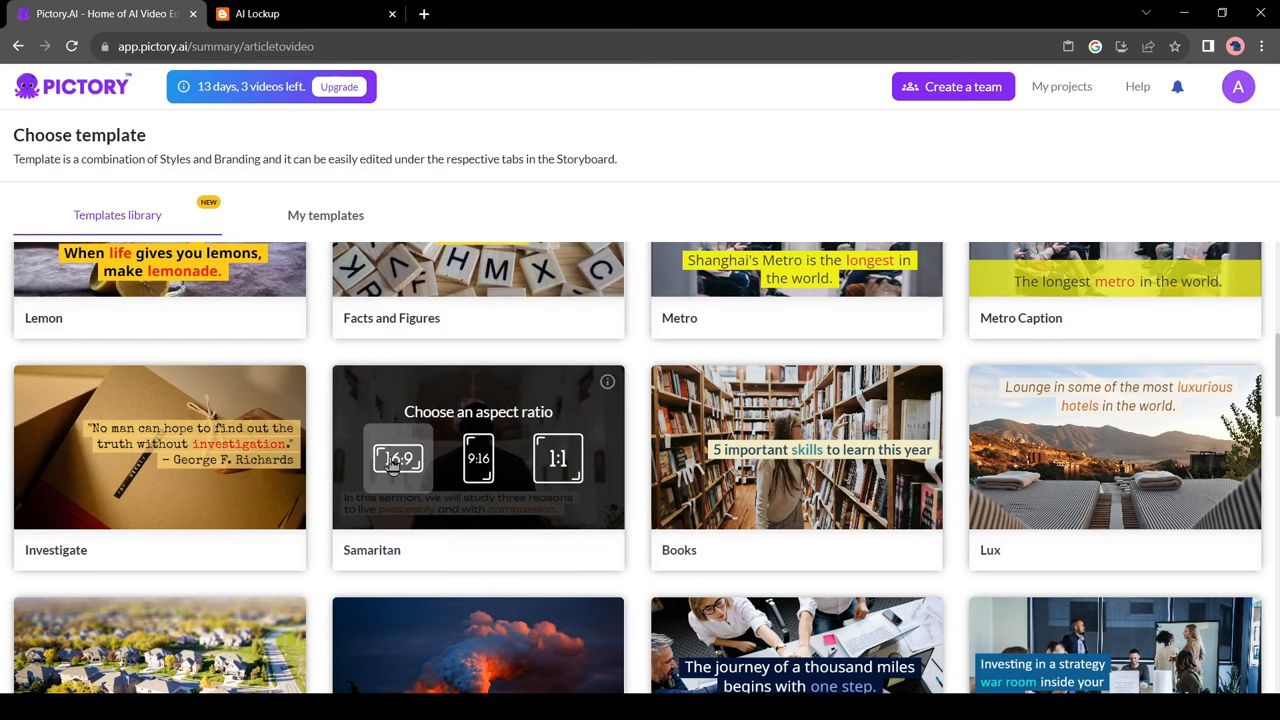
left_click(398, 458)
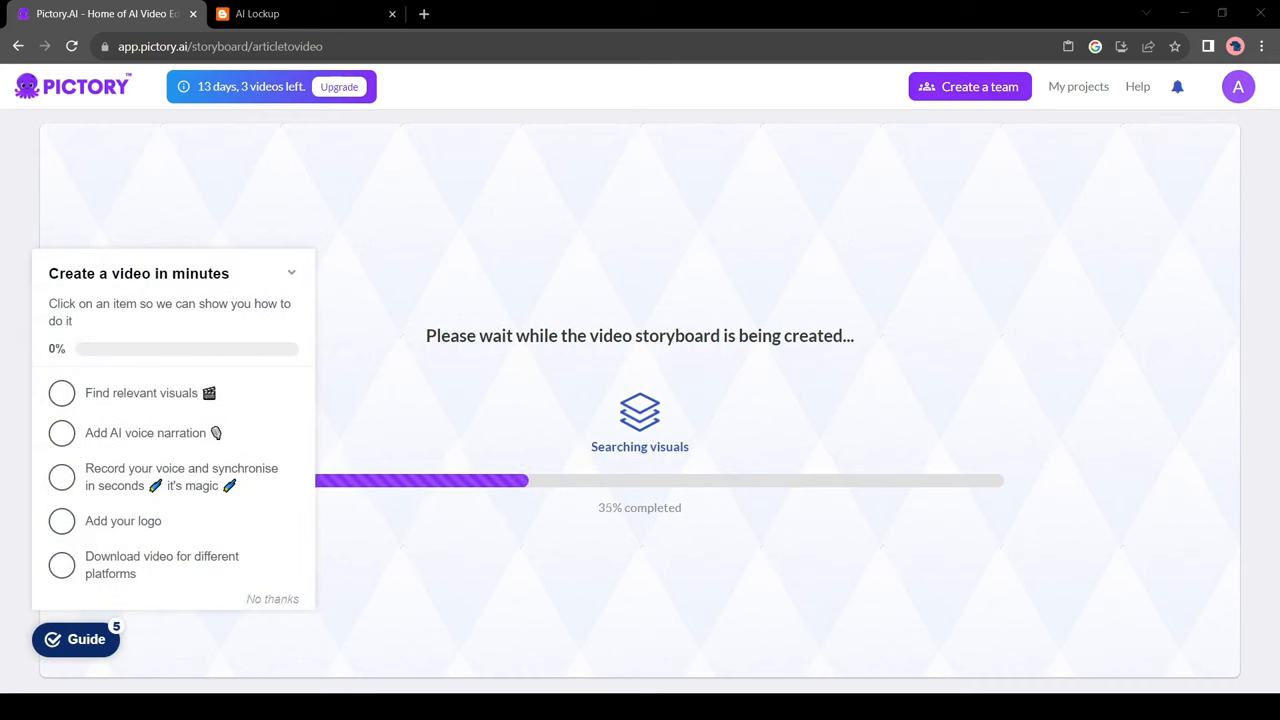
mouse_move(4, 476)
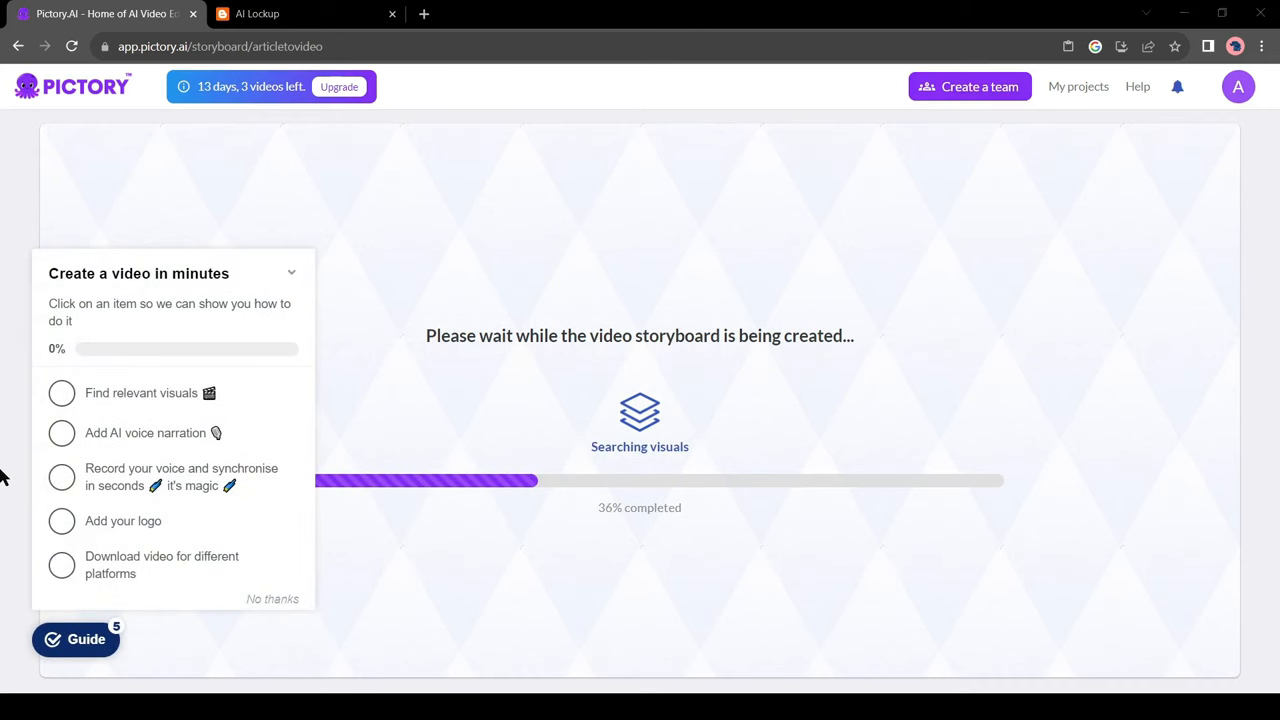
mouse_move(588, 318)
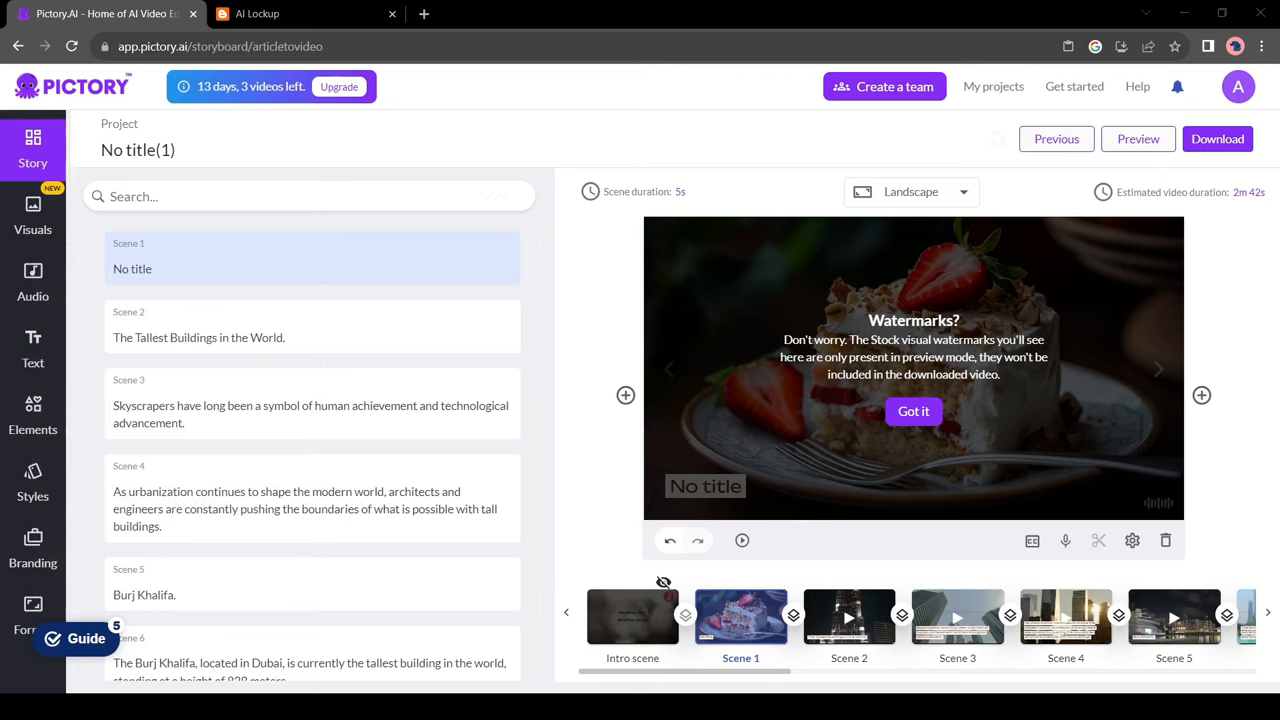
- Dismiss the watermark notice and delete the untitled Scene 1 from the storyboard
left_click(912, 412)
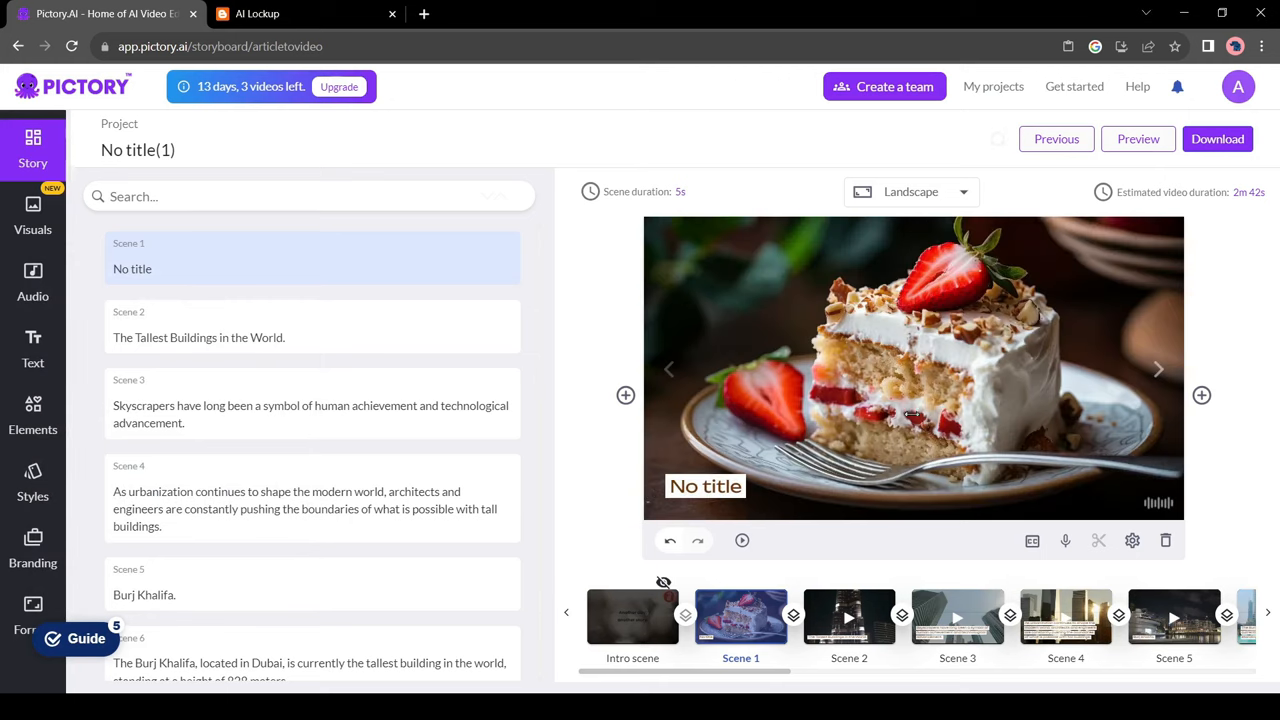
mouse_move(268, 324)
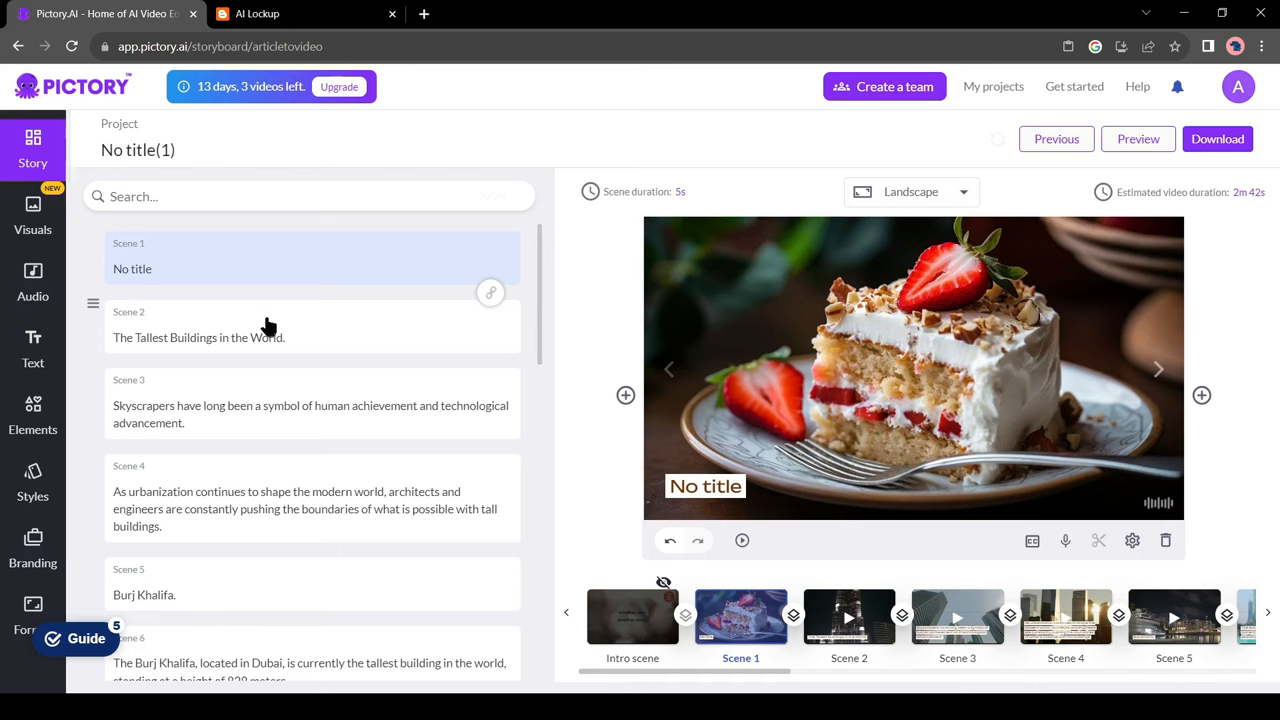
mouse_move(280, 278)
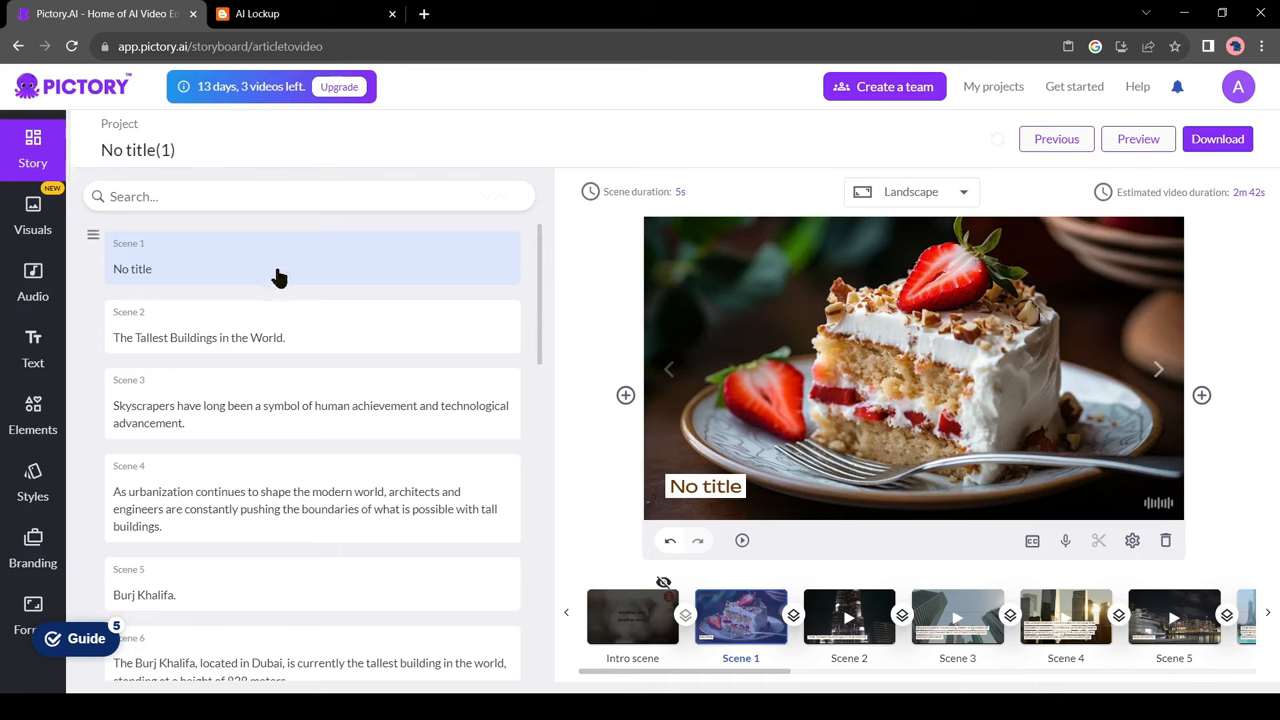
mouse_move(284, 296)
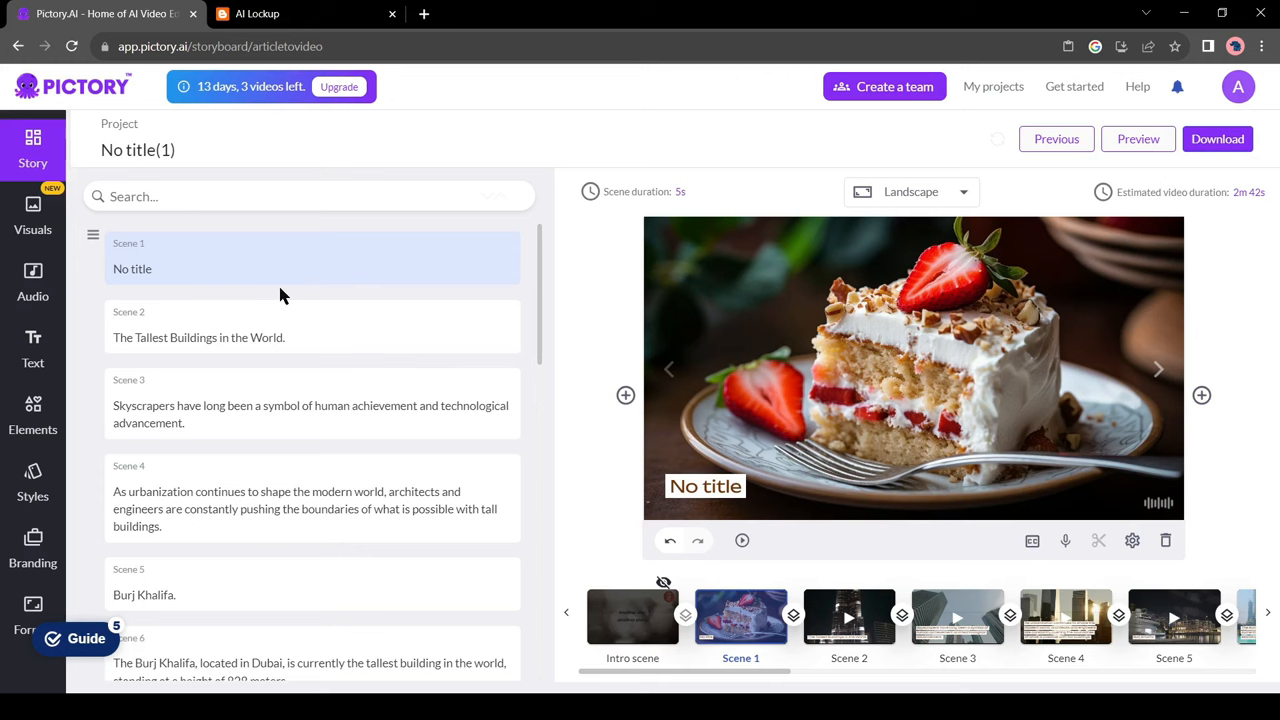
mouse_move(364, 276)
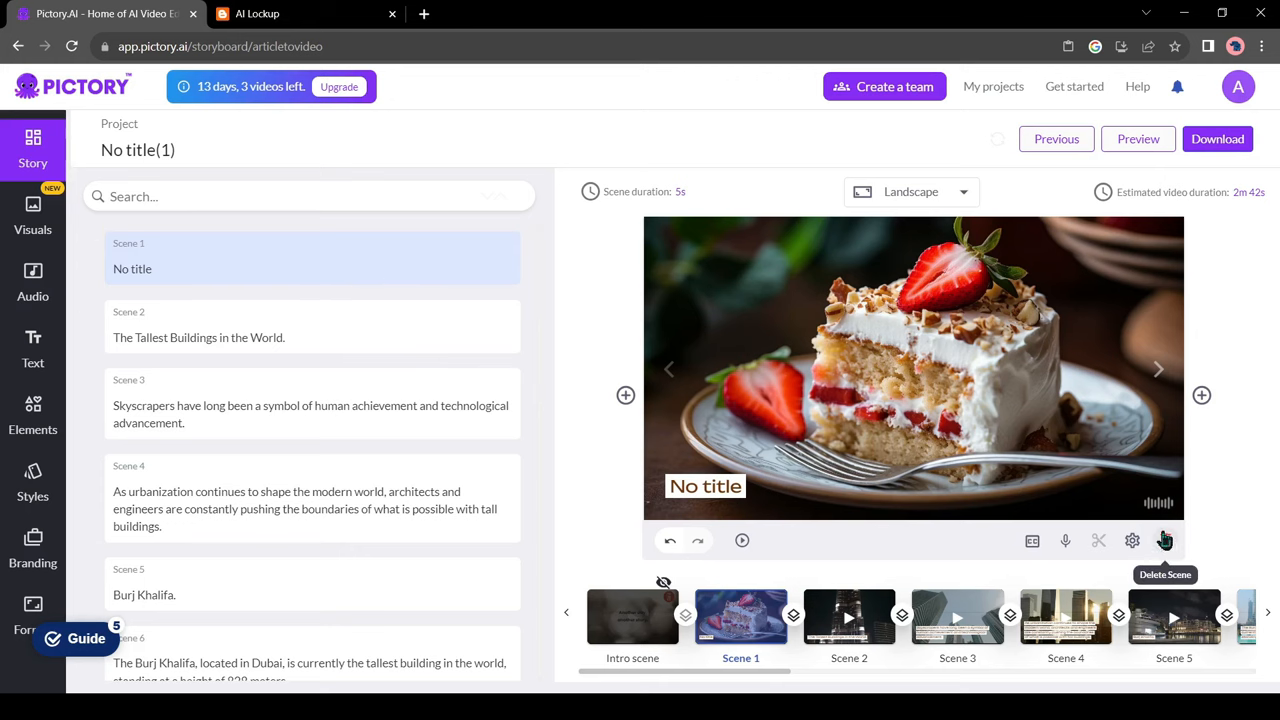
left_click(1164, 540)
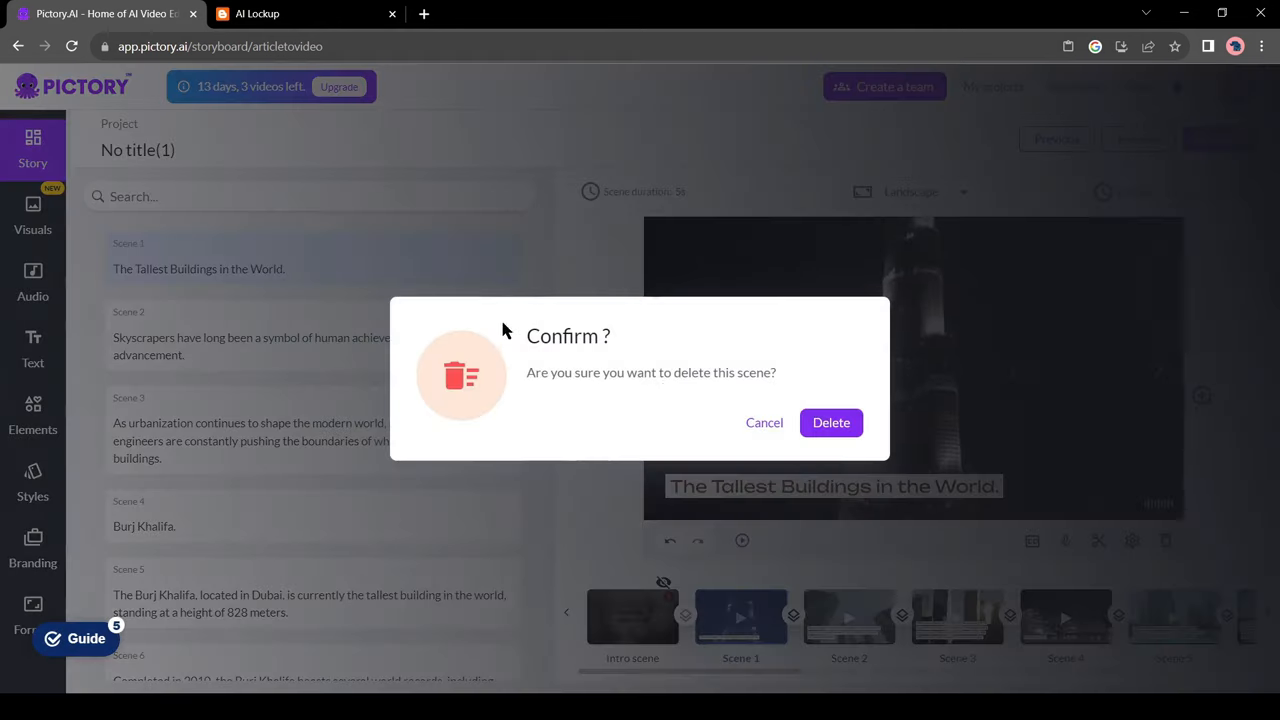
left_click(832, 422)
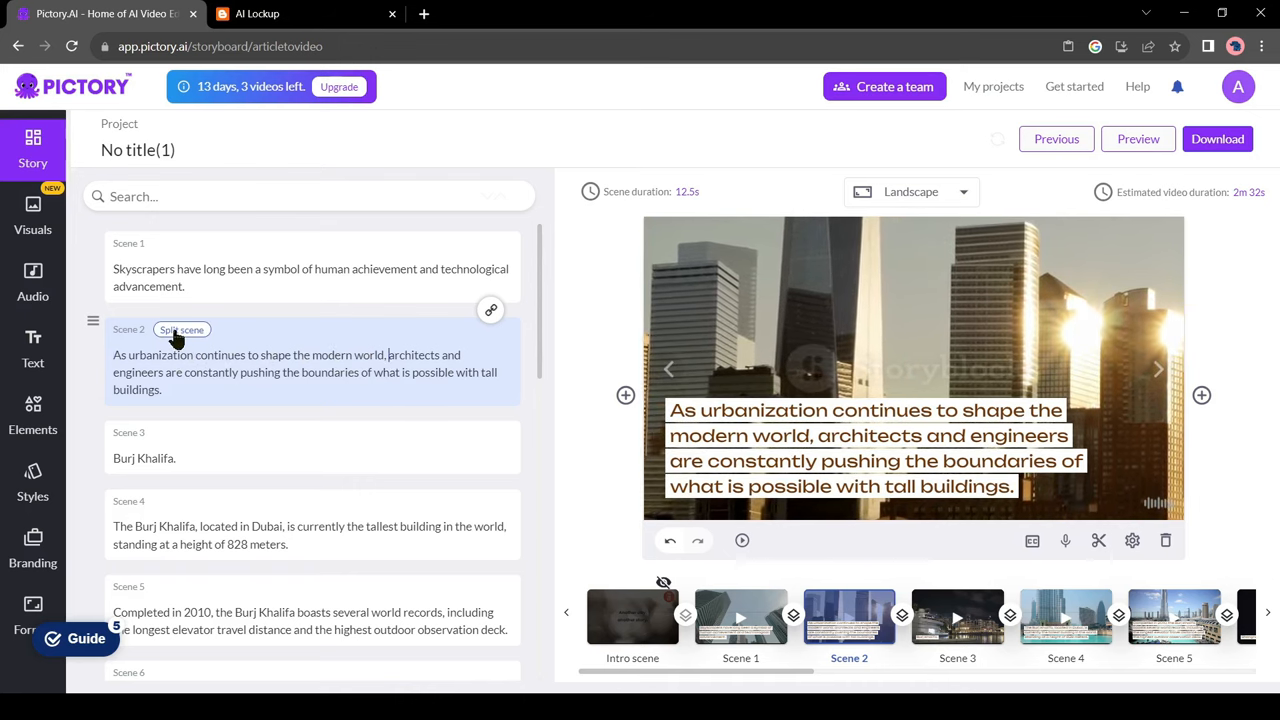
- Split the urbanization scene after 'modern world,' and preview both resulting scenes
left_click(182, 328)
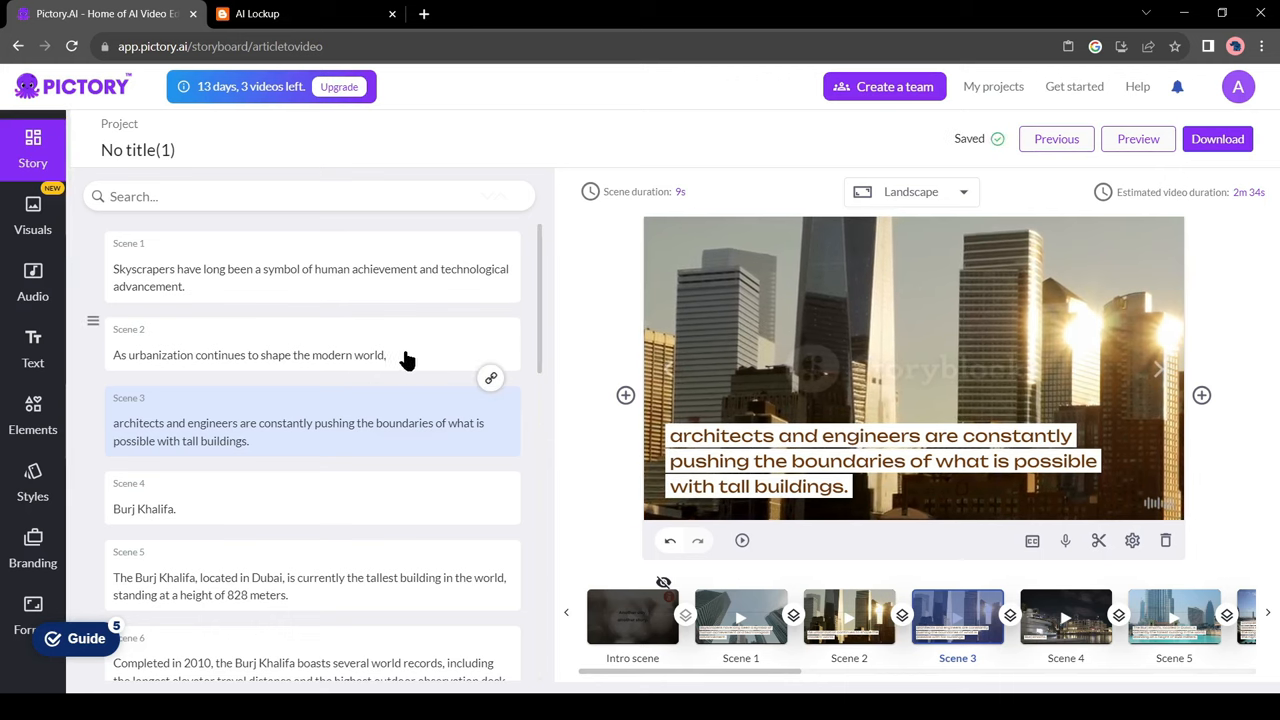
left_click(300, 354)
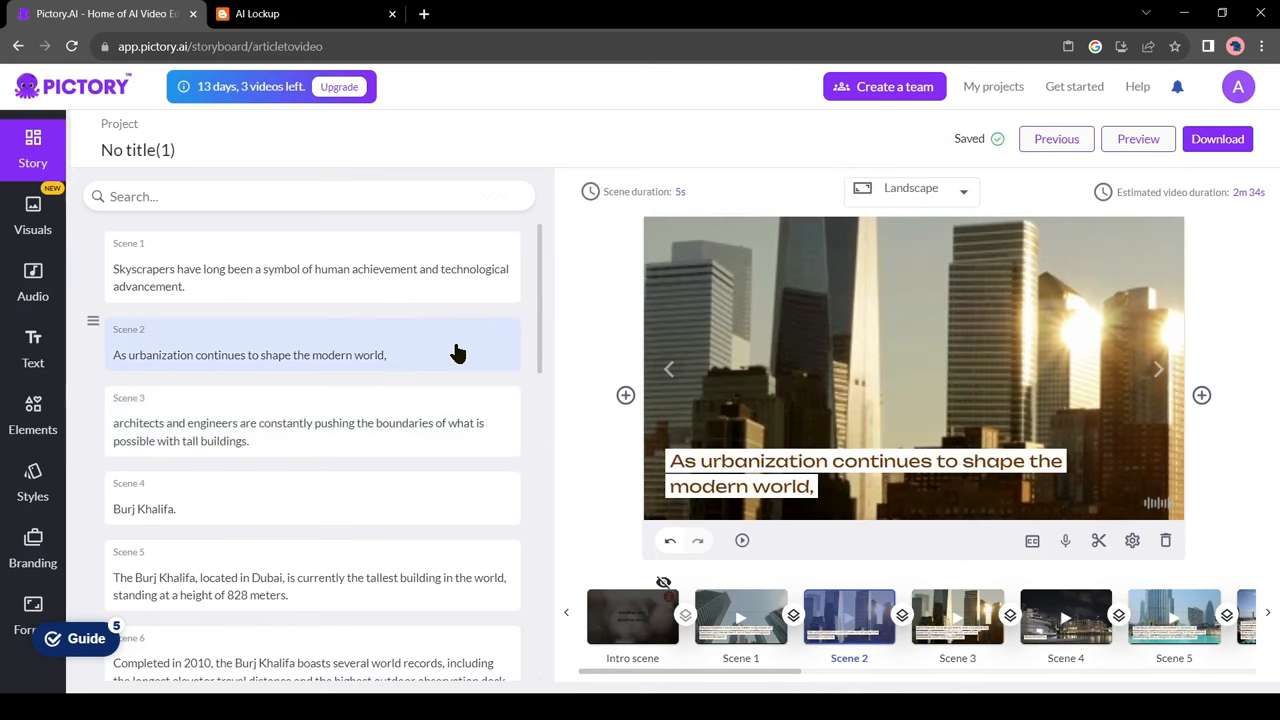
left_click(298, 422)
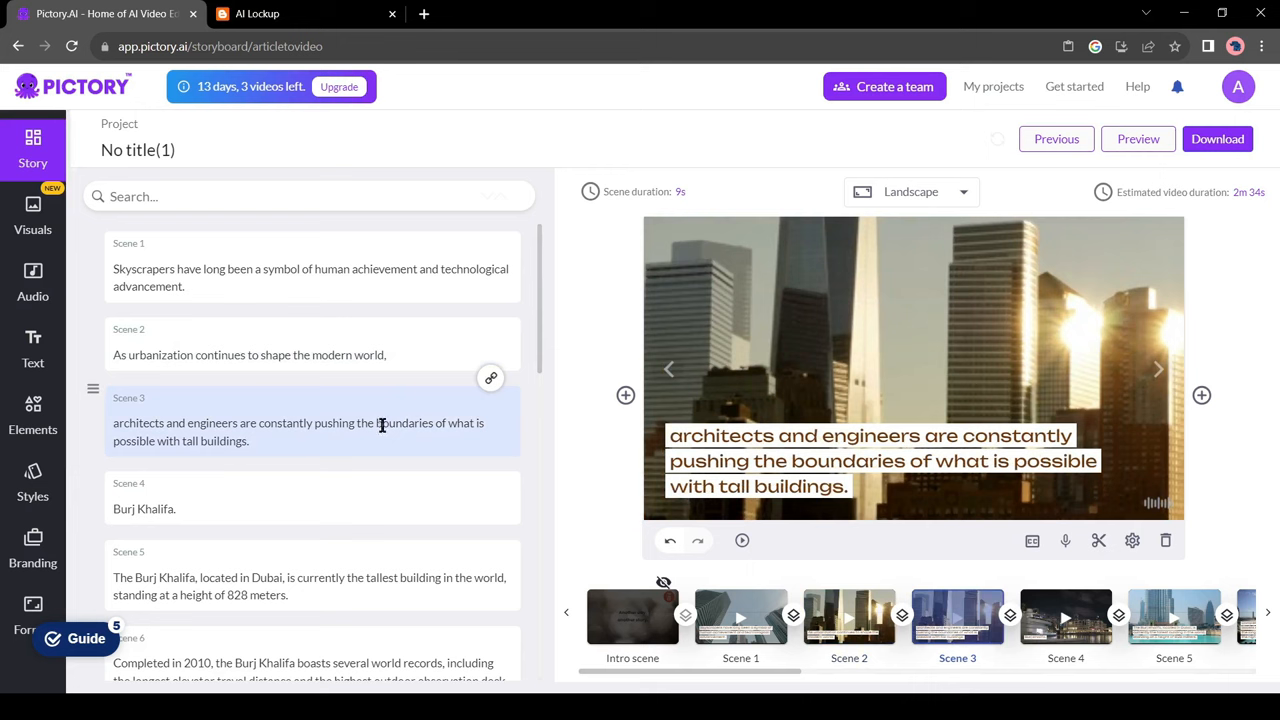
left_click(740, 616)
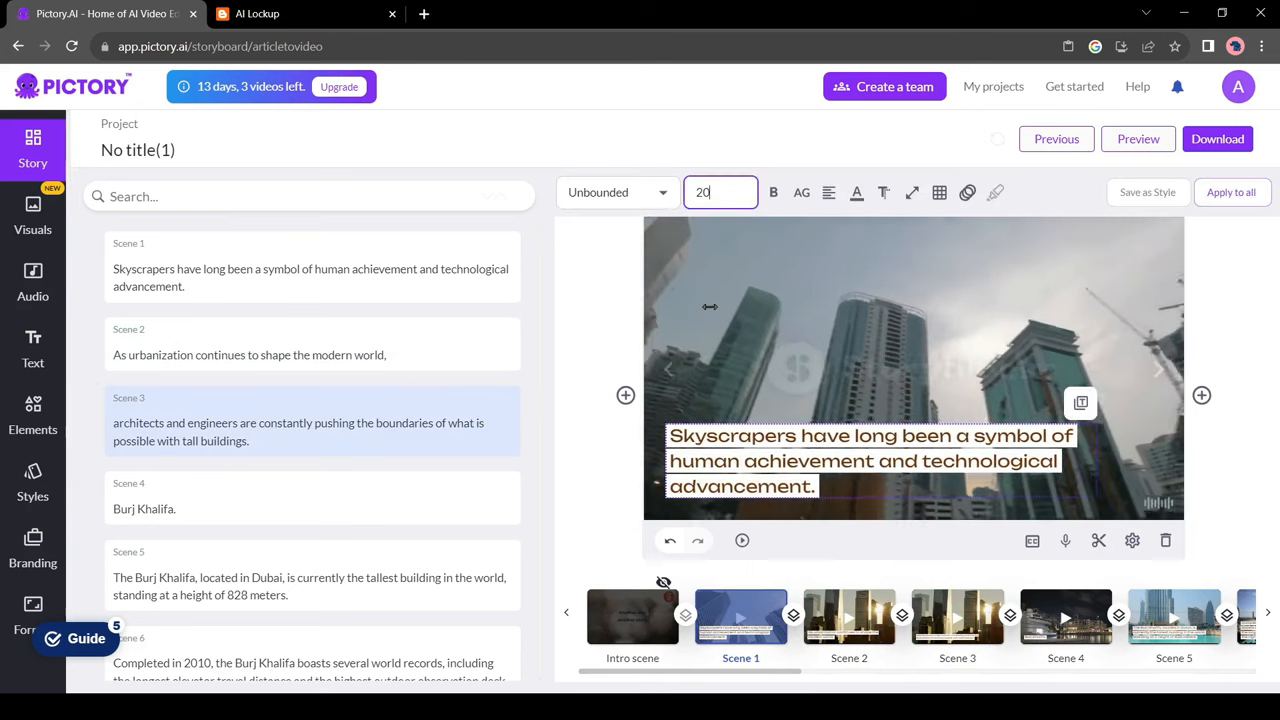
- Set the caption font size to 20 and apply it to all scenes
left_click(1232, 192)
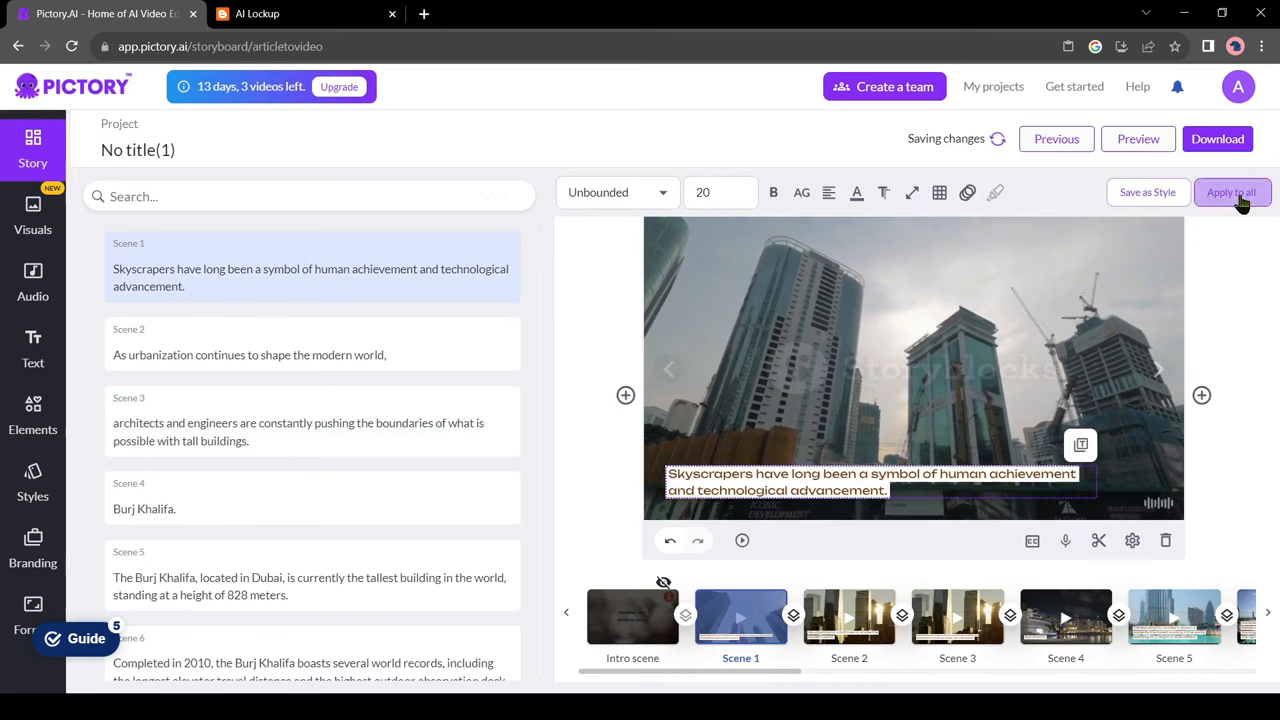
left_click(1232, 192)
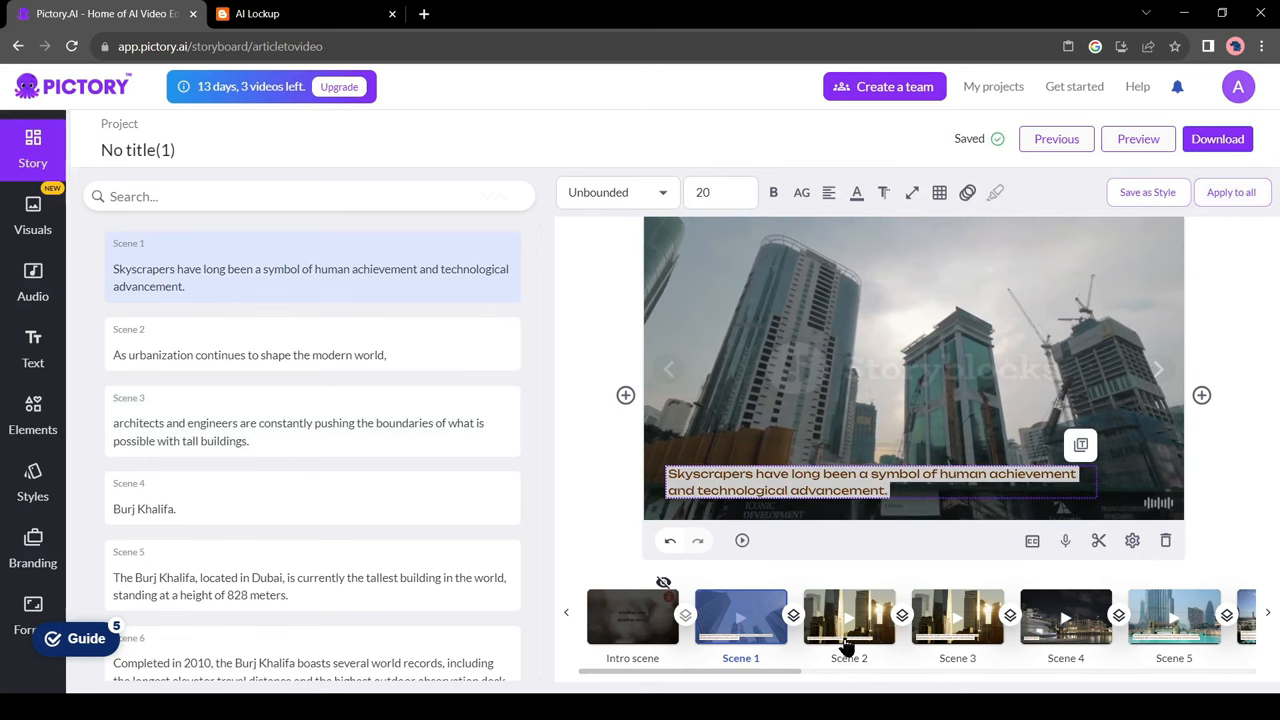
left_click(848, 616)
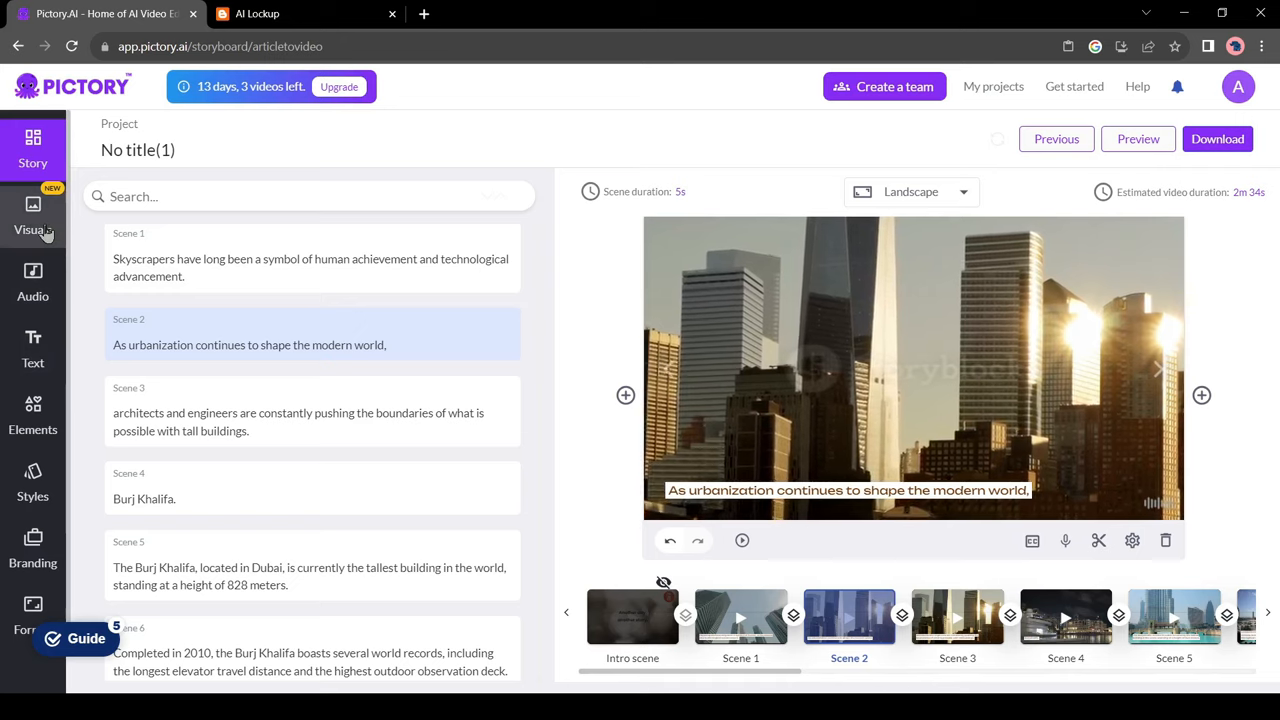
- From the urbanization visuals, apply the night aerial city clip to Scene 2 and return to Story
left_click(32, 216)
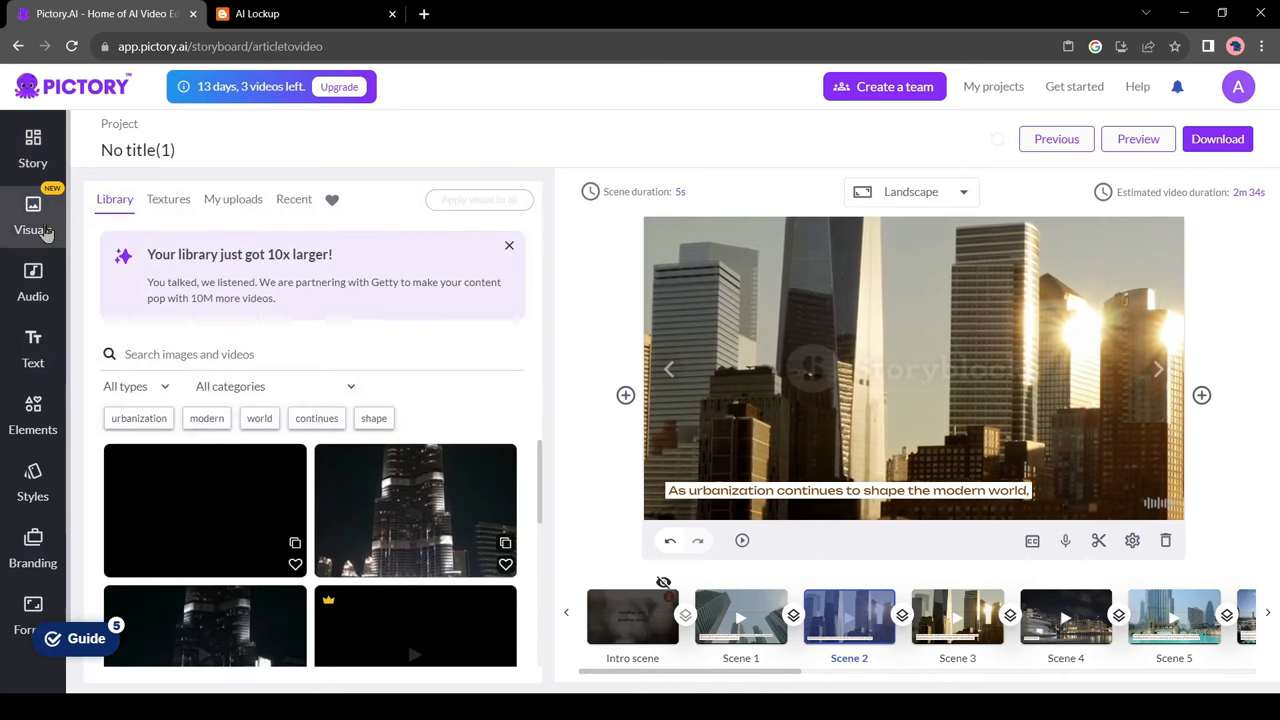
left_click(138, 418)
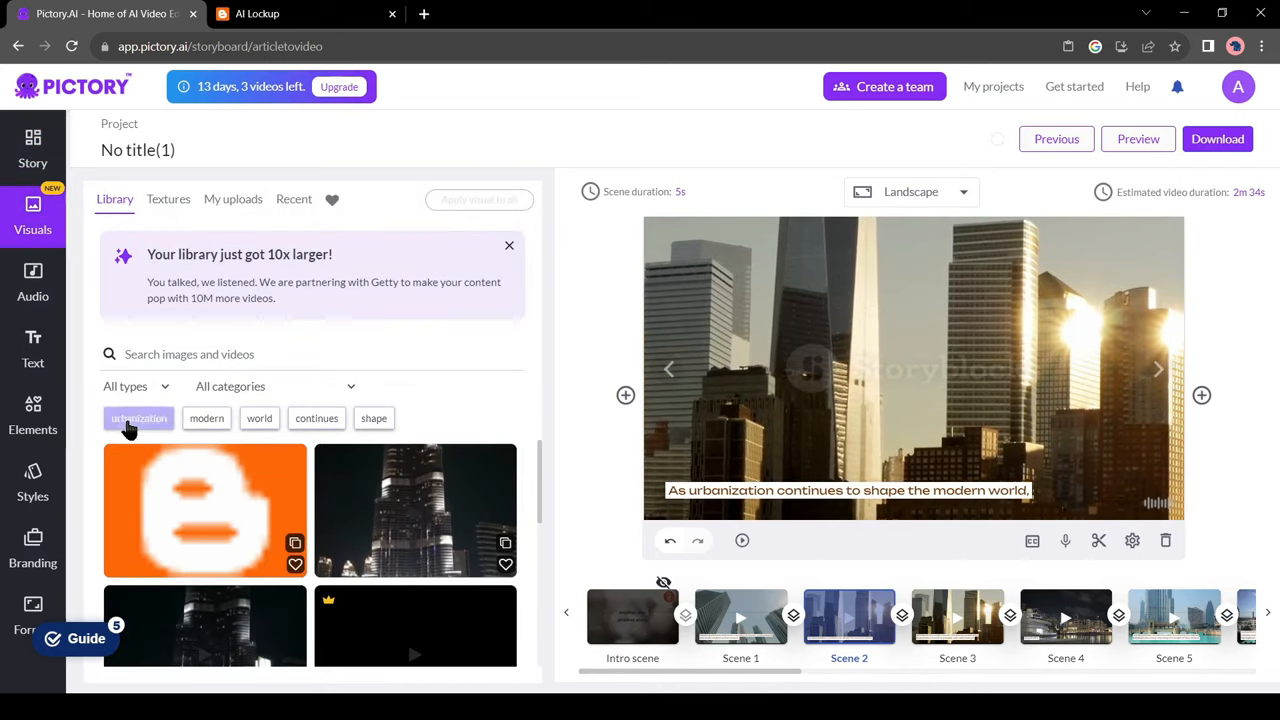
left_click(138, 418)
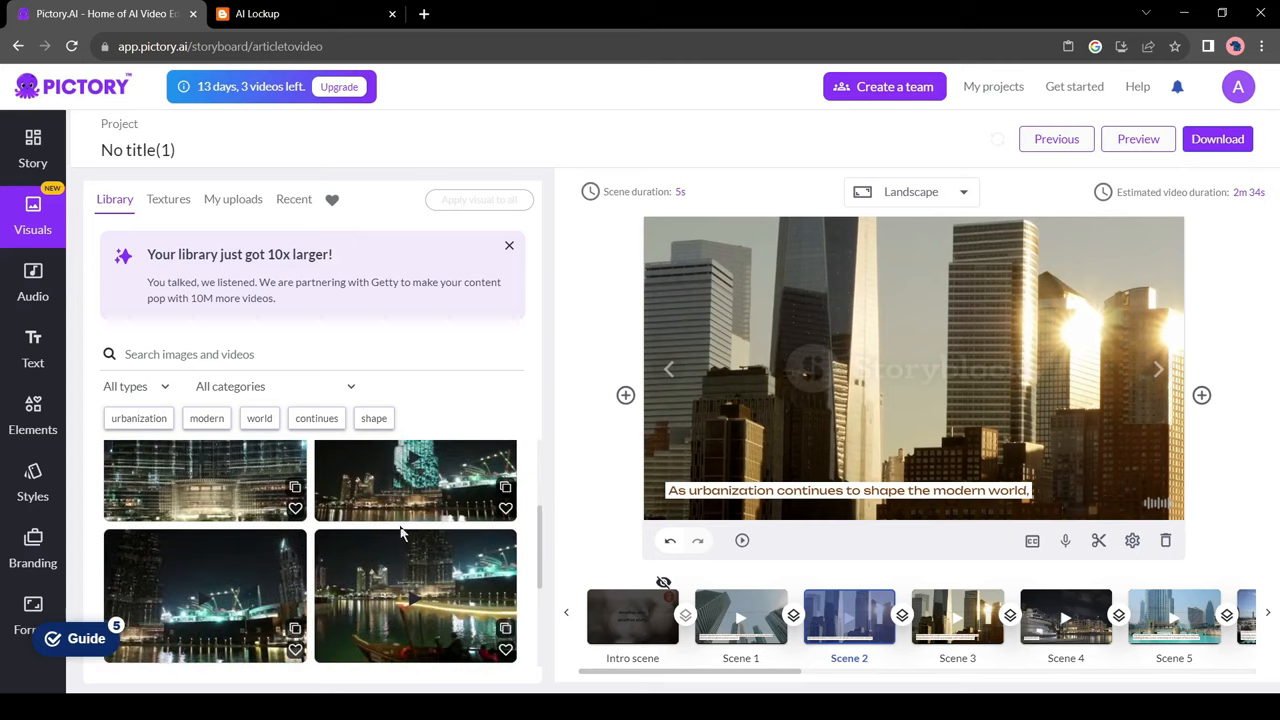
scroll("down", 3)
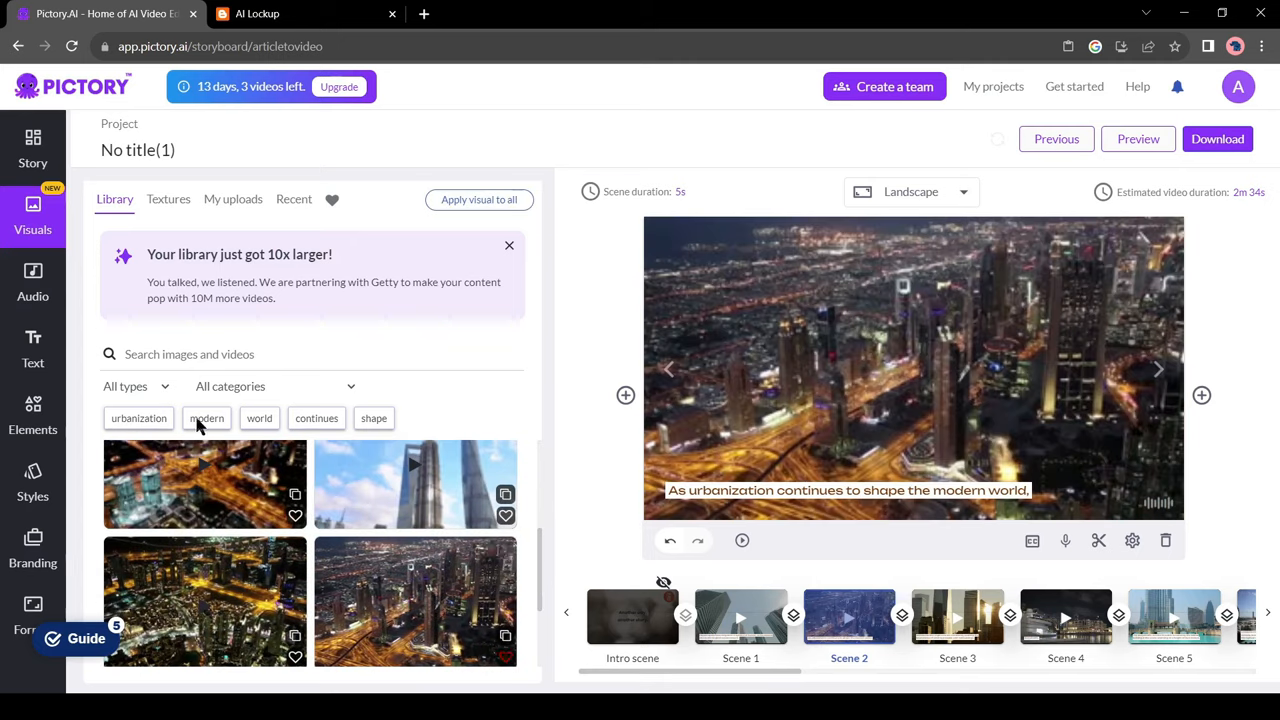
left_click(138, 418)
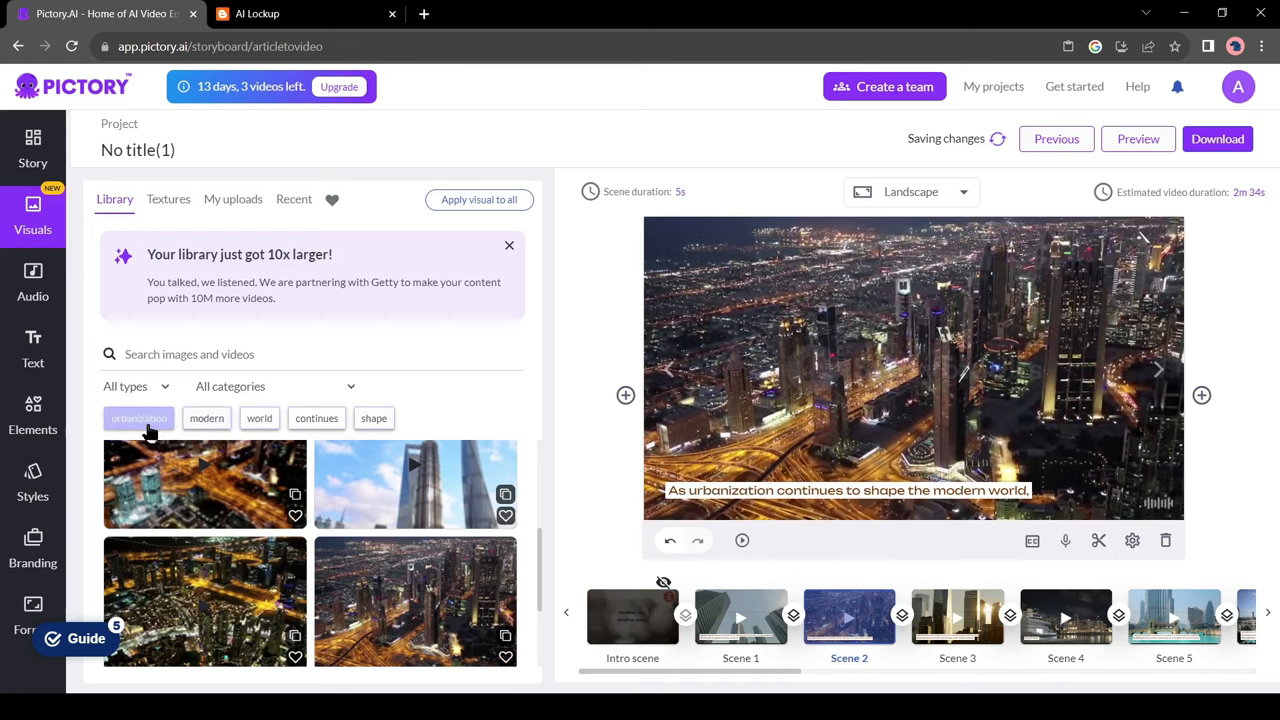
left_click(140, 418)
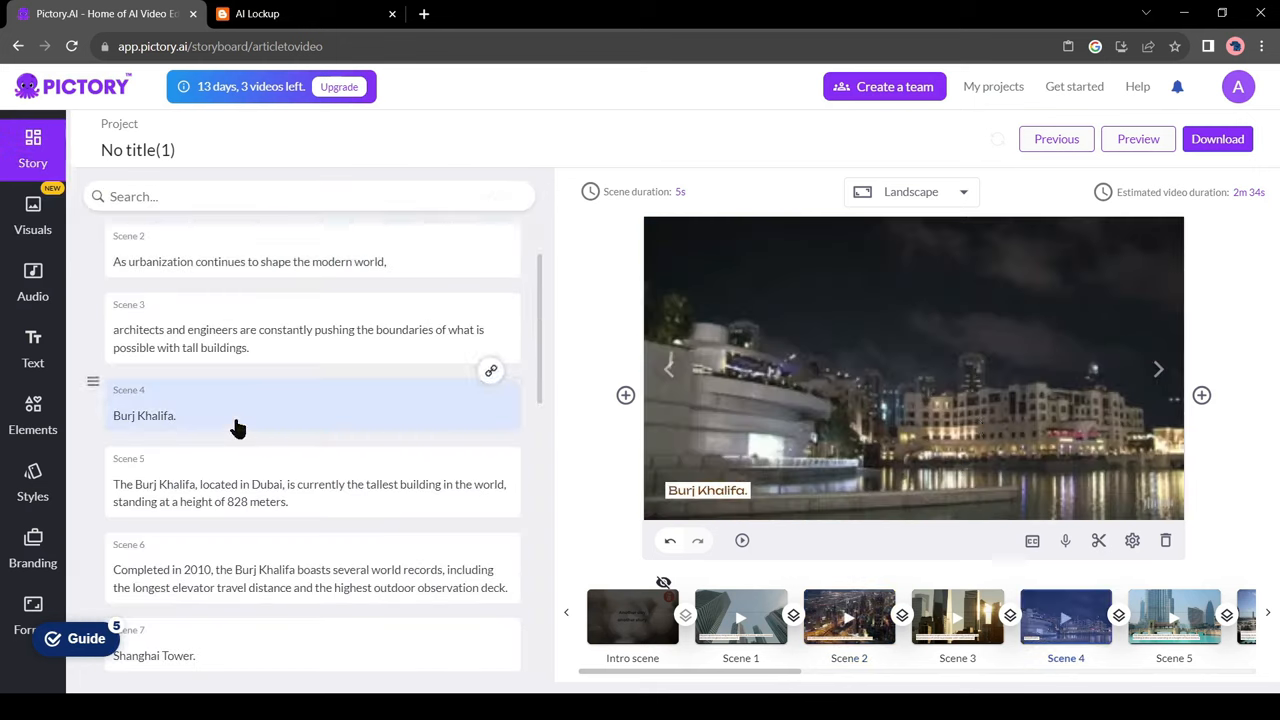
left_click(32, 216)
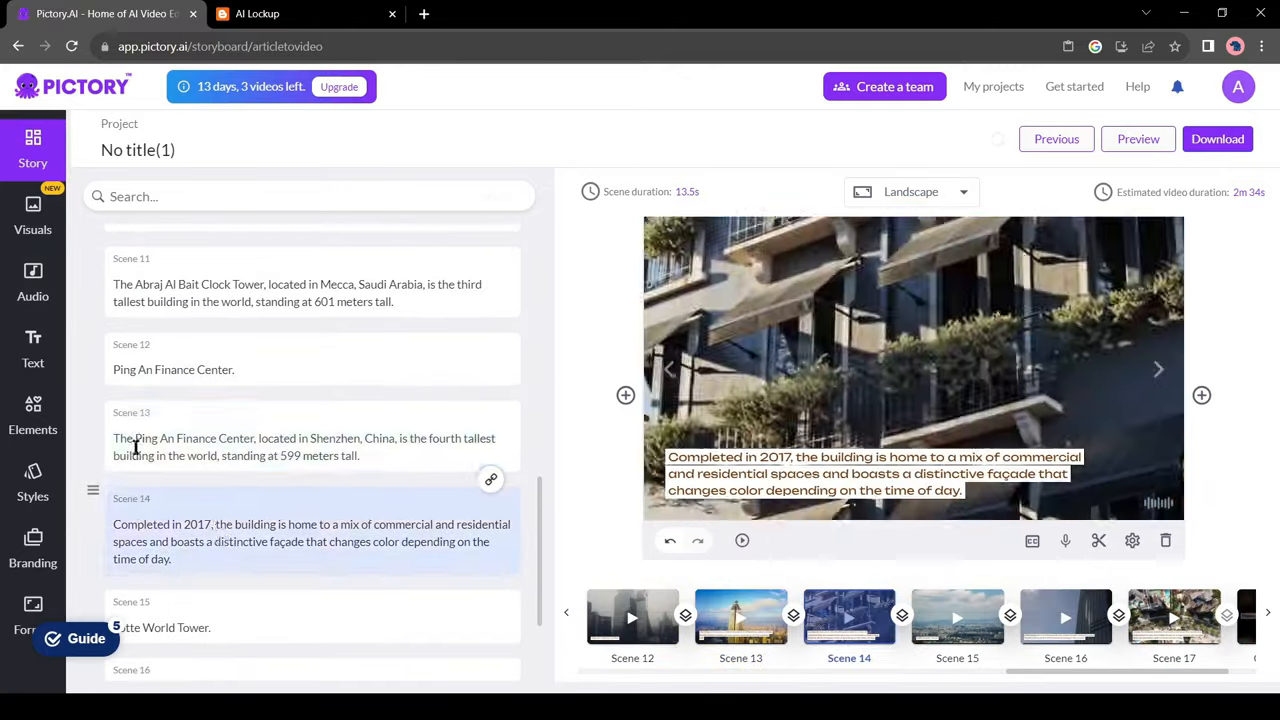
left_click(32, 216)
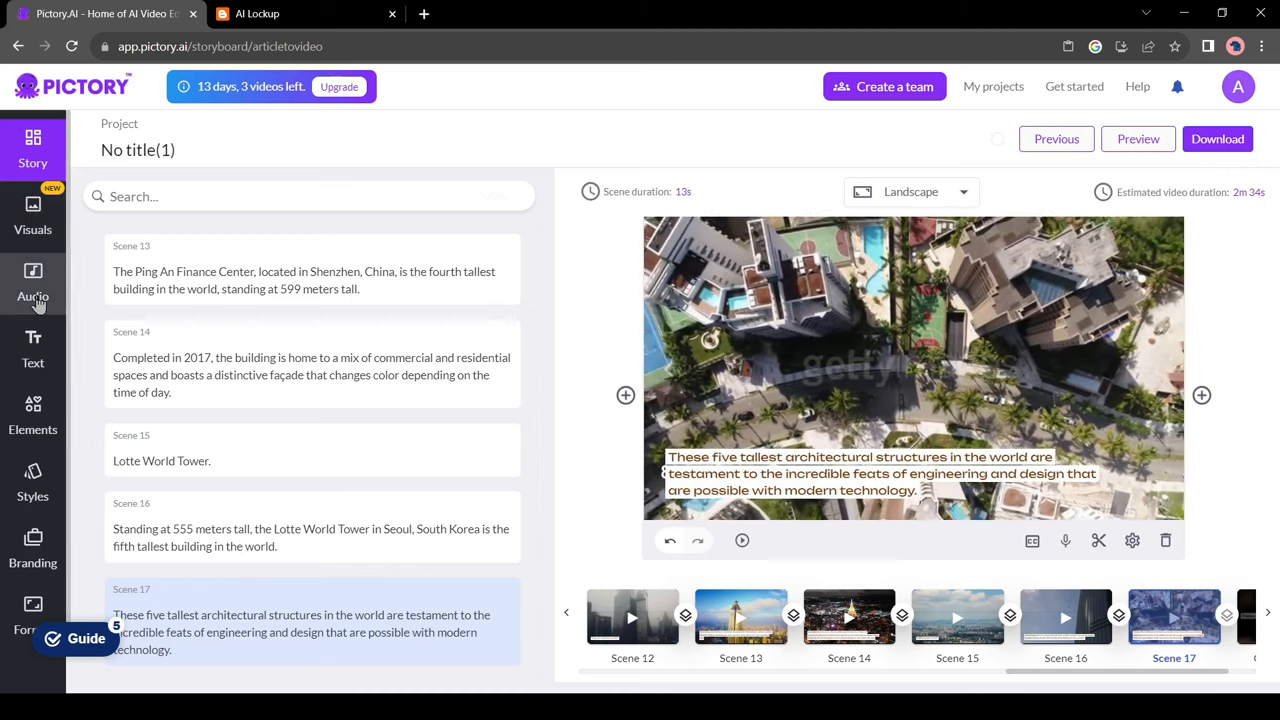
- Bring up the Audio background music library
left_click(32, 284)
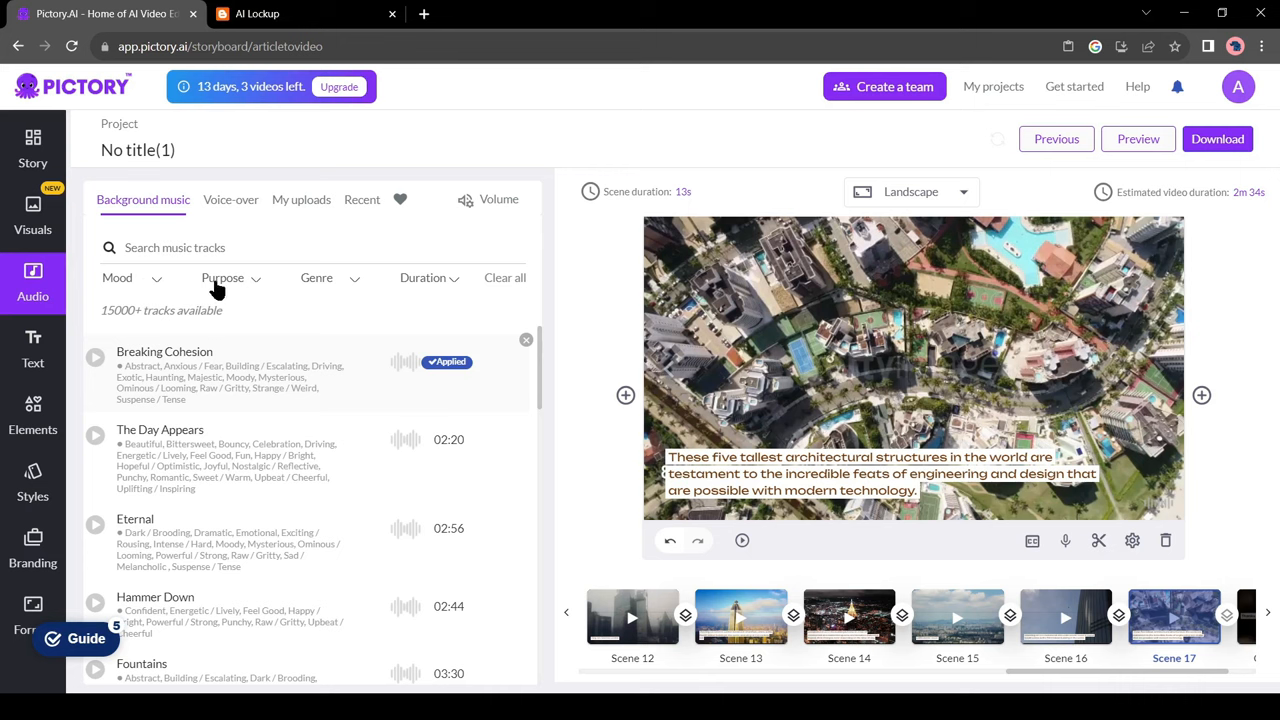
mouse_move(504, 296)
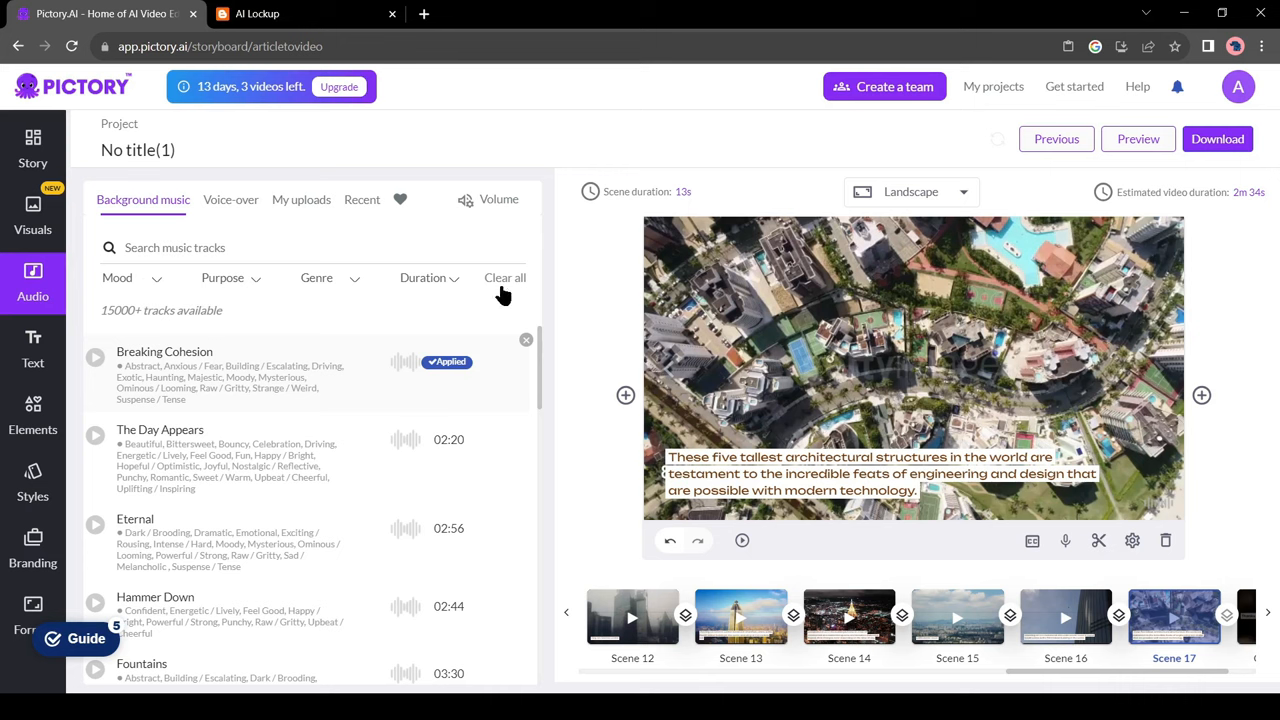
mouse_move(278, 300)
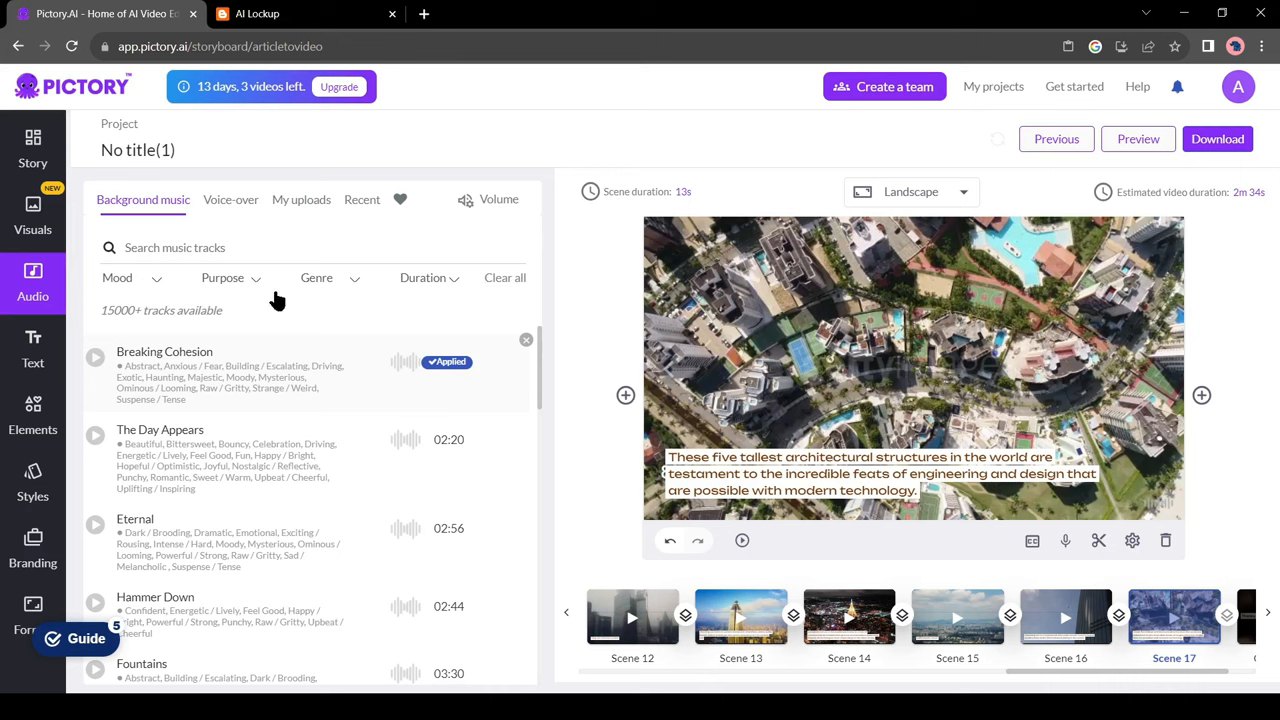
mouse_move(270, 204)
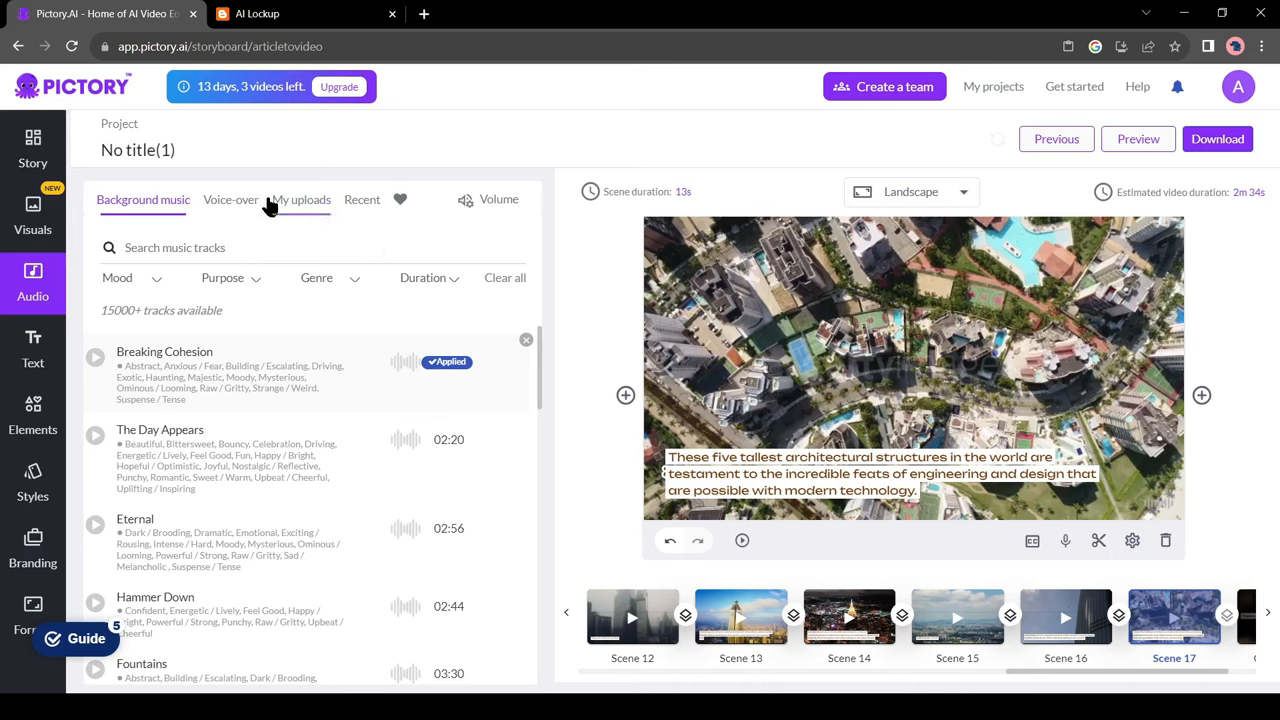
- Apply the Sophia female AI voice-over and raise its volume to 100%
left_click(232, 200)
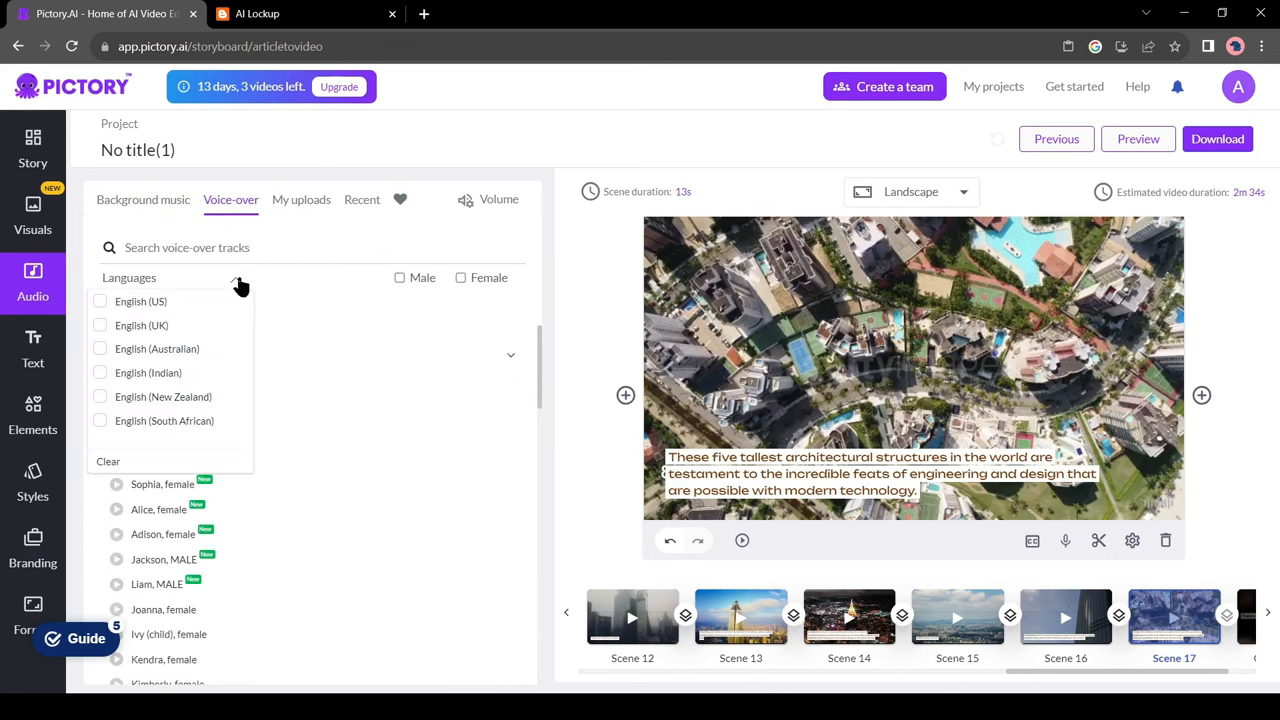
left_click(236, 278)
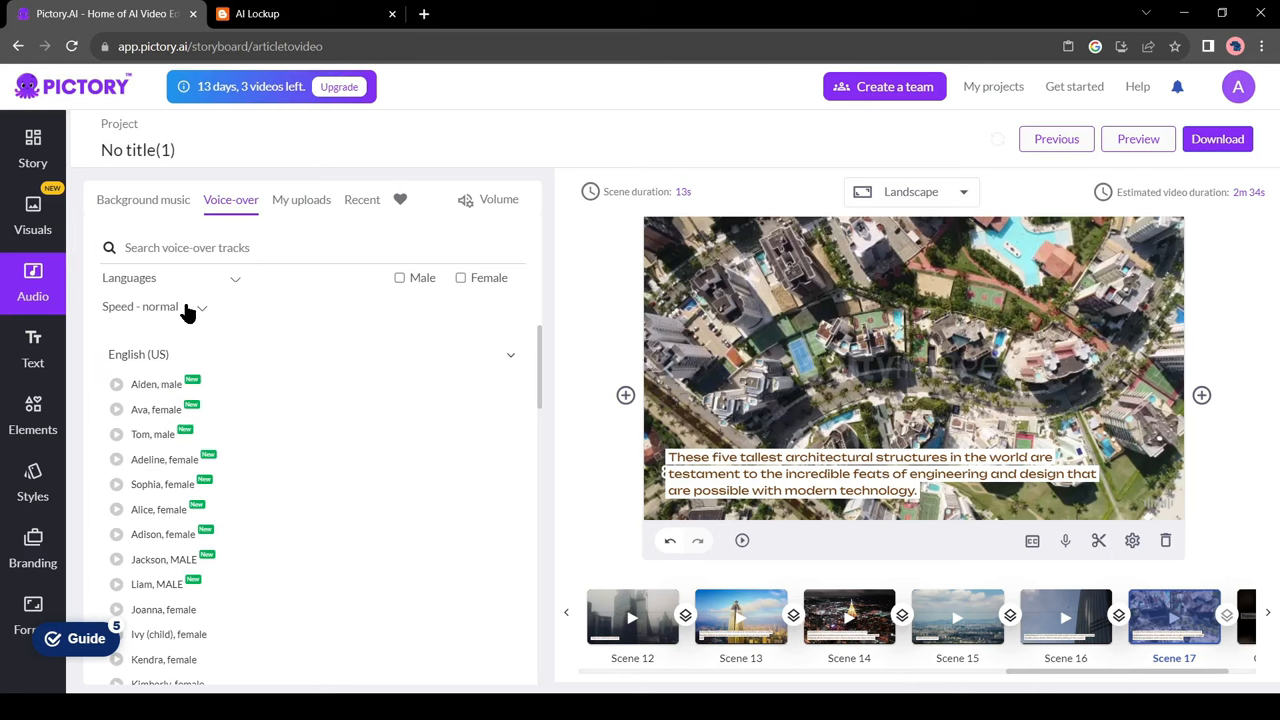
left_click(300, 200)
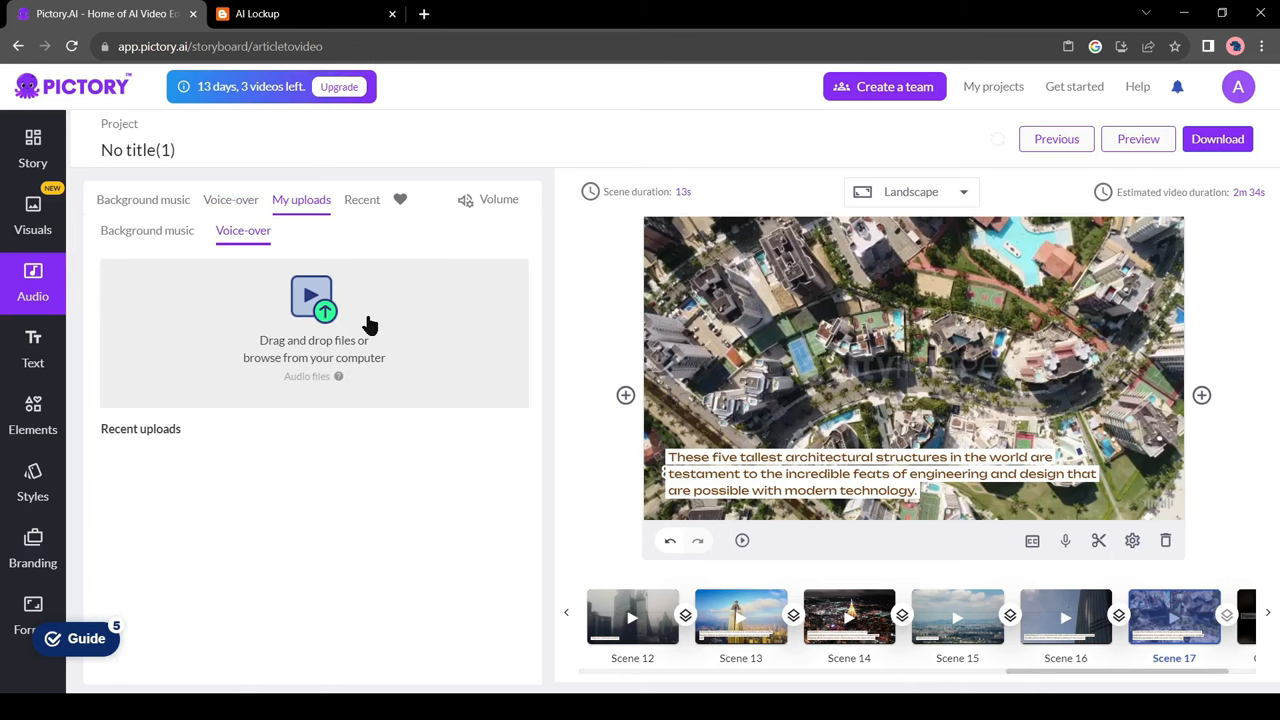
left_click(230, 200)
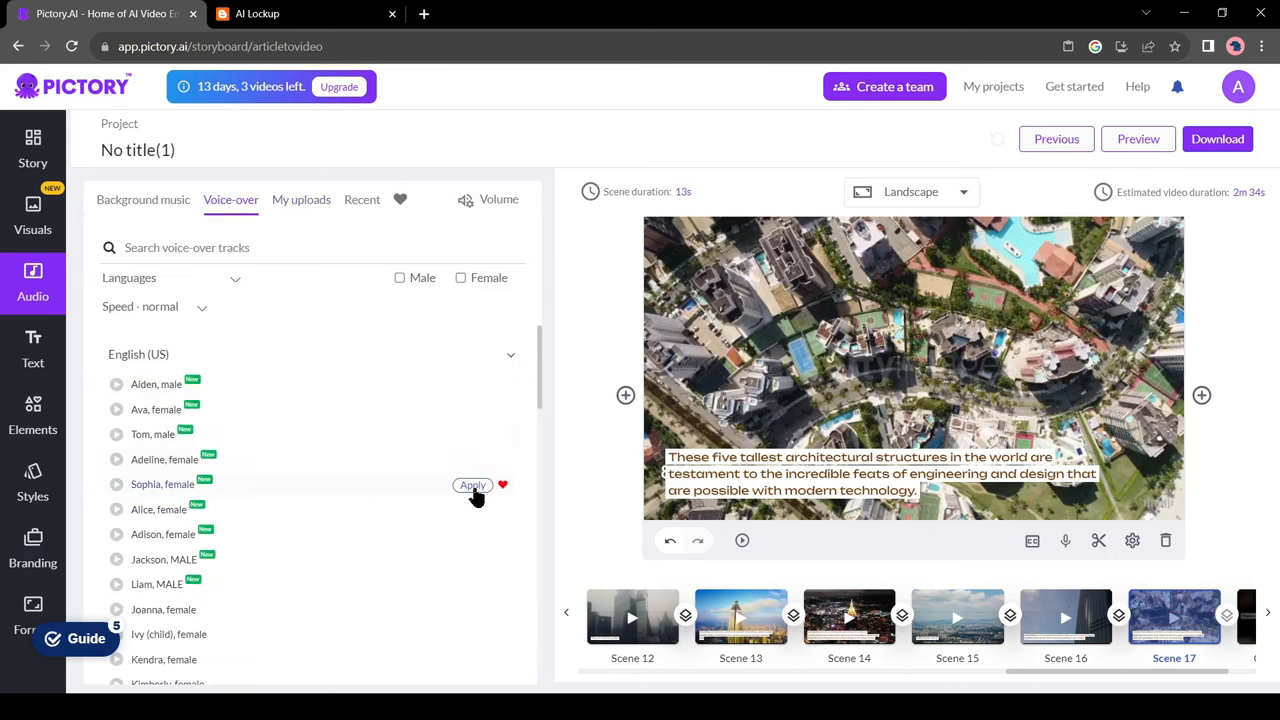
left_click(472, 486)
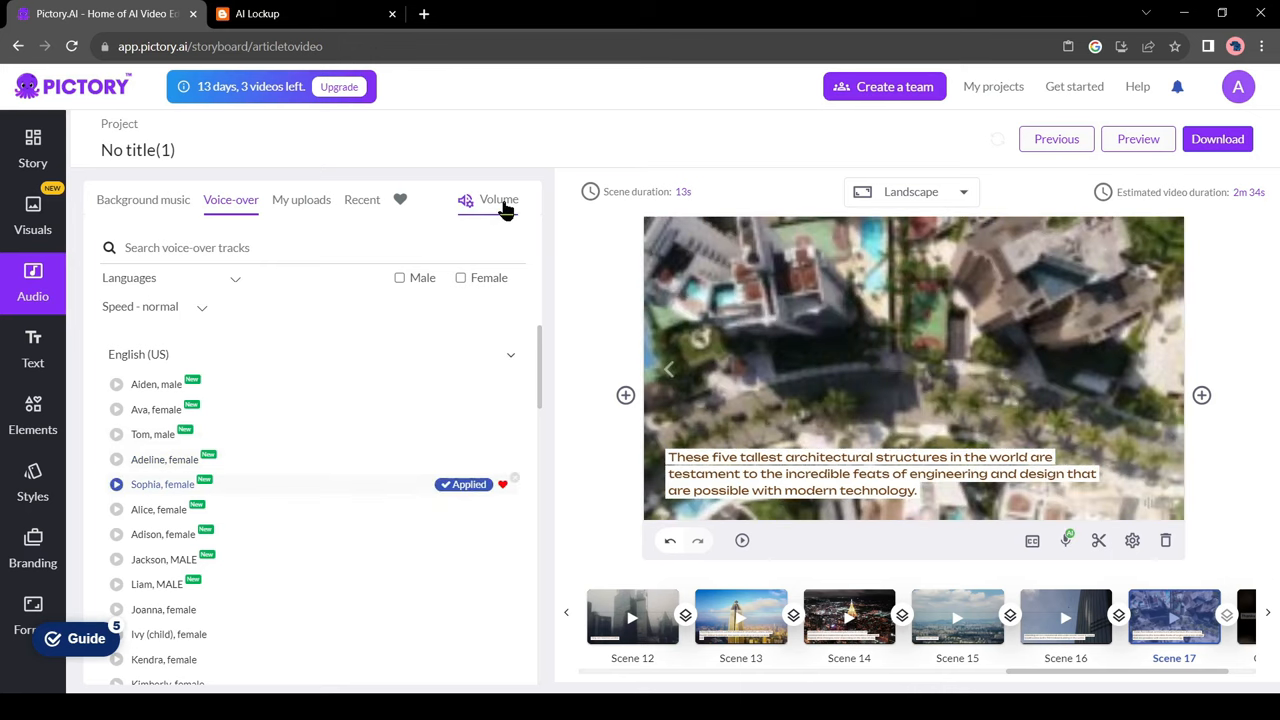
left_click(498, 200)
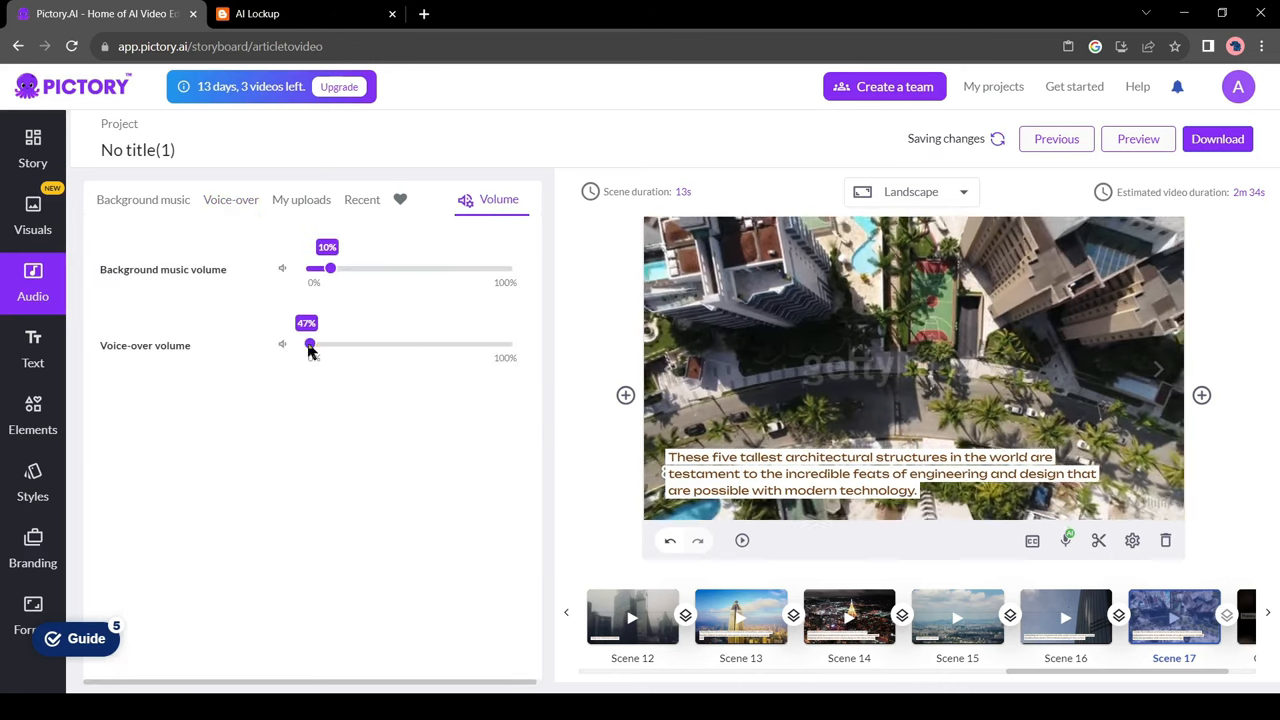
left_click_drag(310, 344, 516, 344)
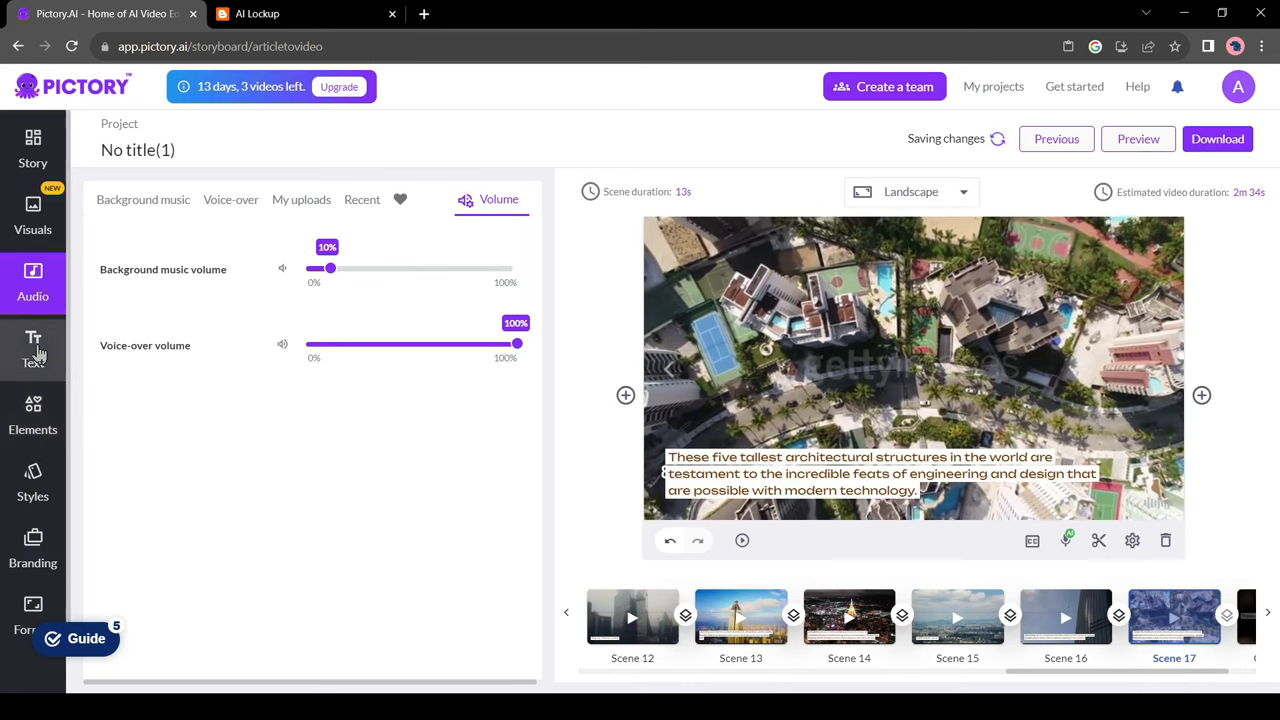
- Browse the Text, Stickers and Styles panels, then show the Samaritan intro branding settings
left_click(32, 348)
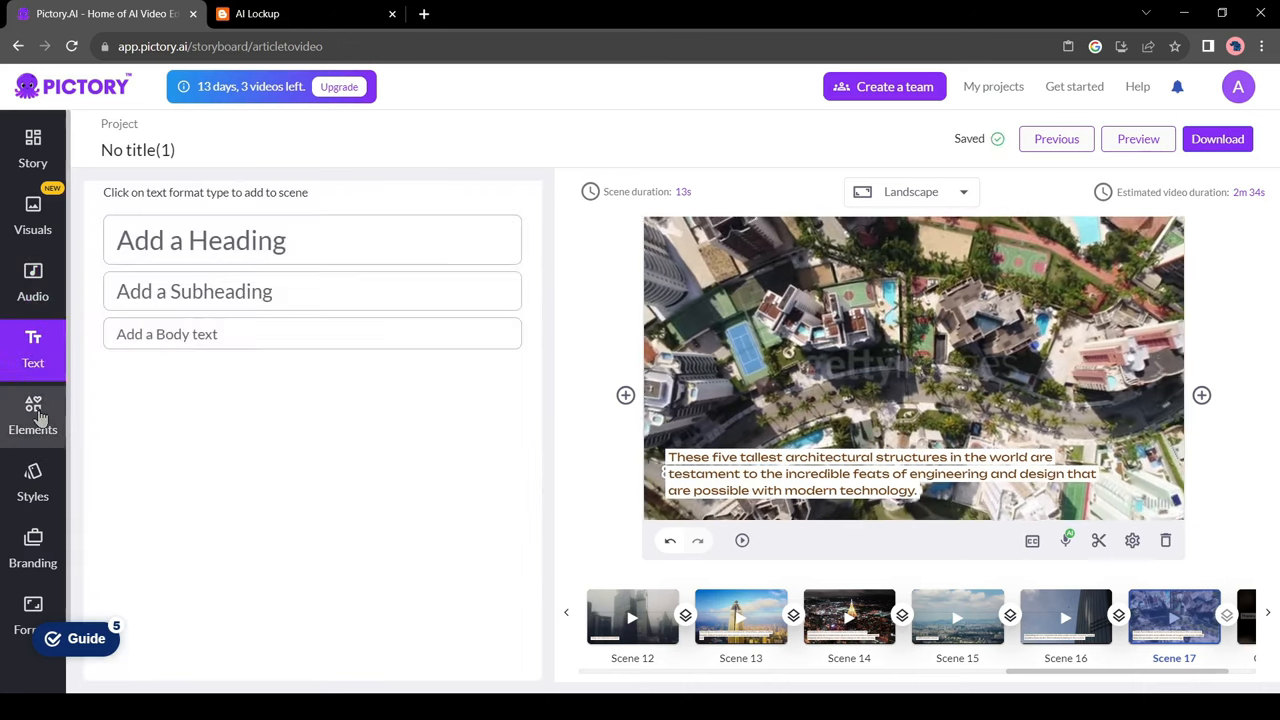
left_click(32, 414)
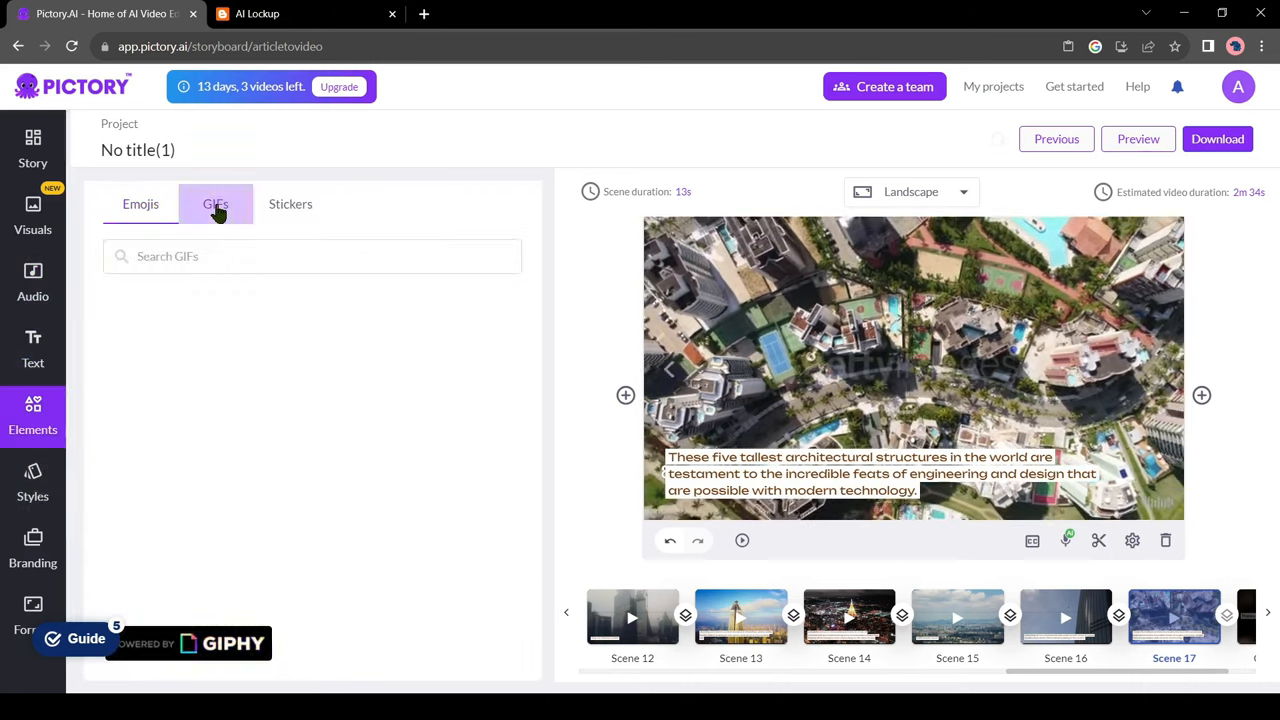
left_click(290, 204)
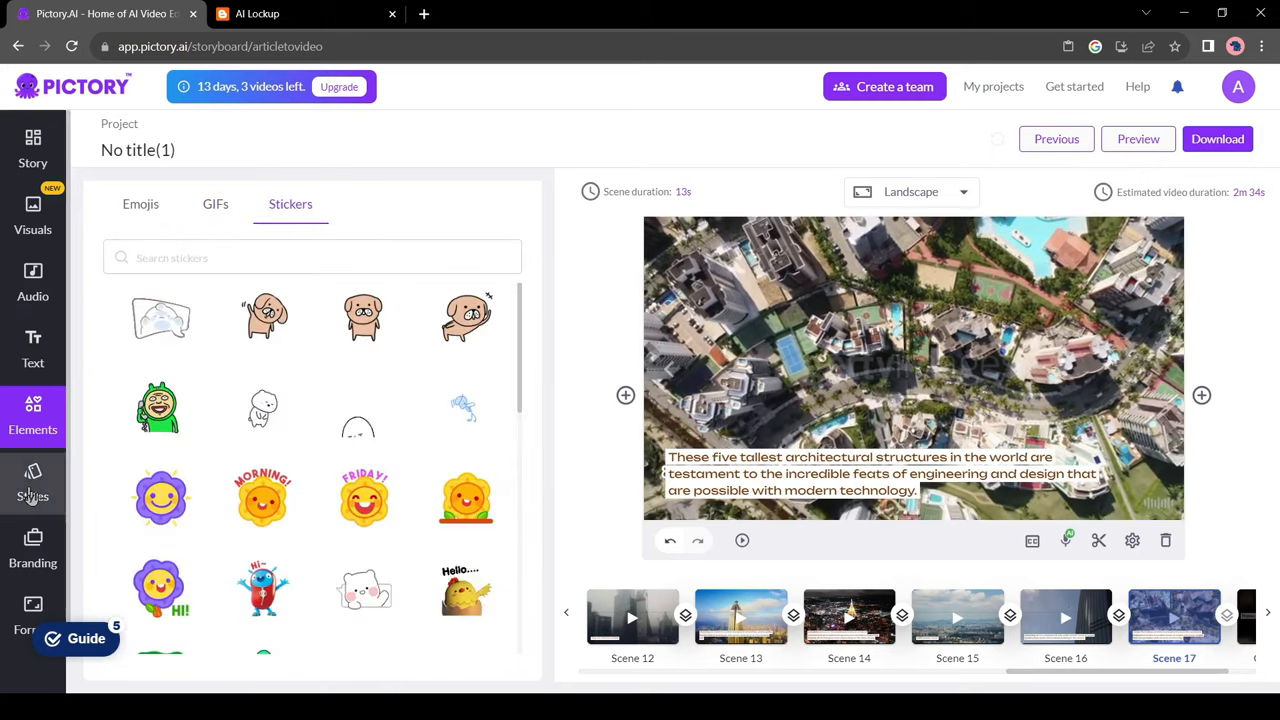
left_click(32, 482)
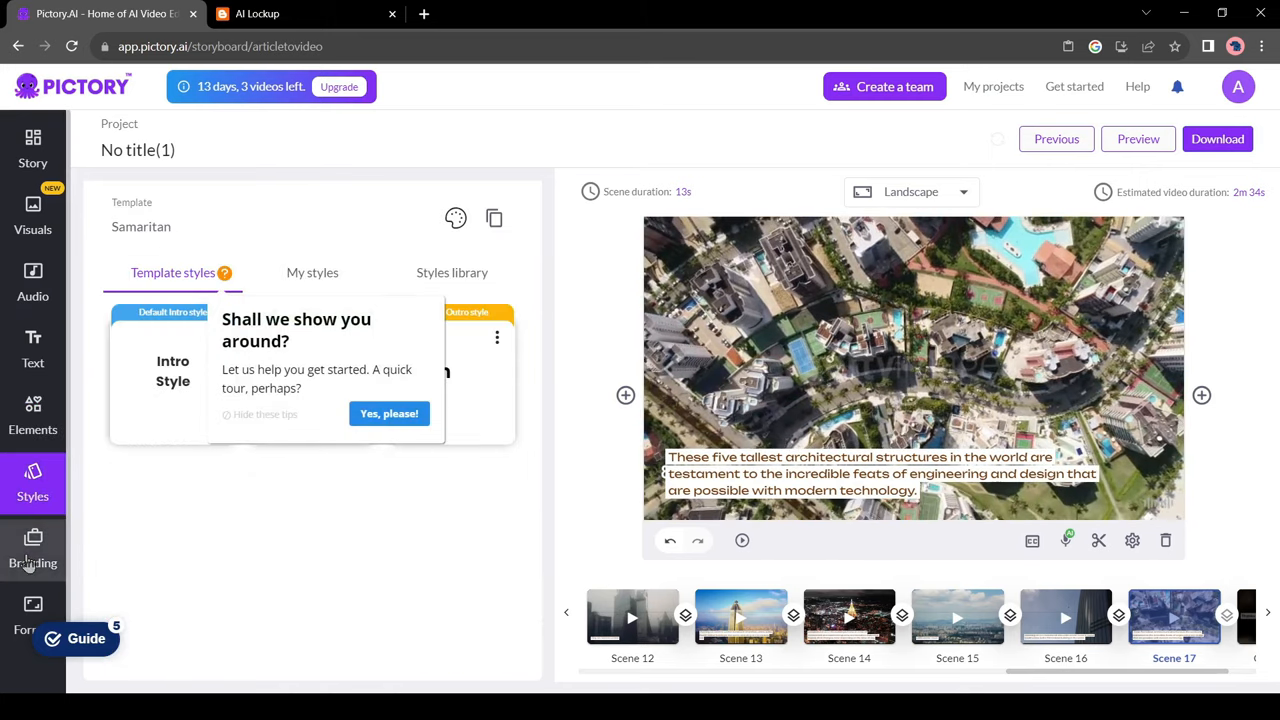
left_click(32, 550)
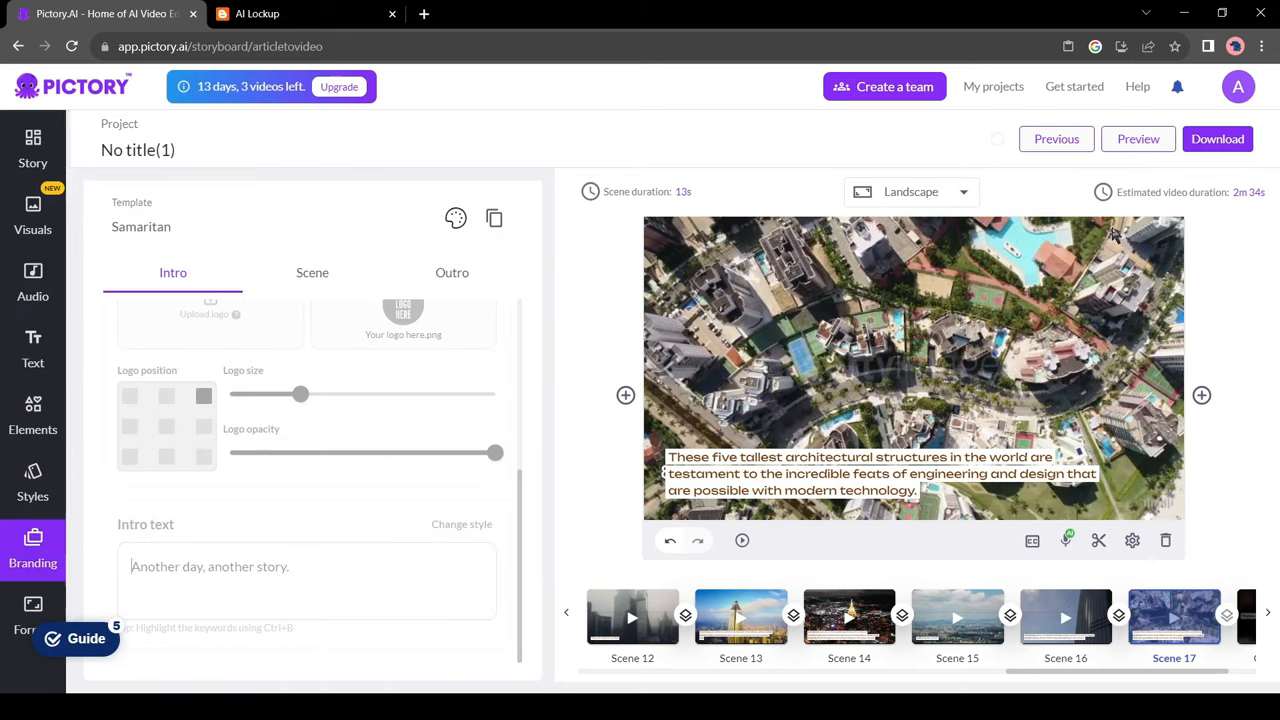
left_click(1216, 138)
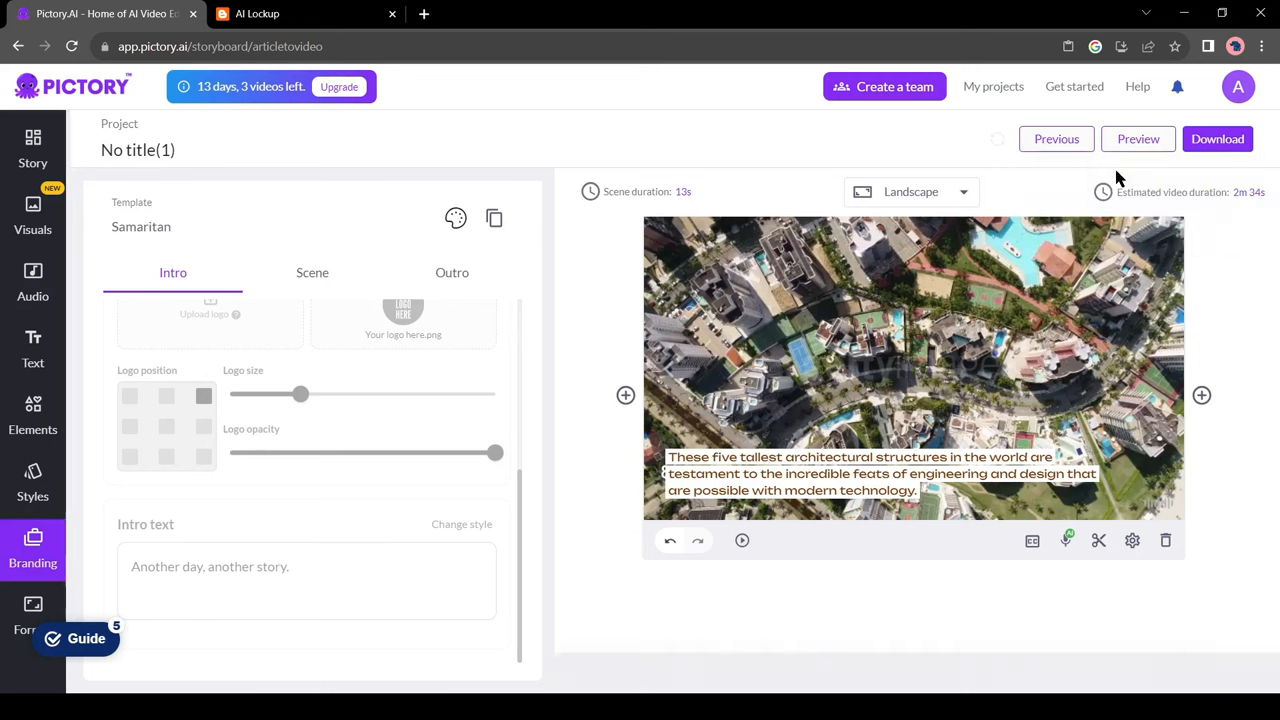
- Render the finished video and download the file once Pictory reports it ready
left_click(1216, 140)
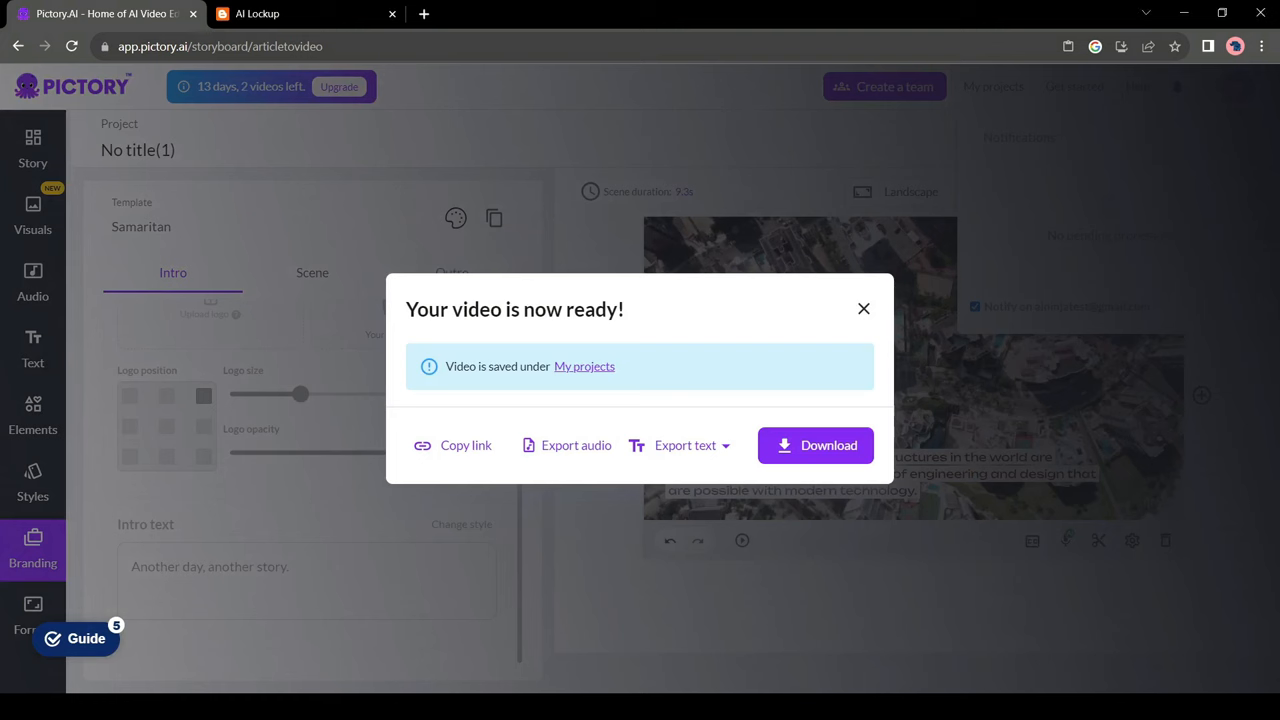
mouse_move(704, 446)
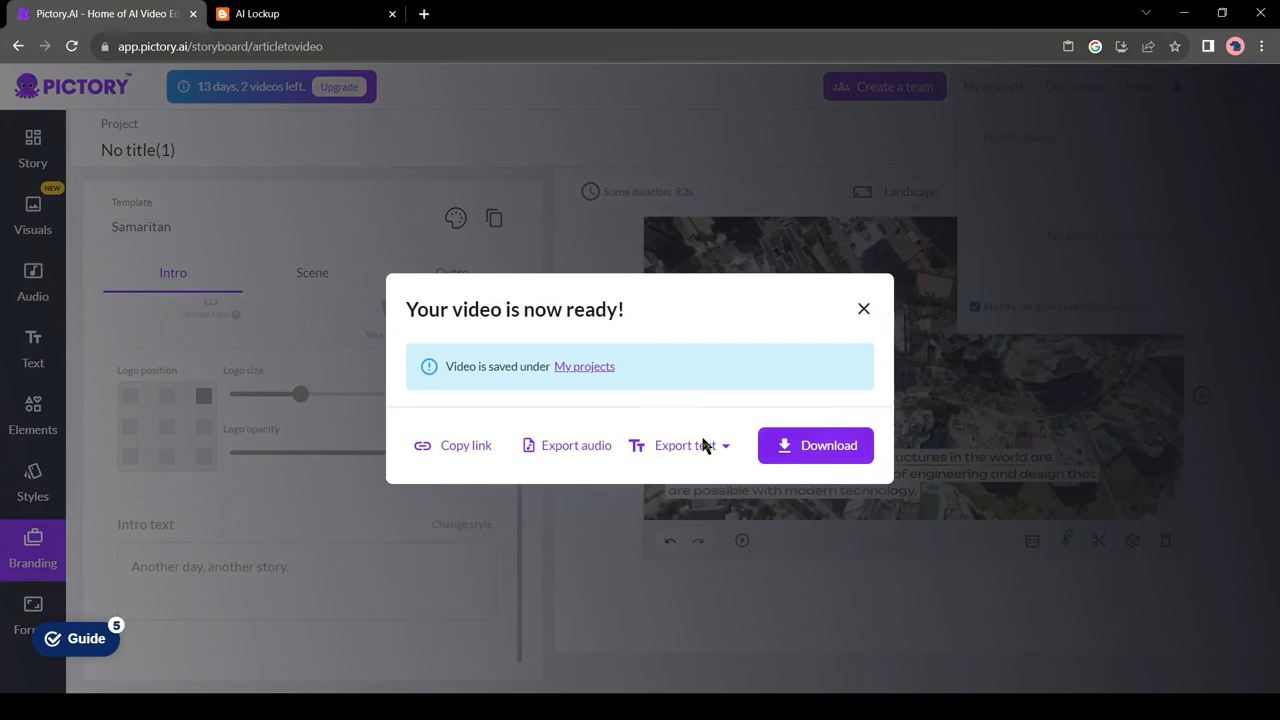
left_click(816, 444)
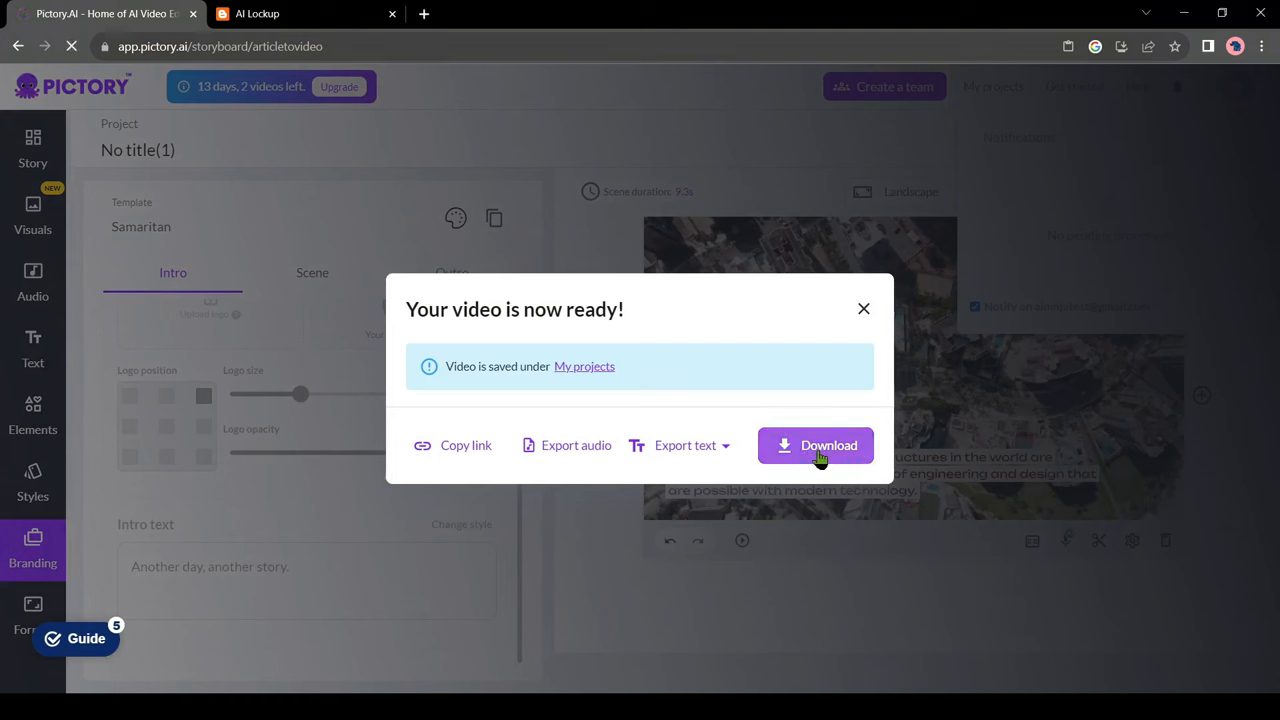